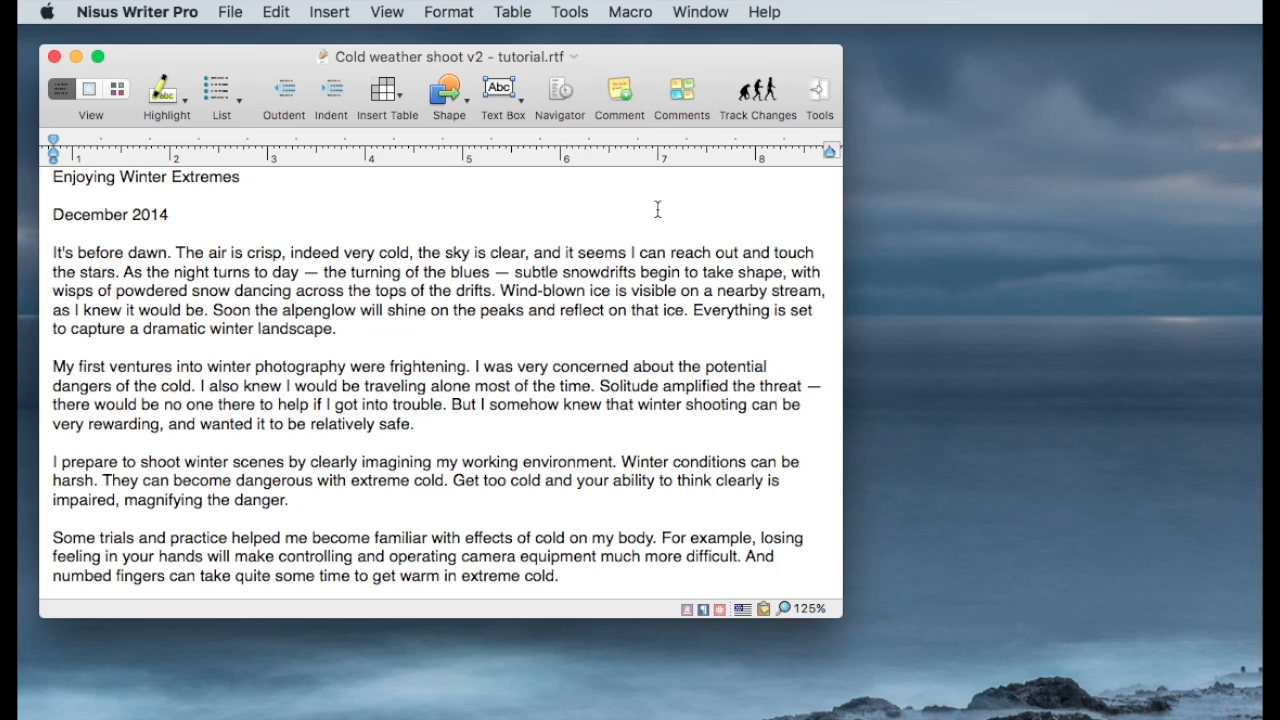
mouse_move(821, 100)
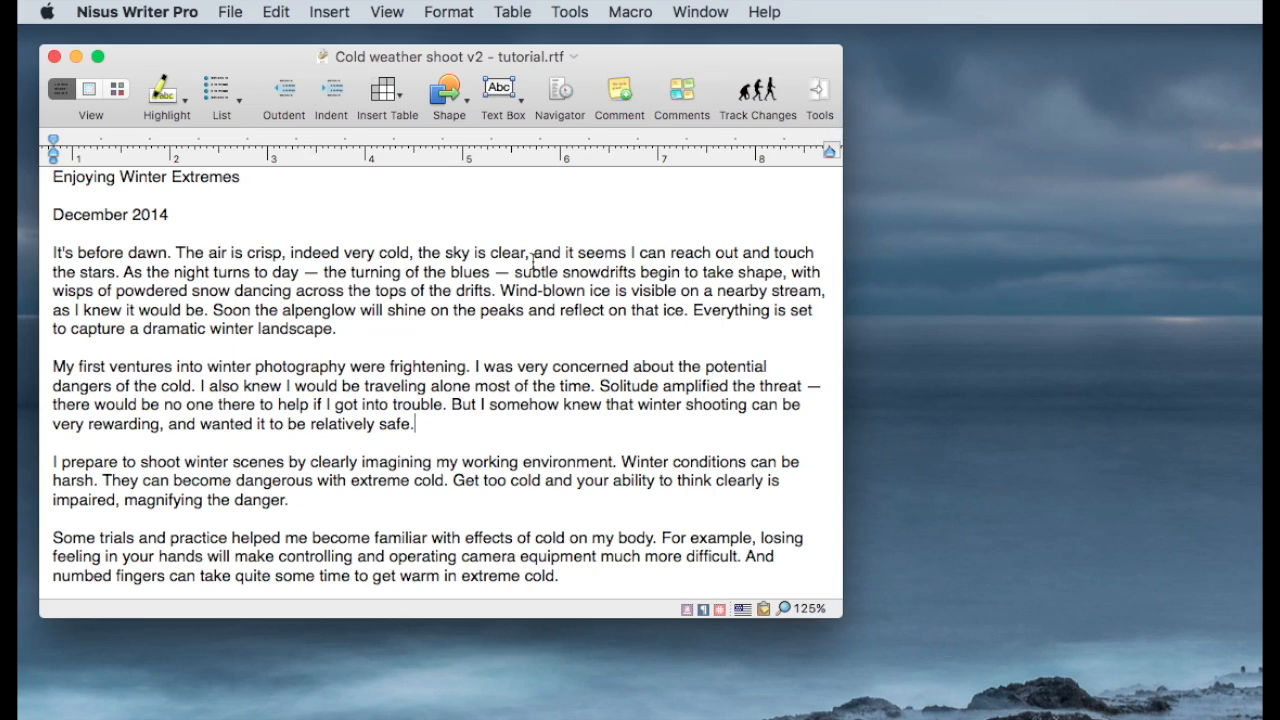
mouse_move(431, 444)
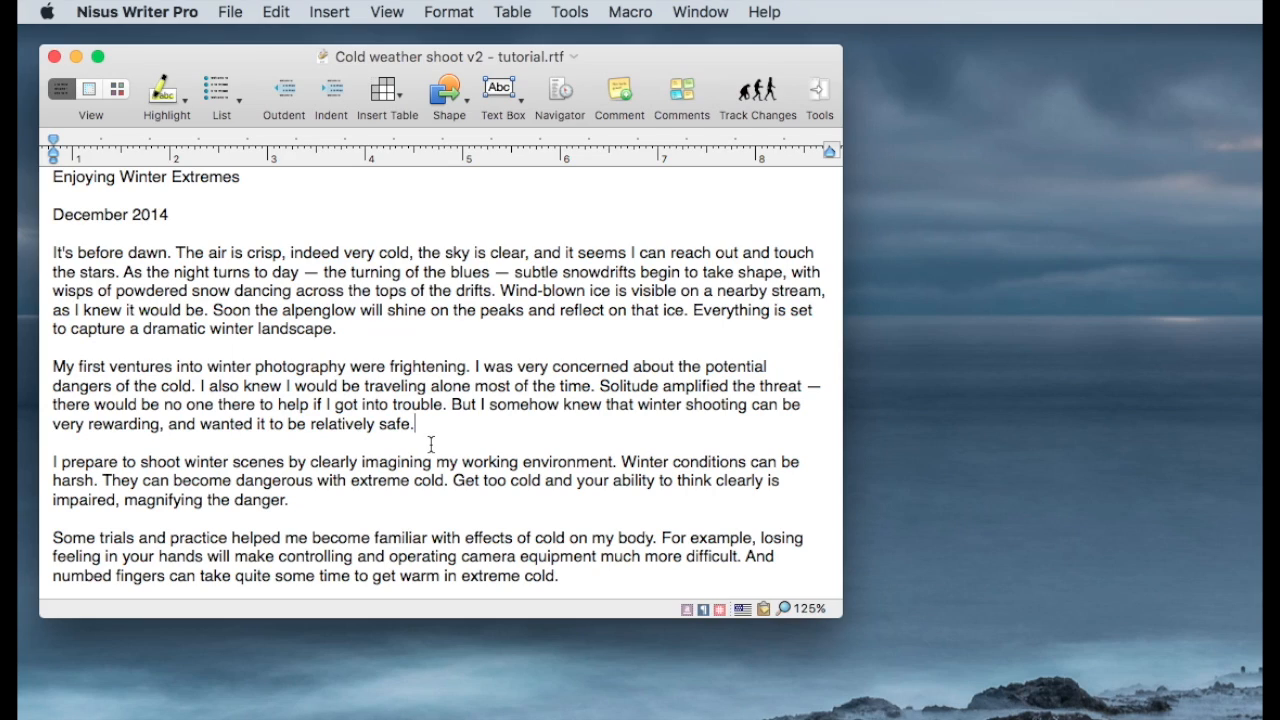
Show the document's styles list: Hyperlink, Footer, Header and Normal
click(819, 90)
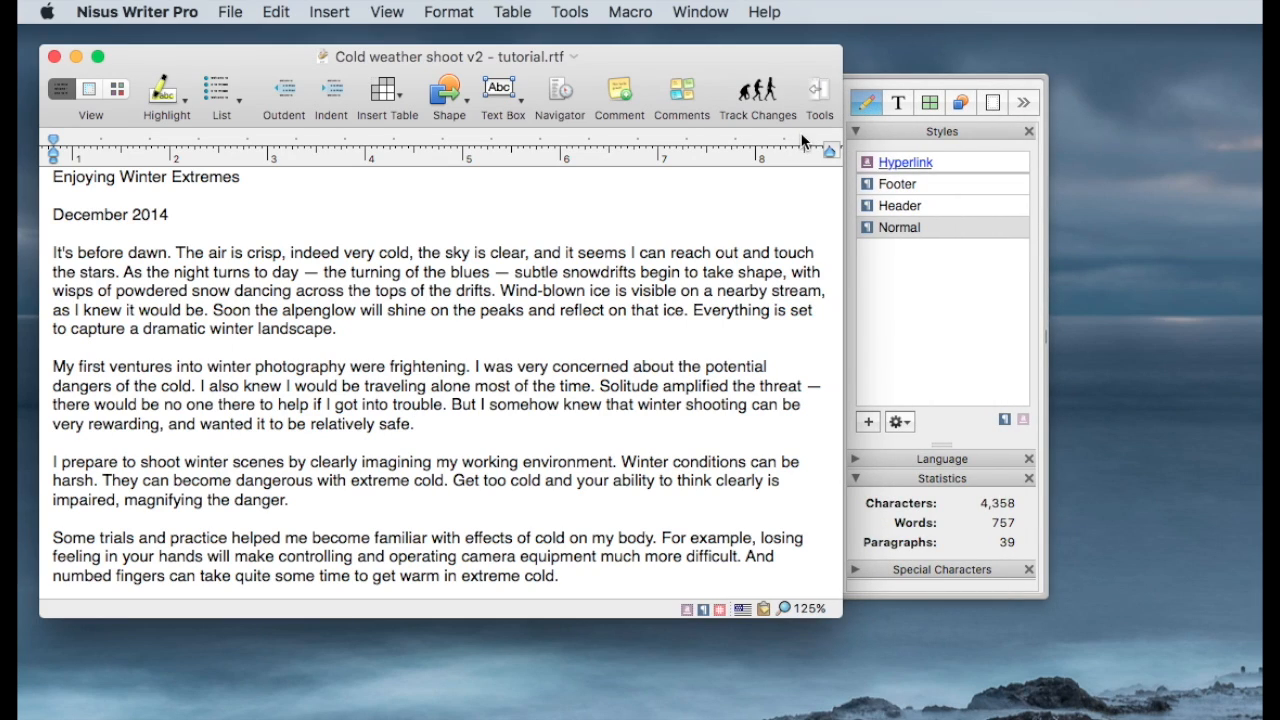
mouse_move(819, 95)
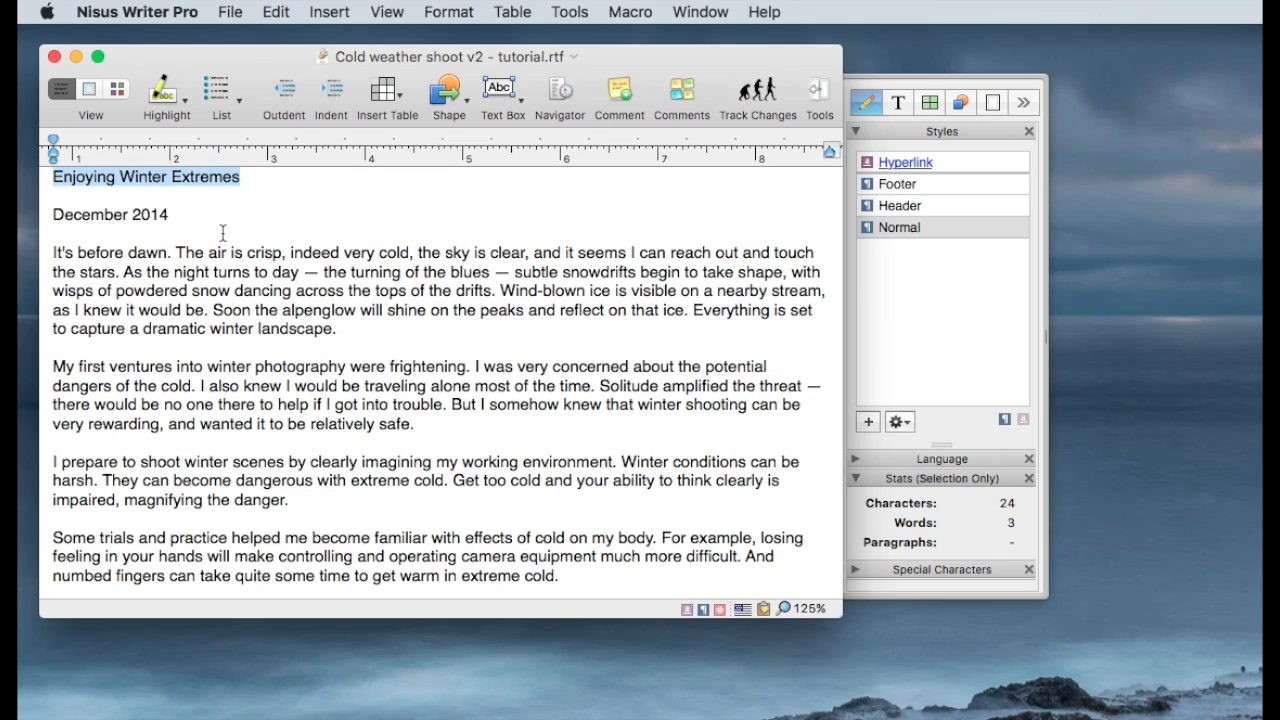
mouse_move(205, 197)
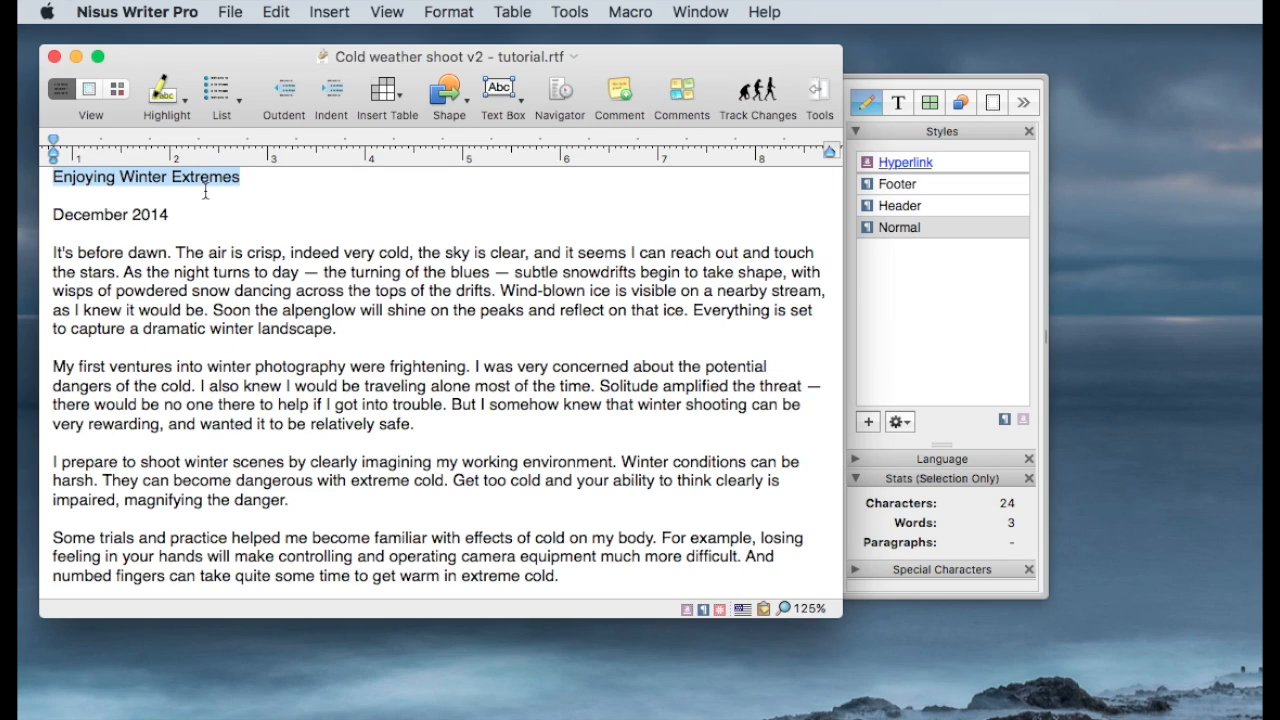
mouse_move(598, 160)
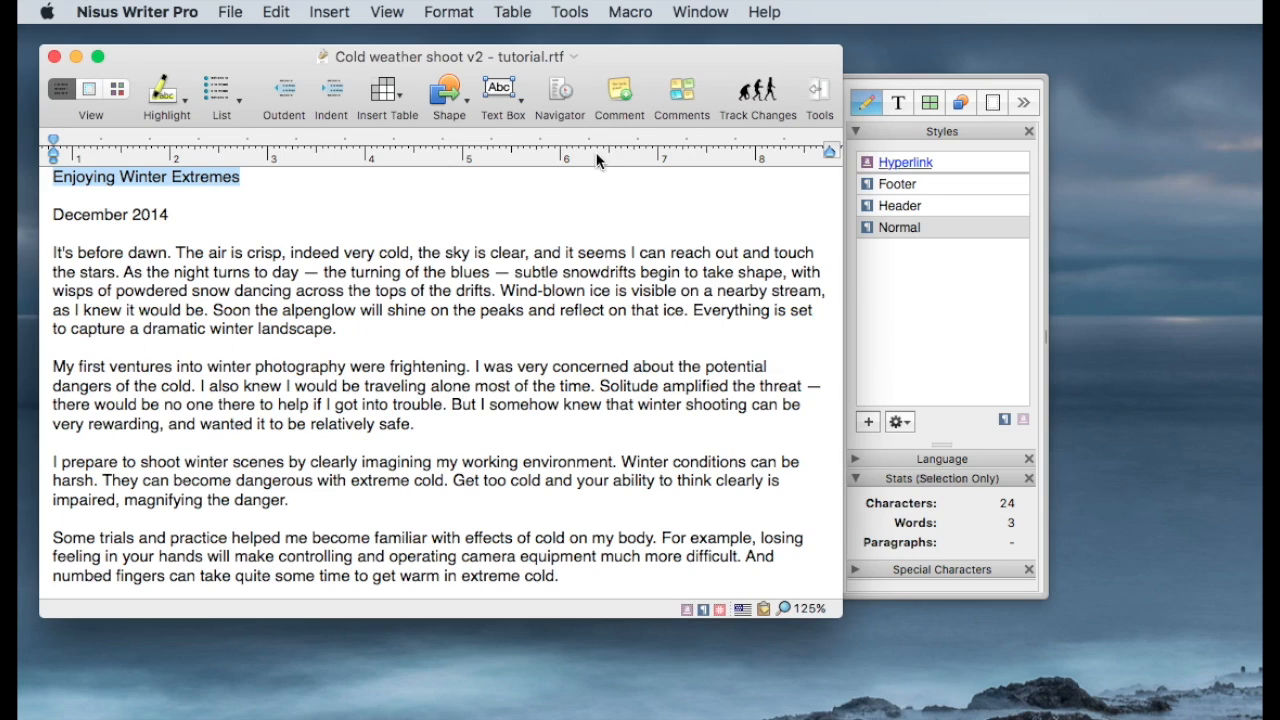
mouse_move(340, 166)
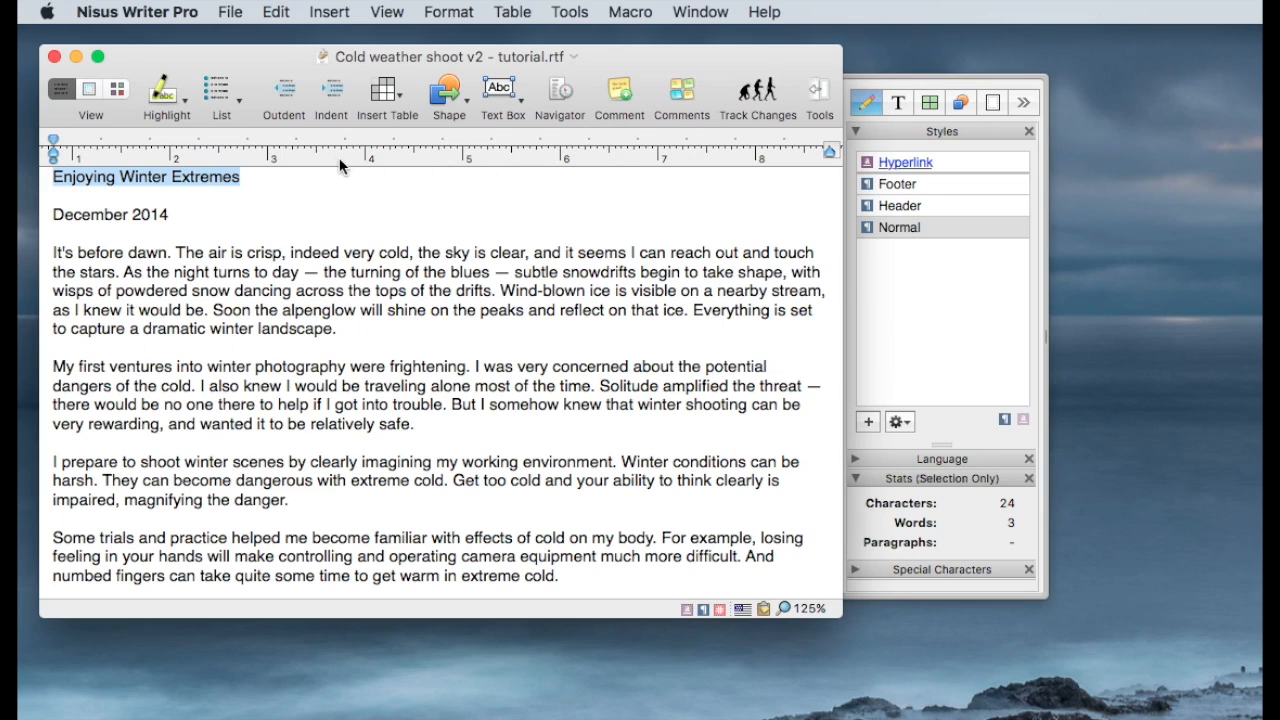
Give 'Enjoying Winter Extremes' size 20 pt, bold, and 16 pt paragraph spacing after
click(898, 102)
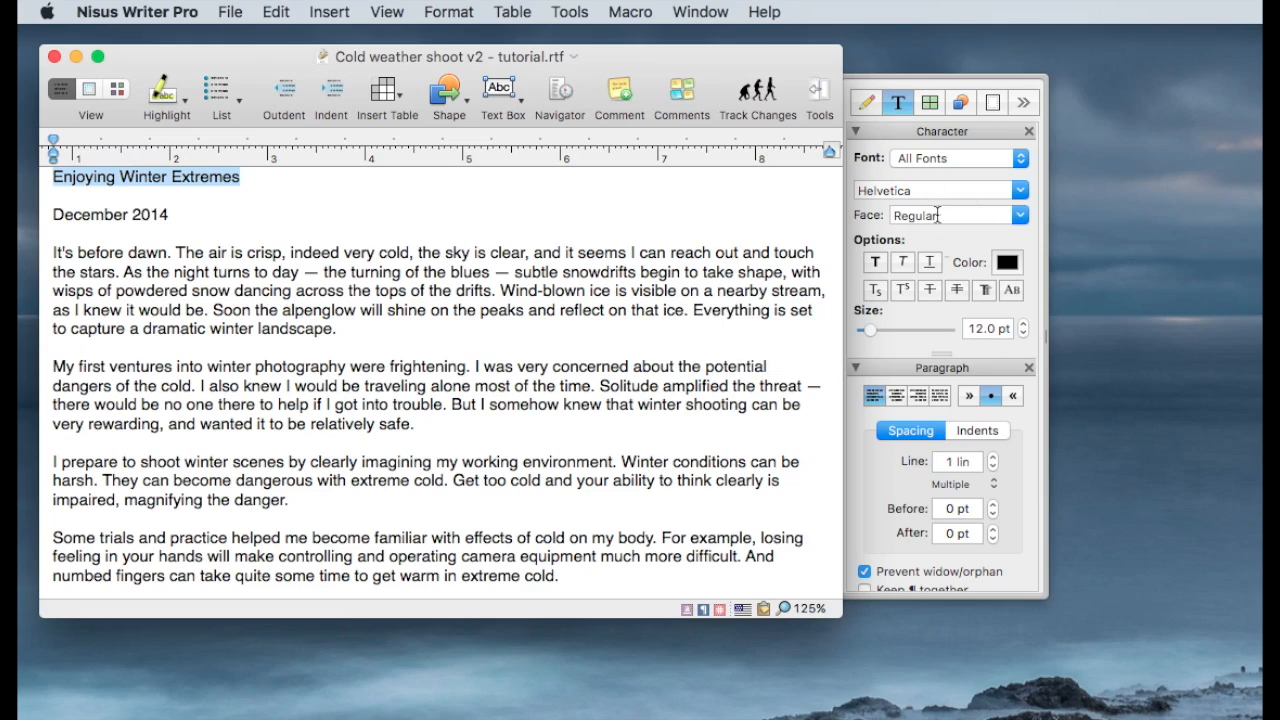
mouse_move(935, 276)
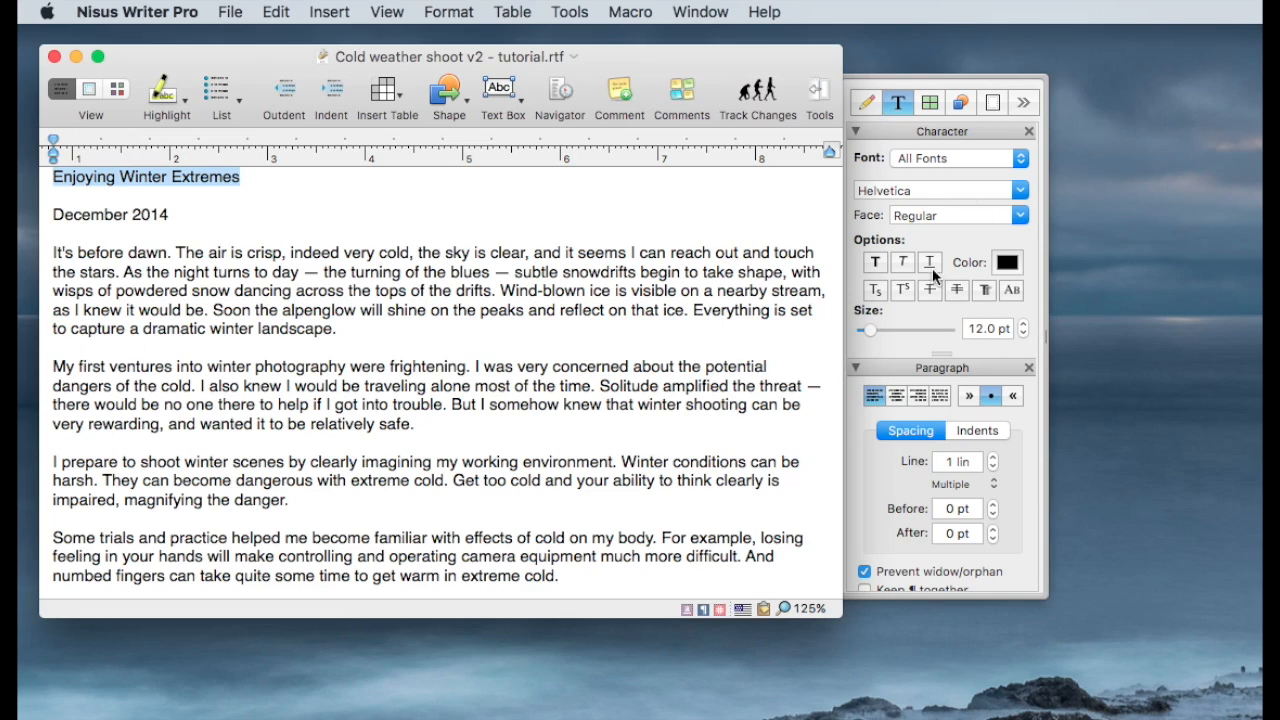
click(987, 328)
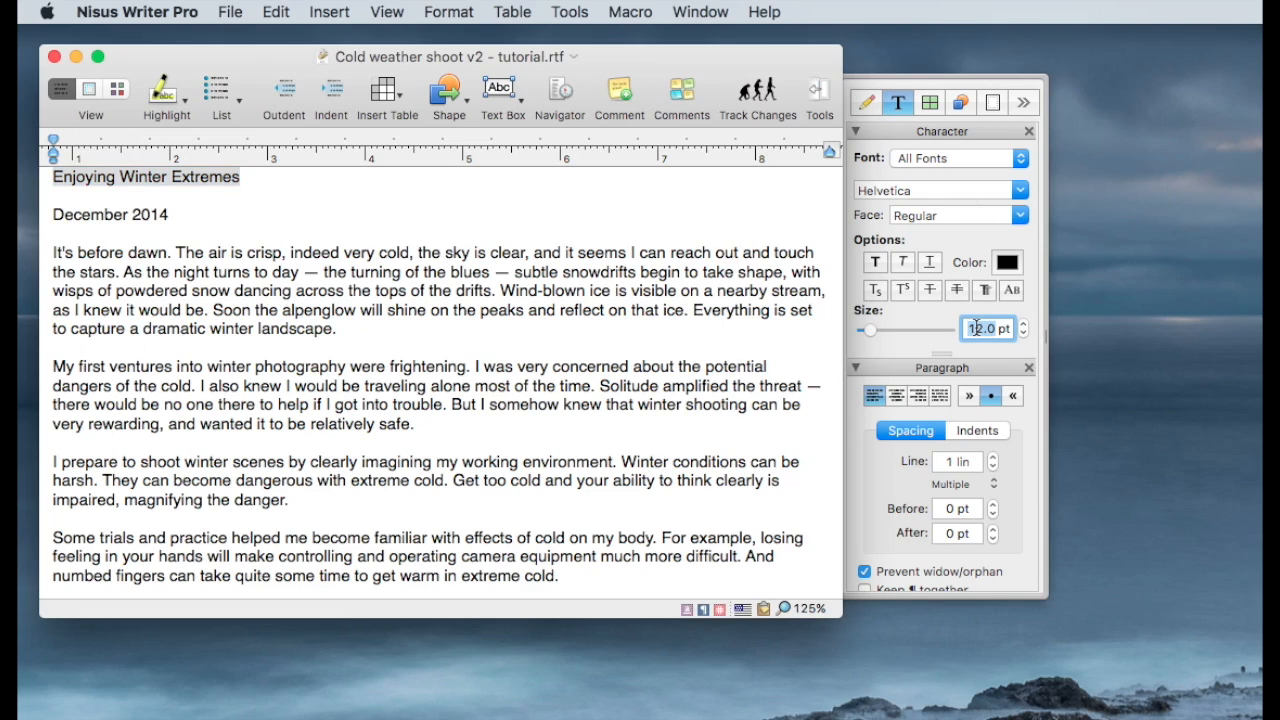
text(20)
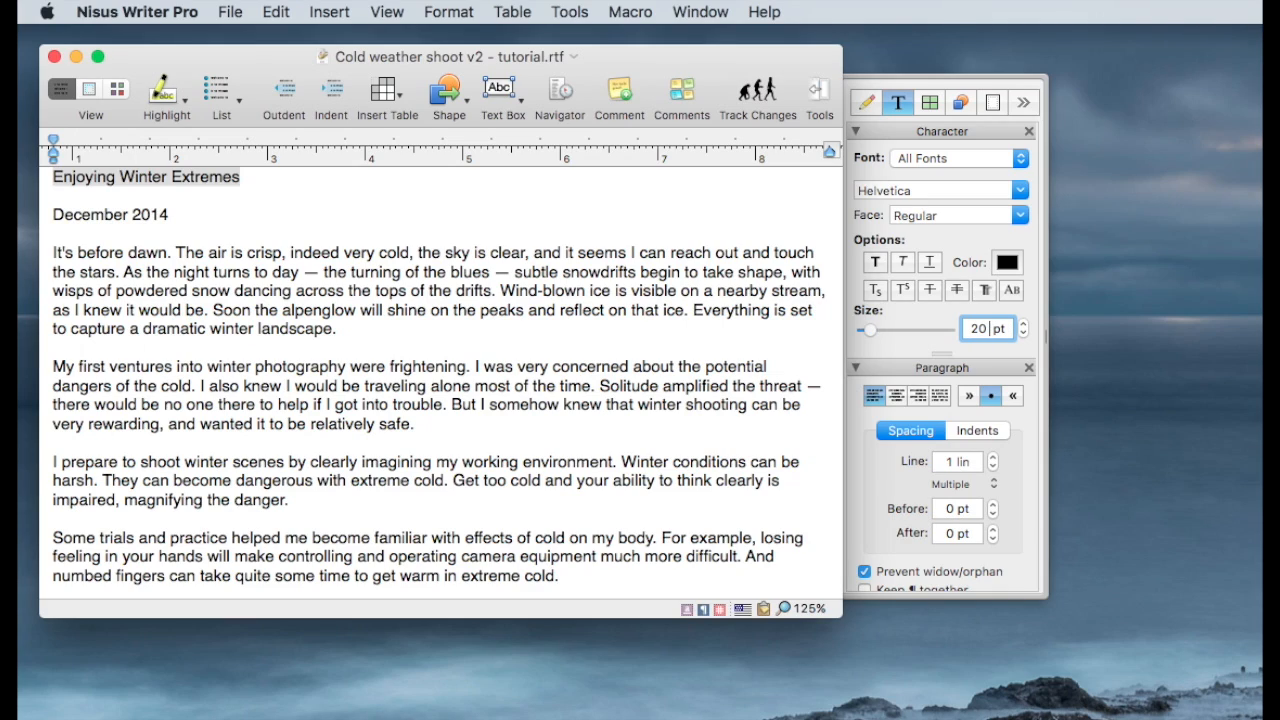
mouse_move(907, 330)
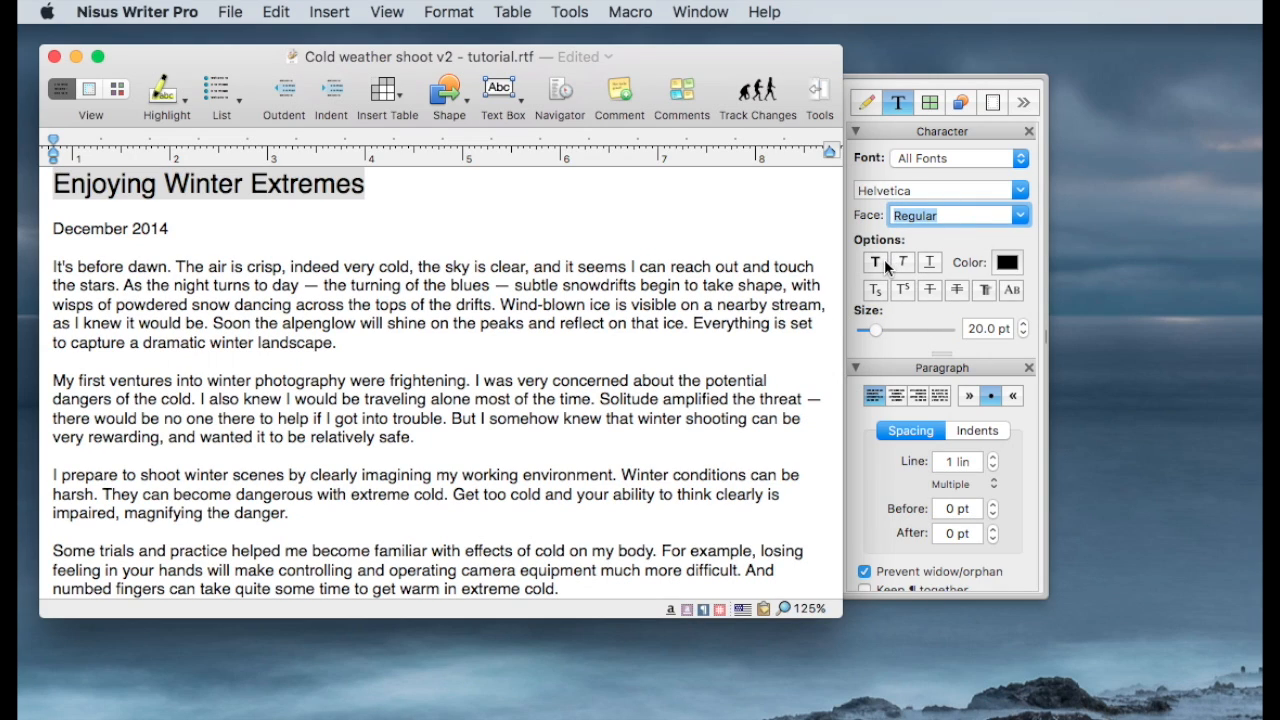
click(875, 261)
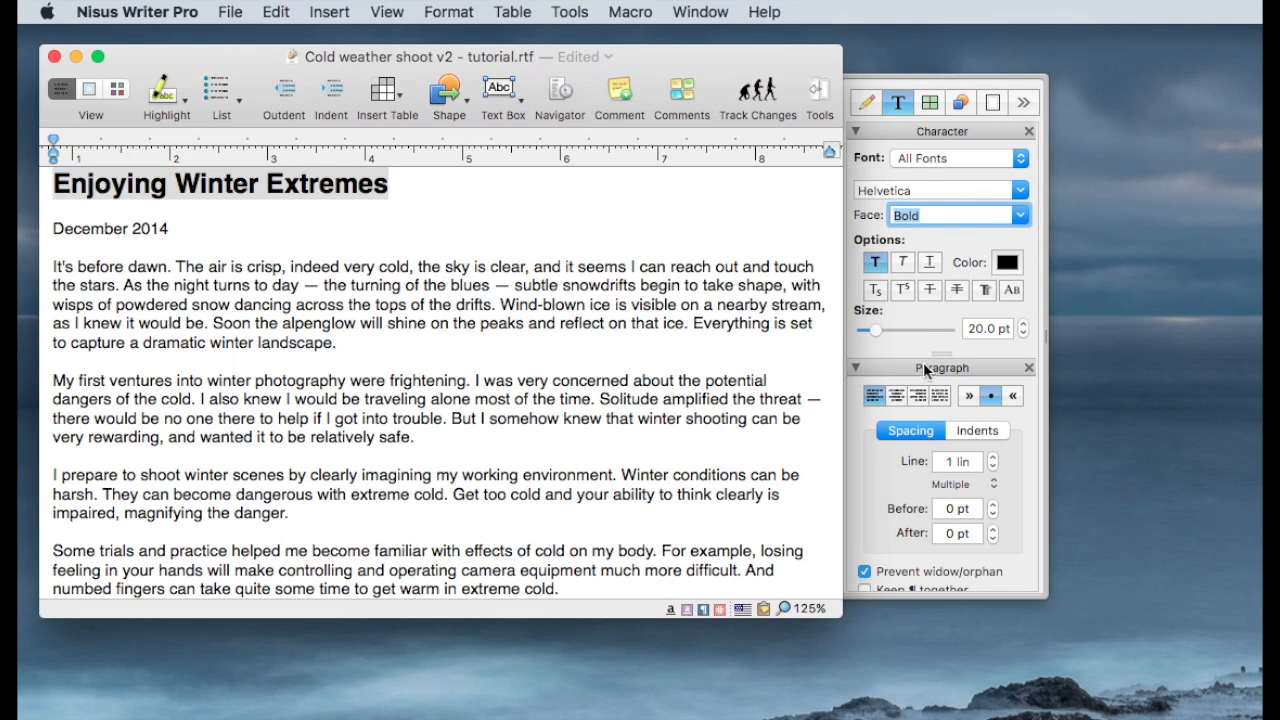
mouse_move(1012, 491)
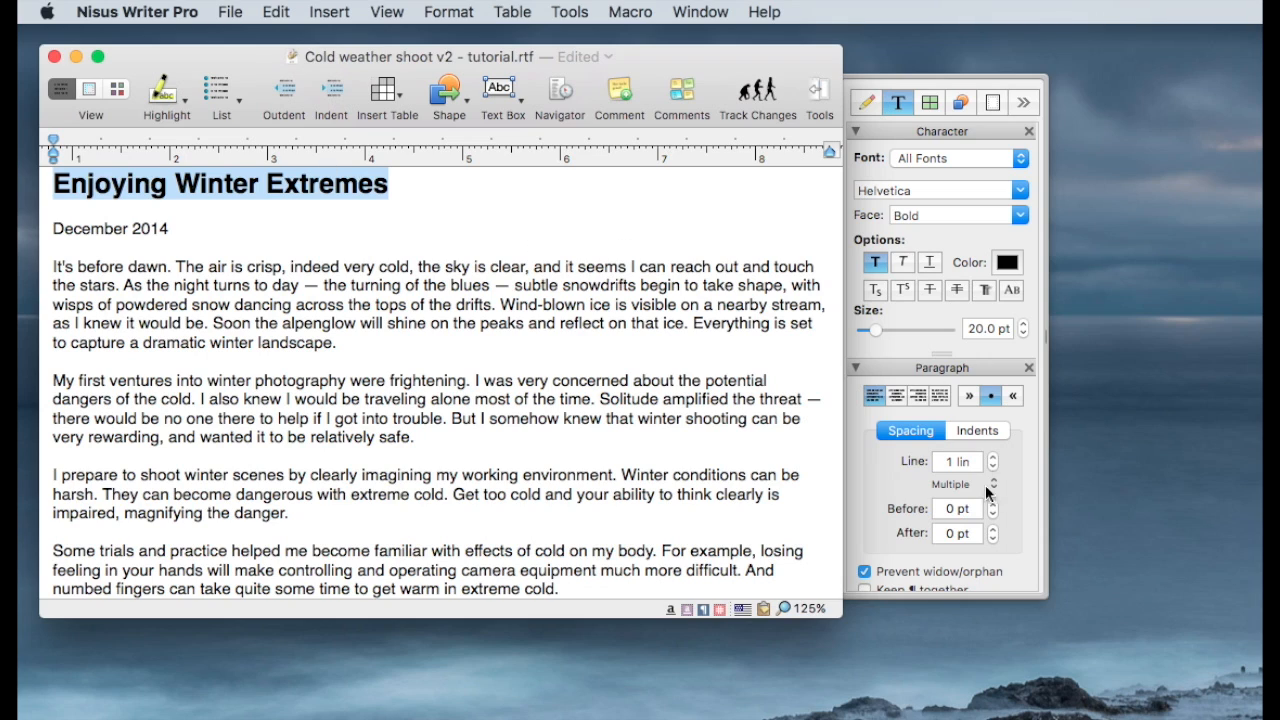
click(993, 528)
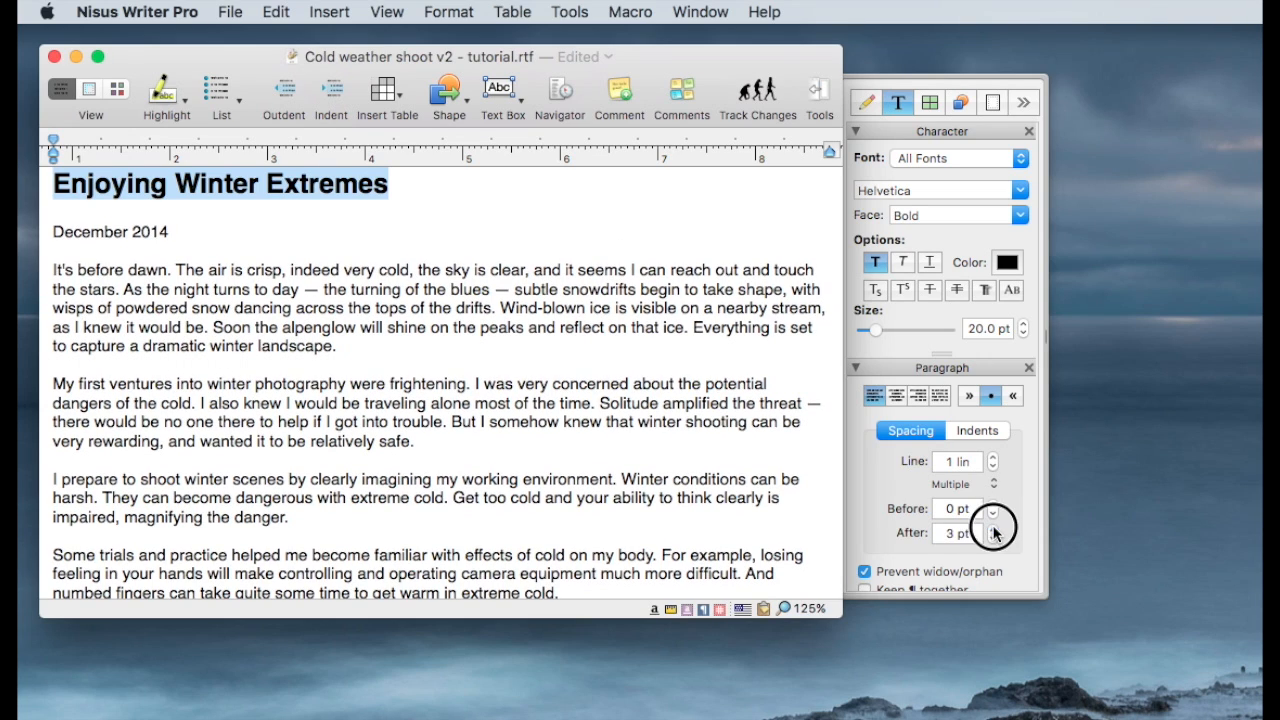
click(992, 527)
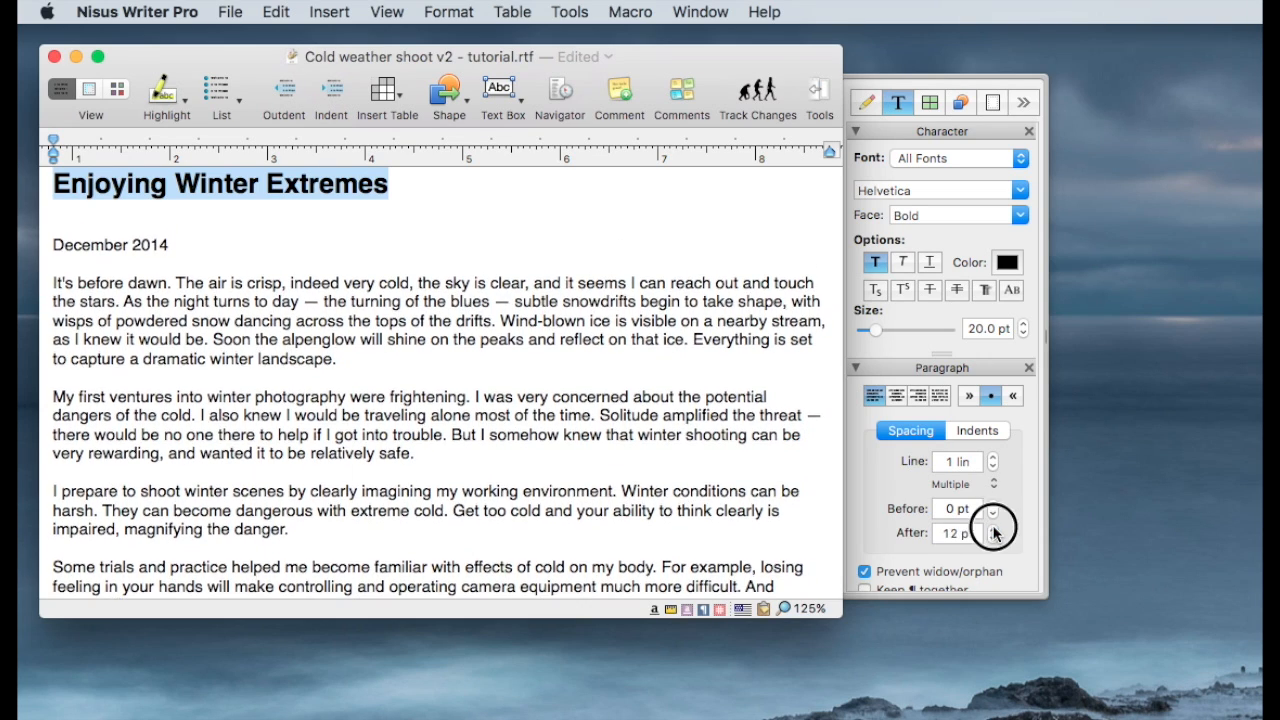
click(993, 527)
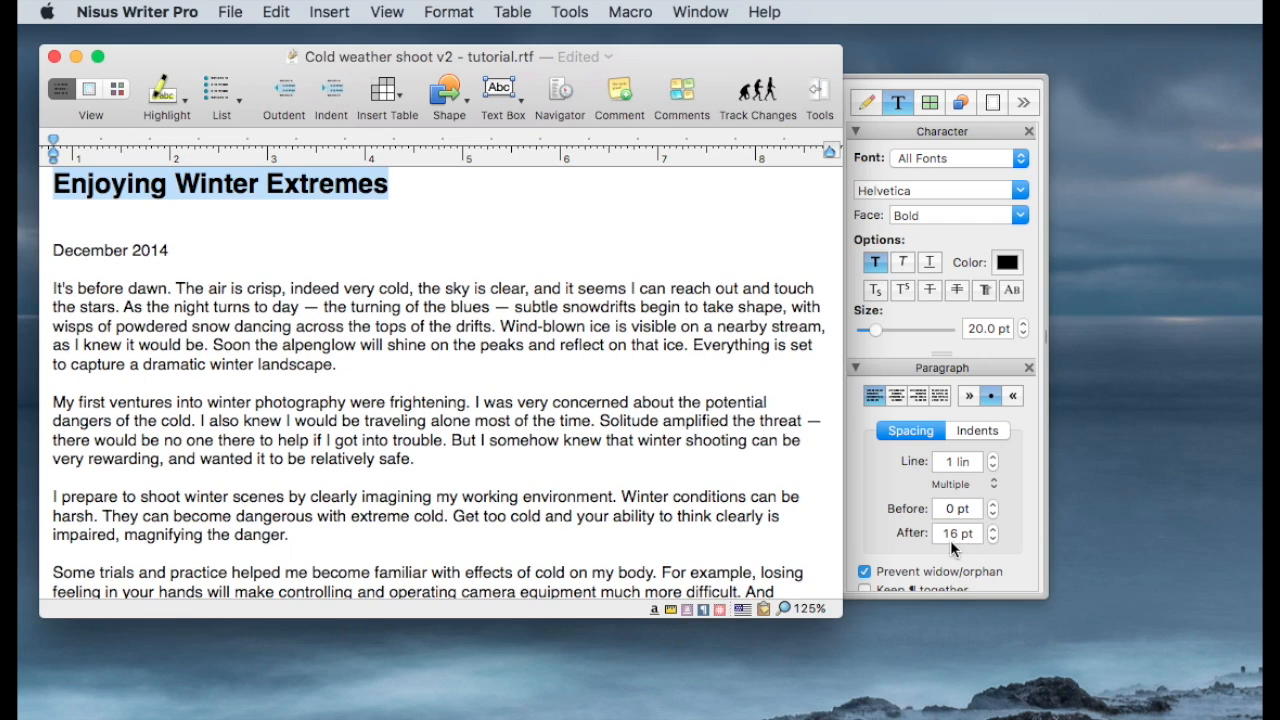
mouse_move(1009, 568)
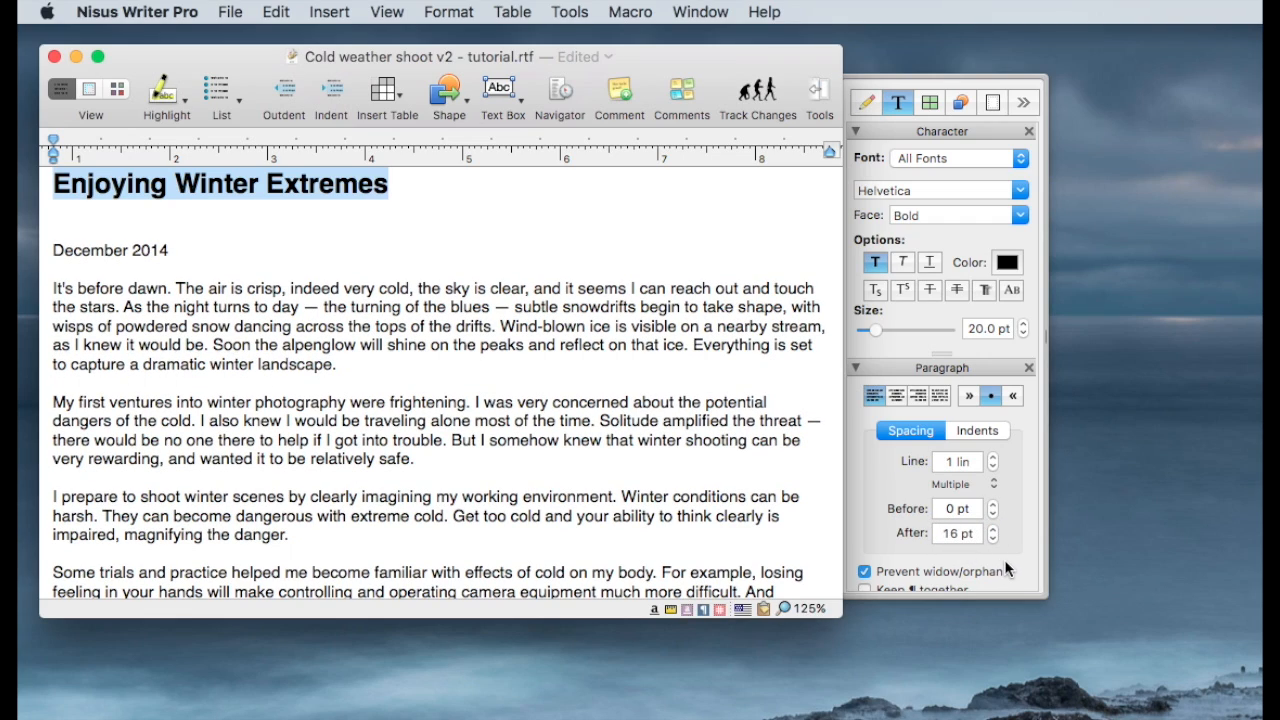
click(480, 184)
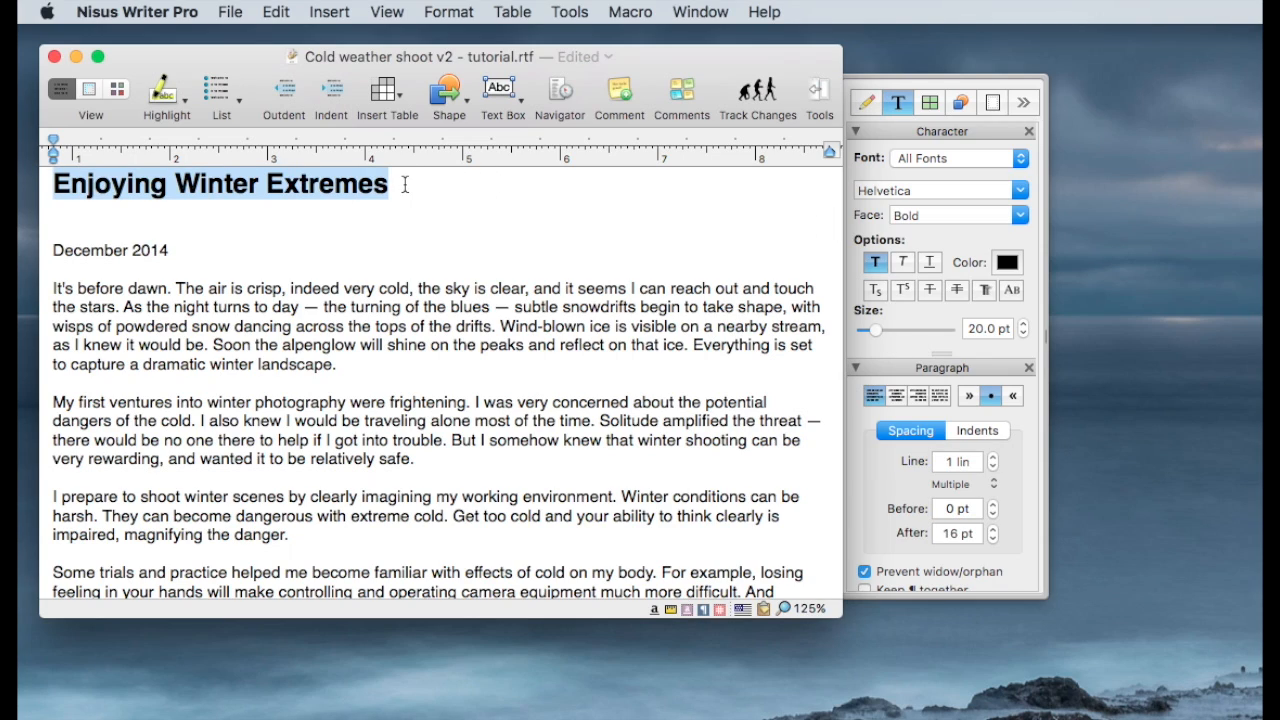
mouse_move(487, 237)
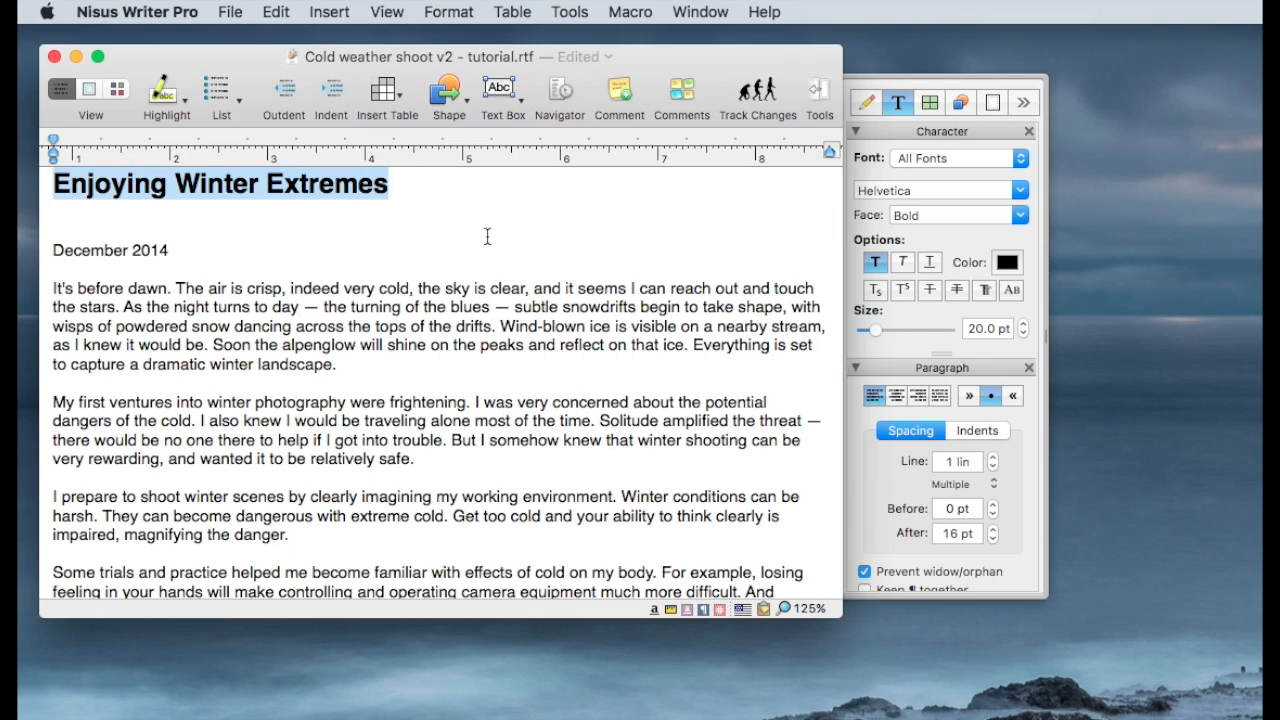
mouse_move(378, 211)
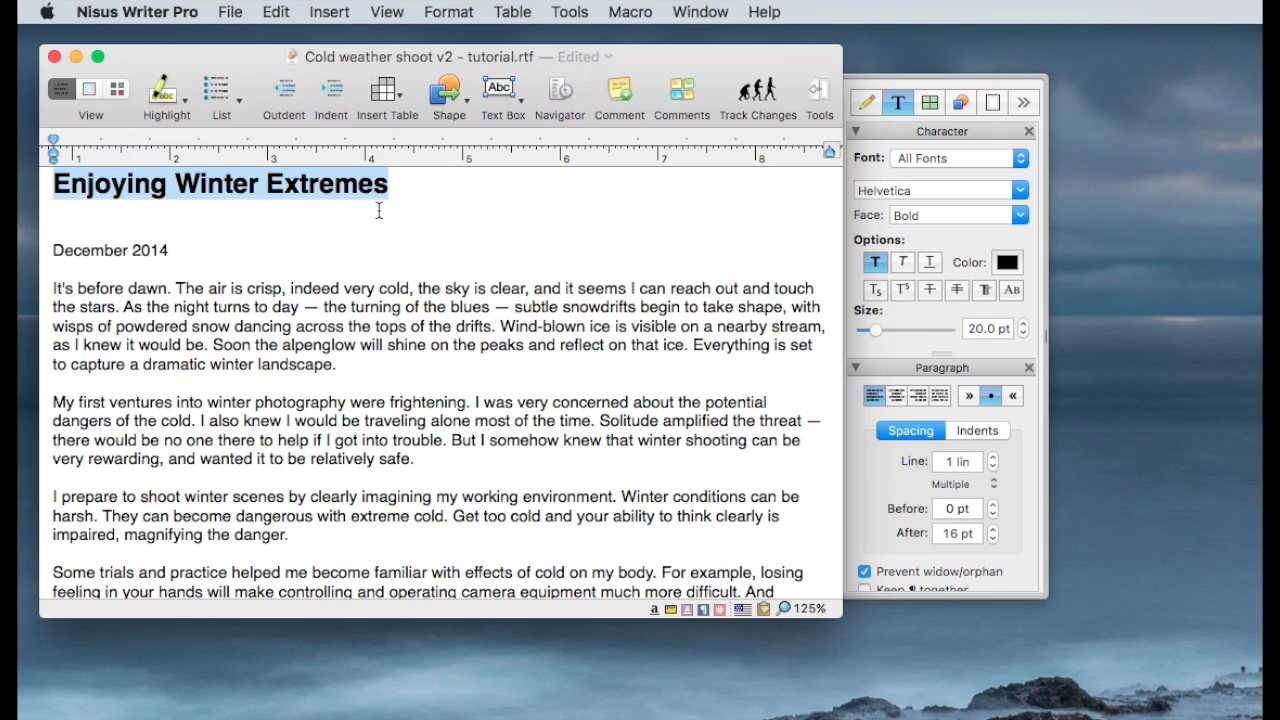
mouse_move(278, 184)
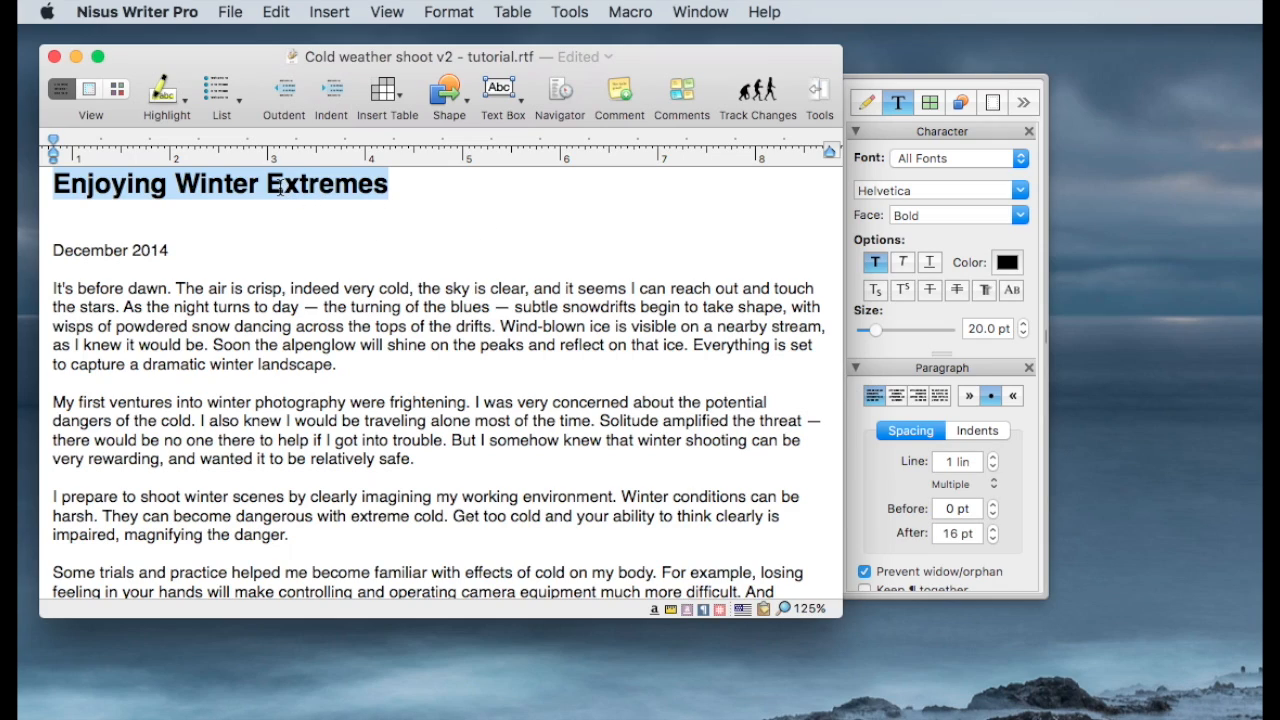
mouse_move(225, 190)
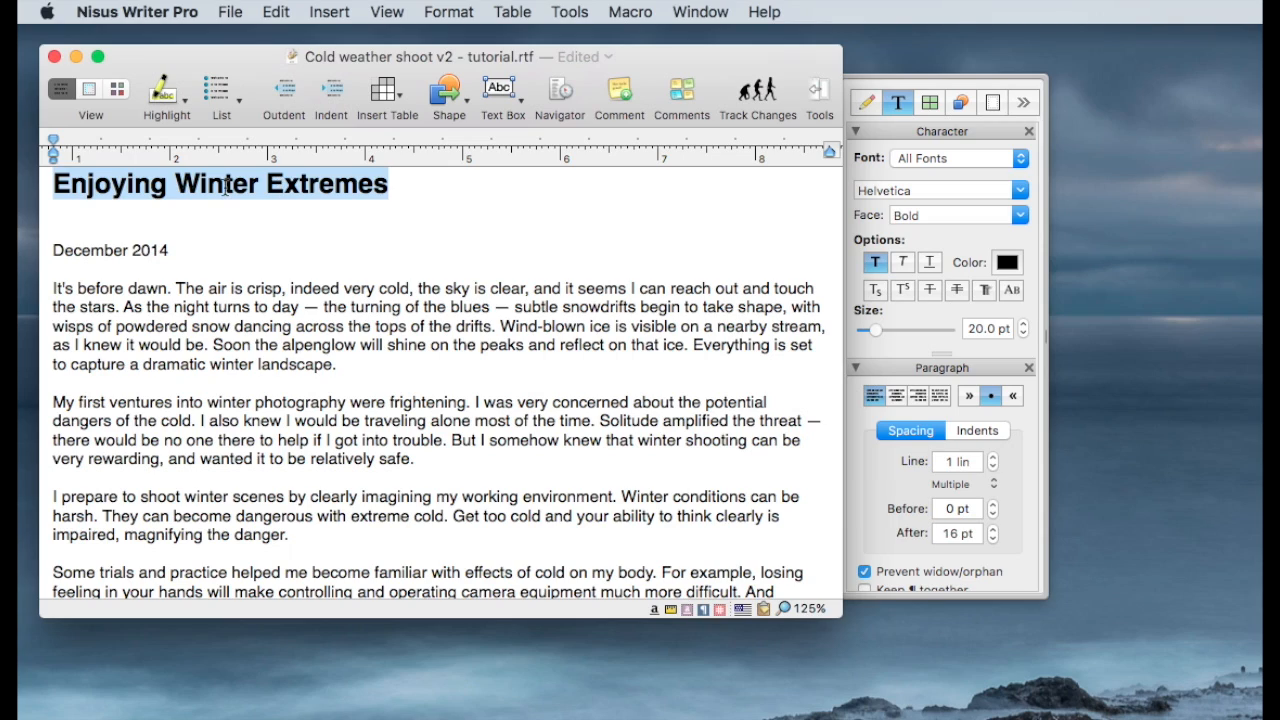
Create paragraph style Normal 1 from the selected title's formatting
right_click(210, 195)
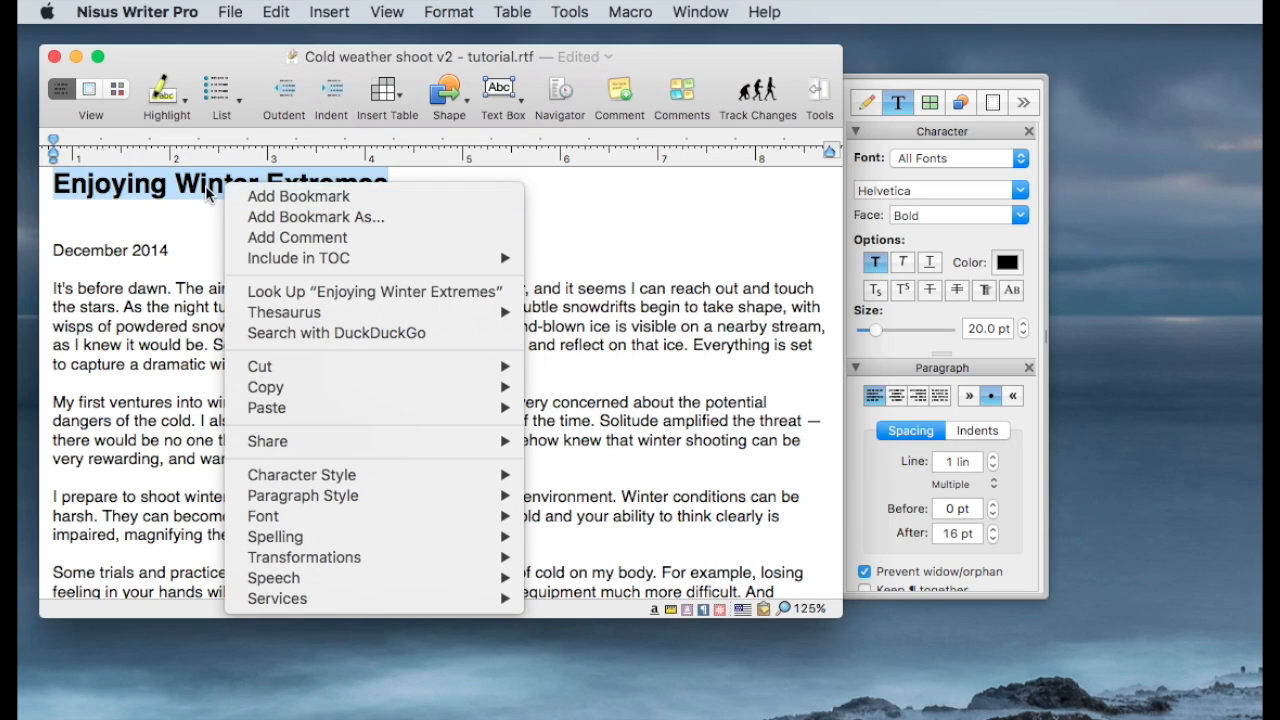
mouse_move(330, 414)
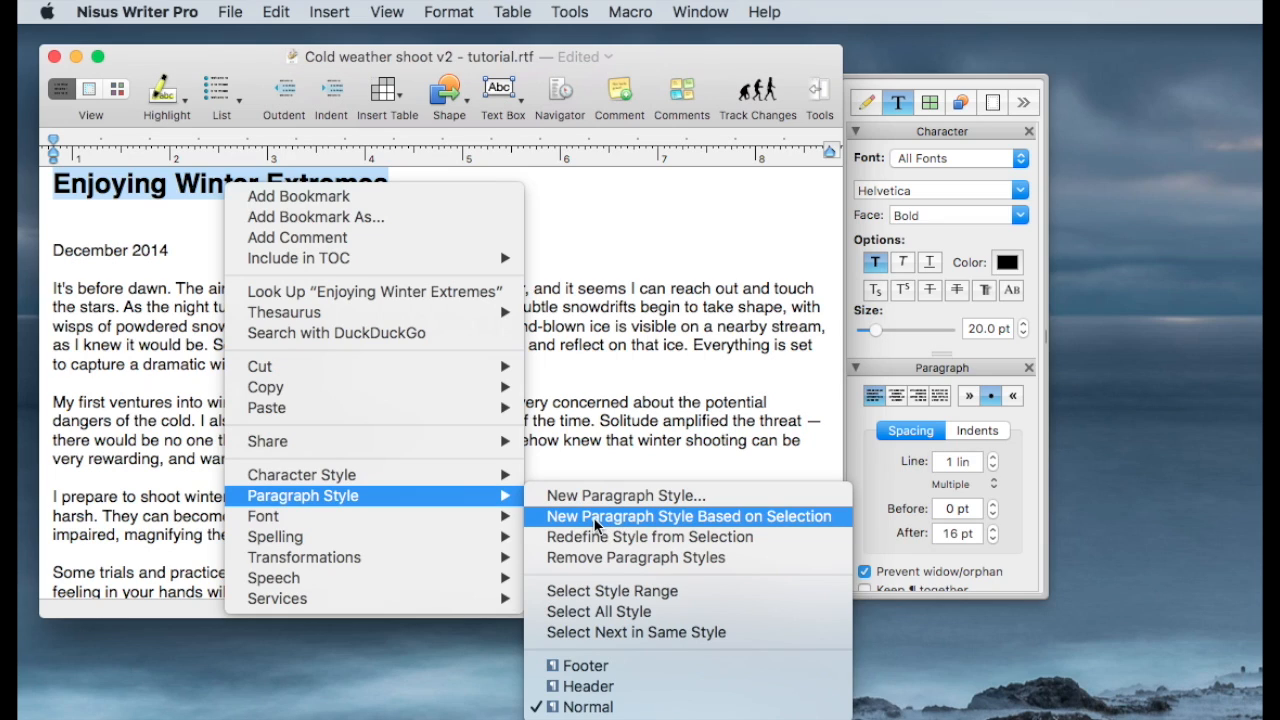
click(690, 516)
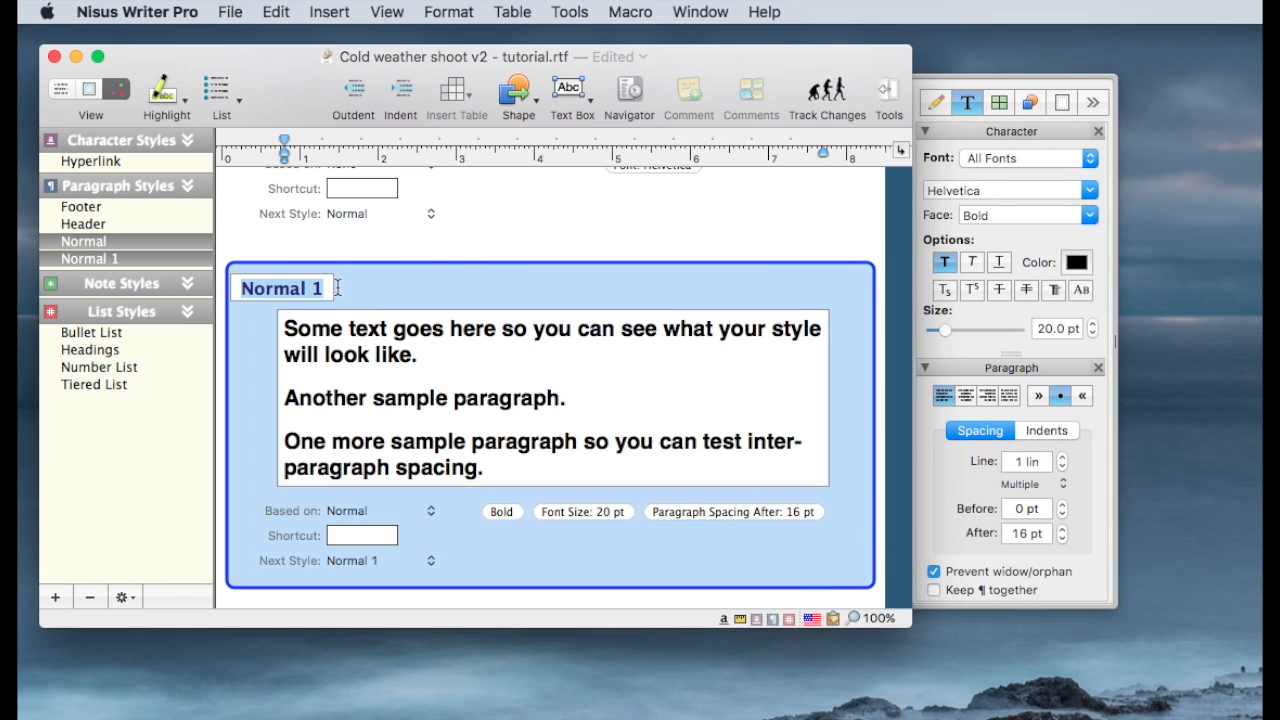
Rename the new Normal 1 style to 'Header 1'
text(Hea)
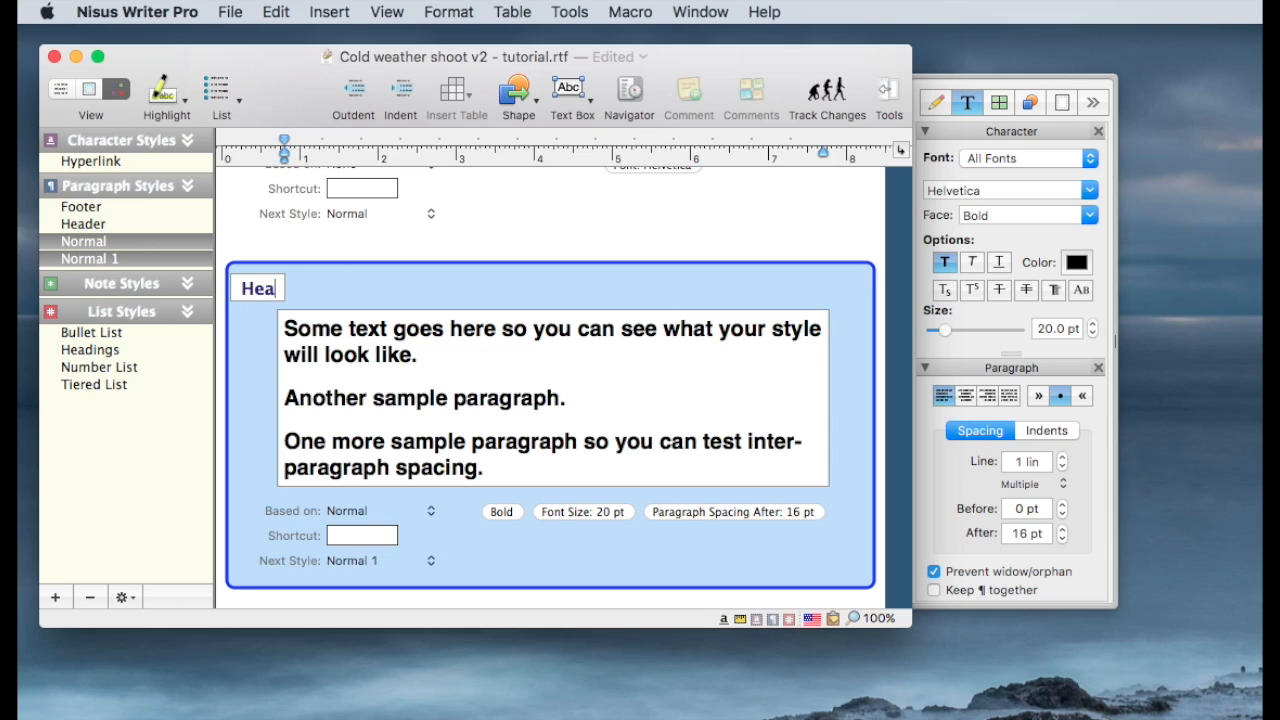
text(der 1)
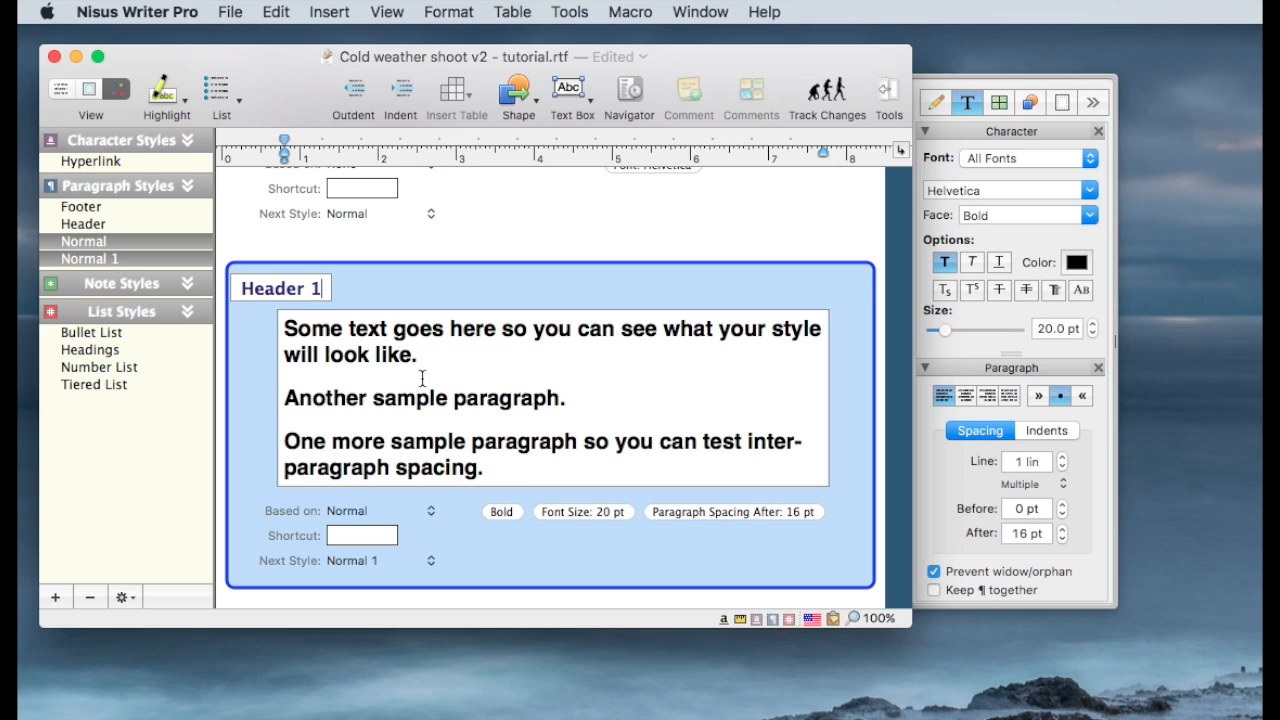
mouse_move(381, 507)
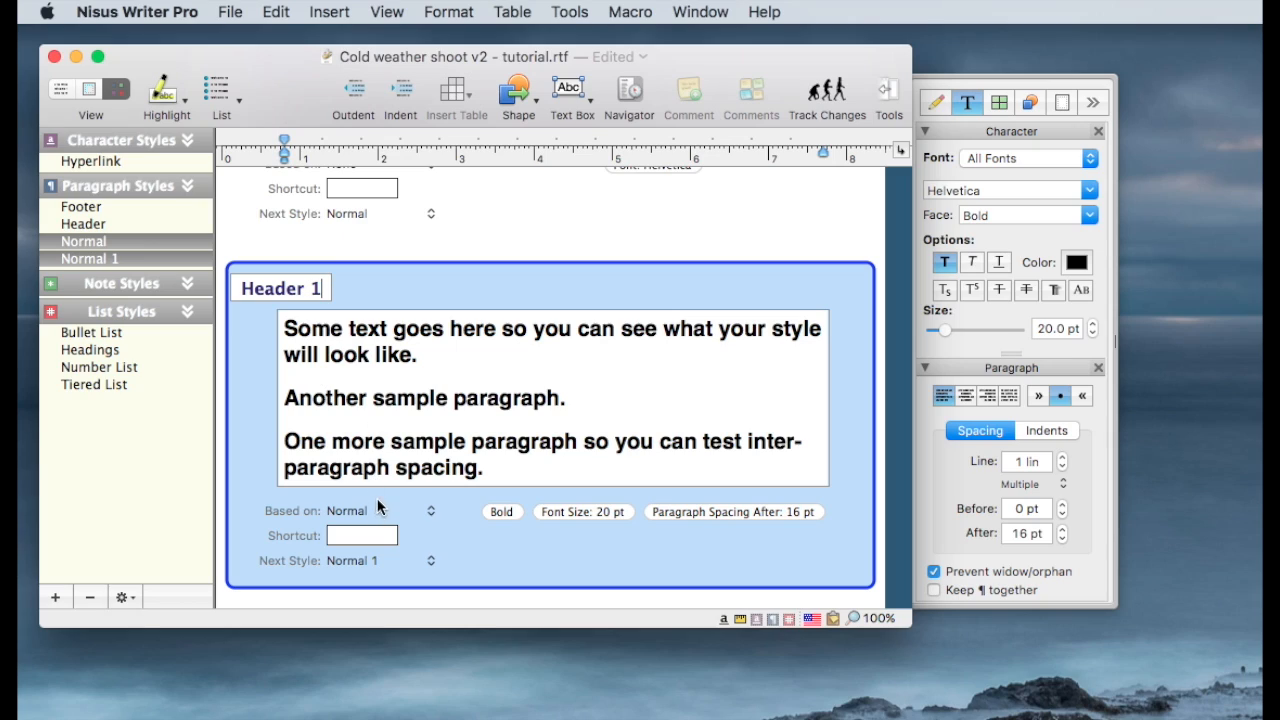
mouse_move(344, 519)
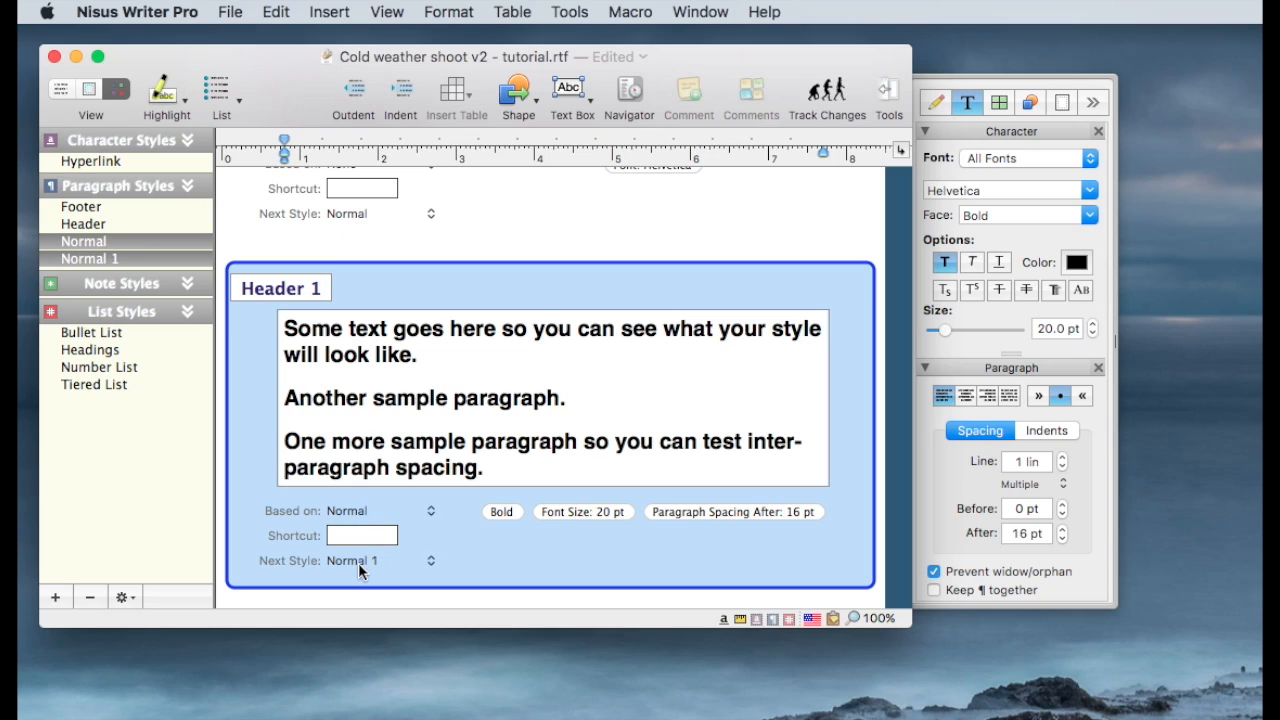
mouse_move(369, 566)
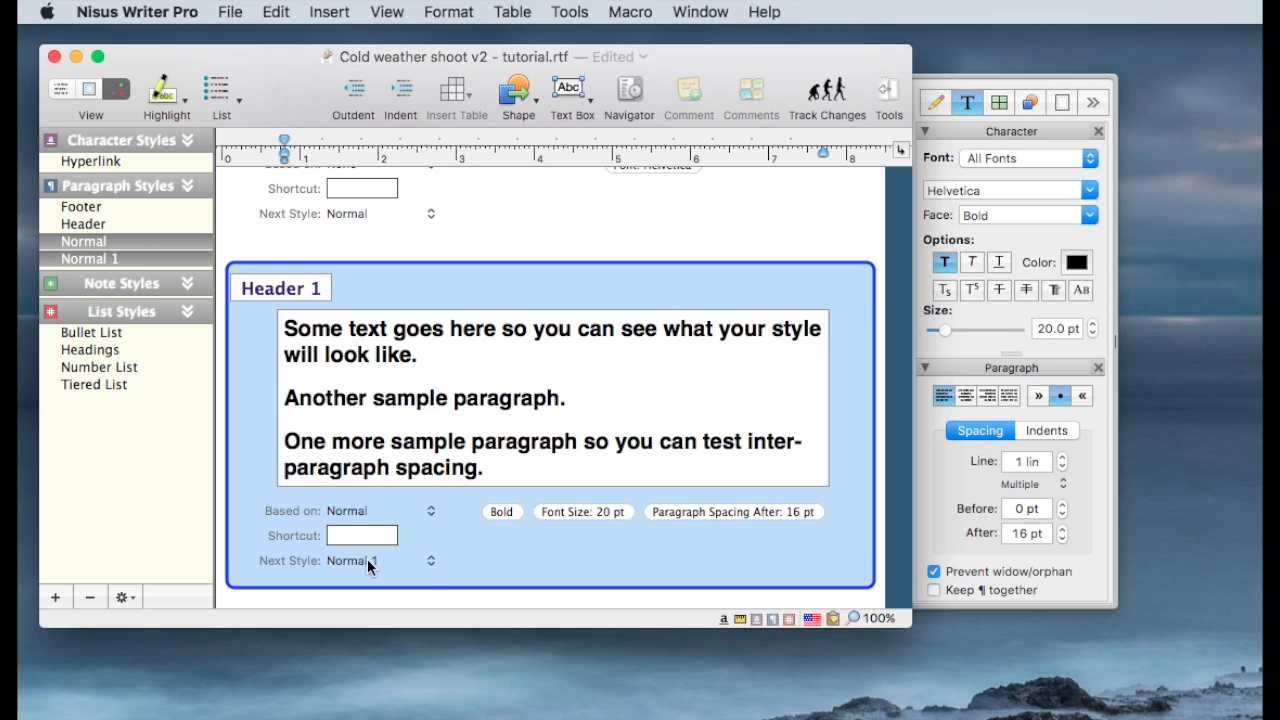
Set Header 1's Next Style to Normal
click(375, 561)
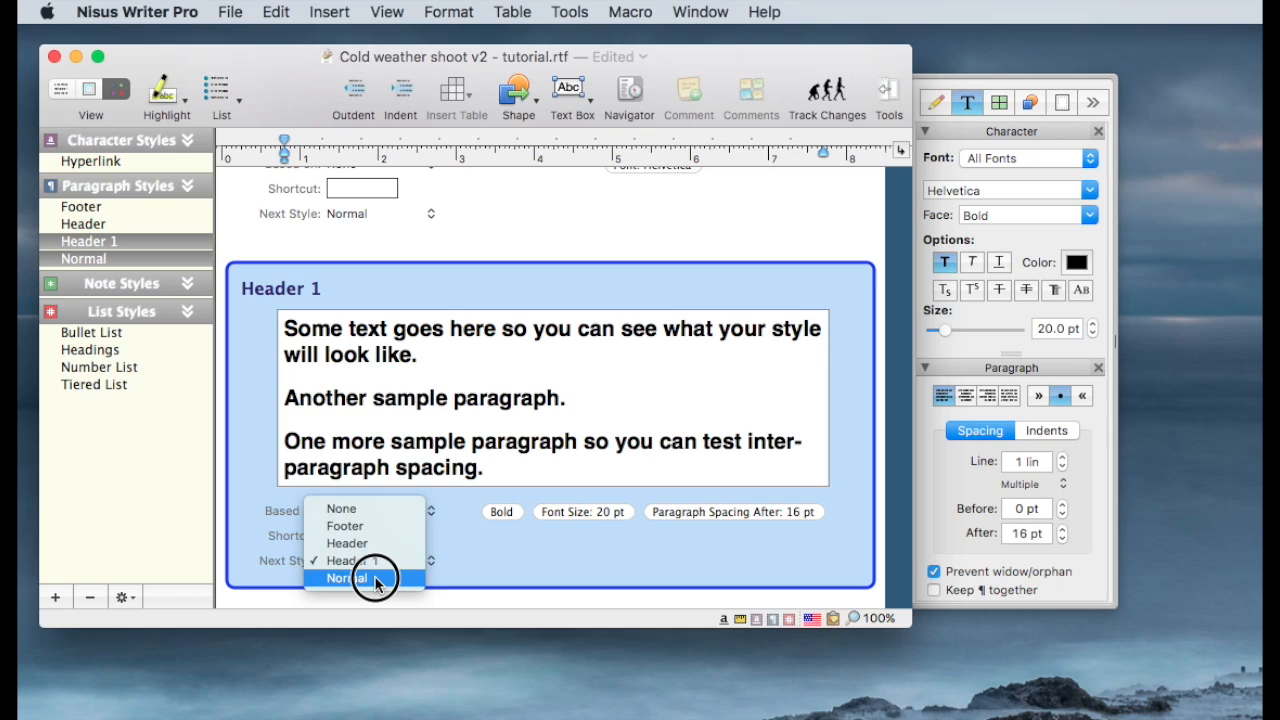
click(362, 578)
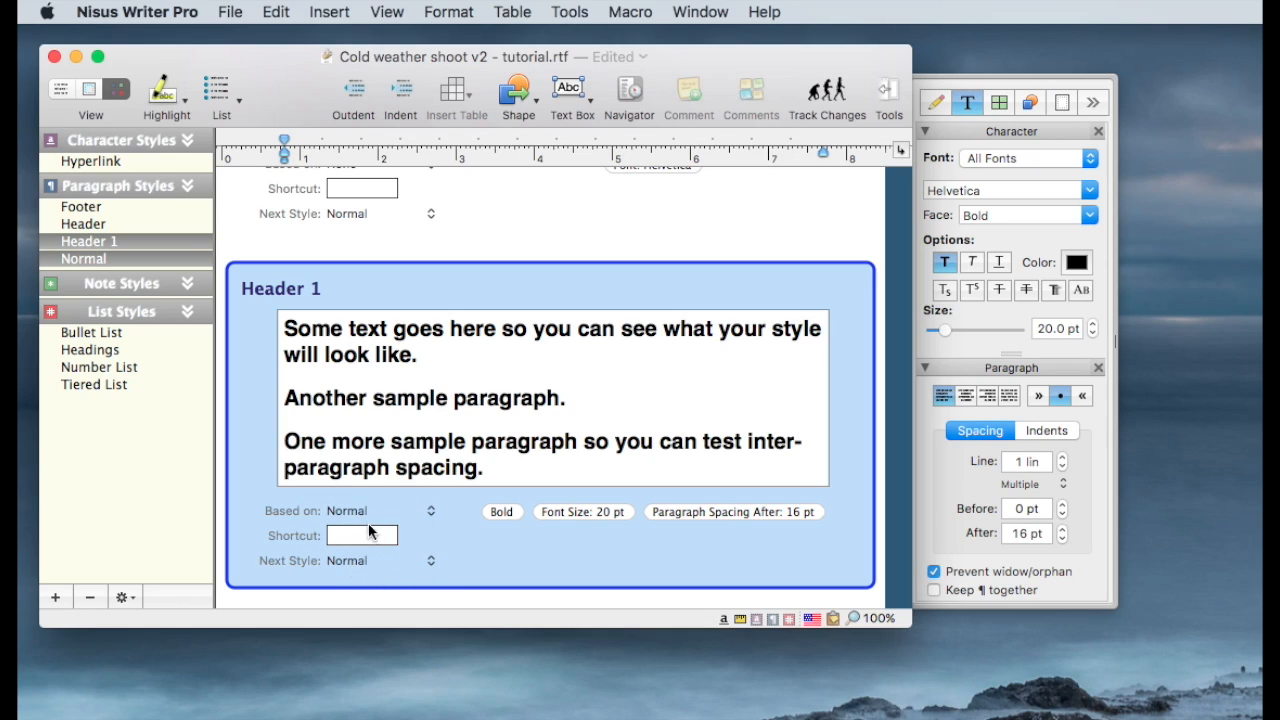
mouse_move(405, 529)
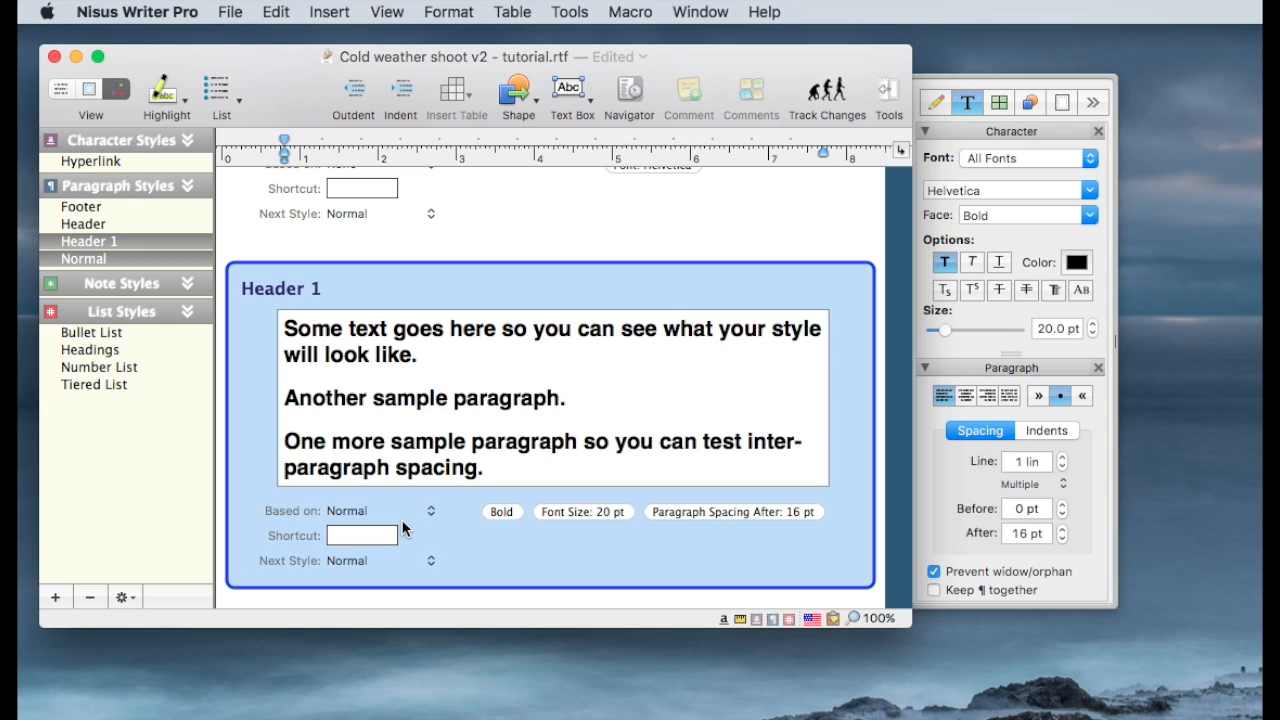
mouse_move(518, 562)
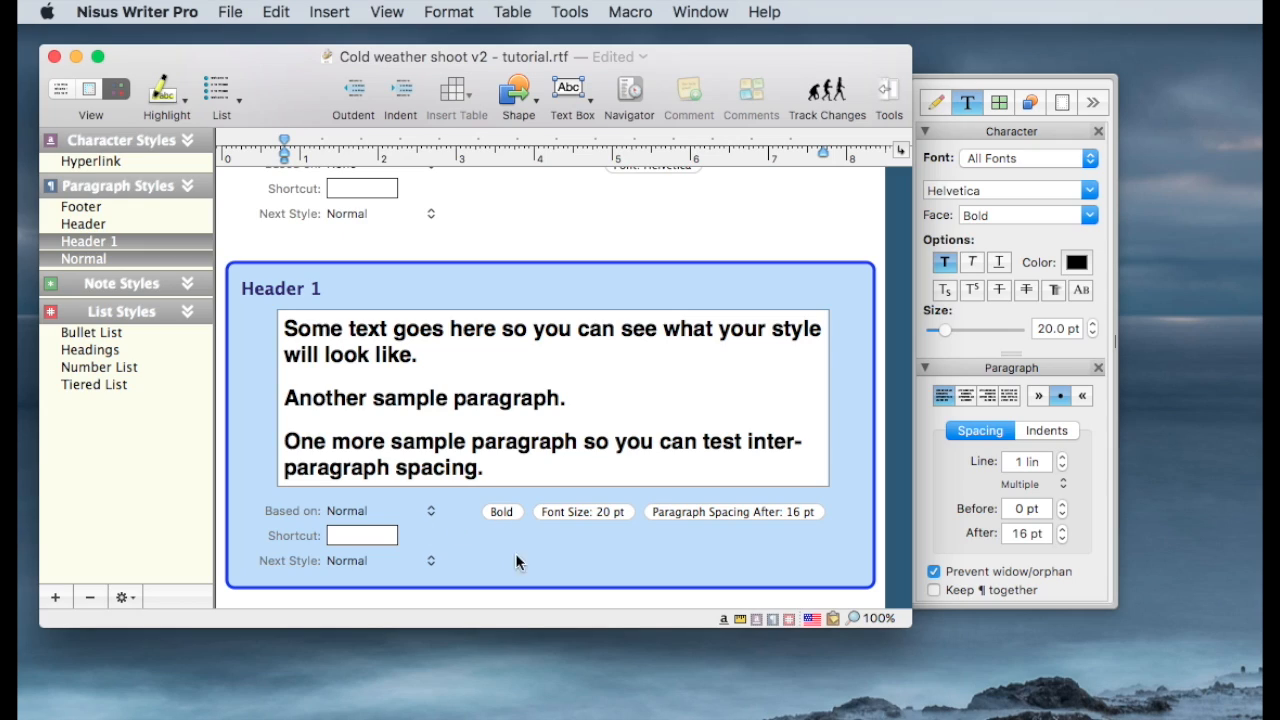
mouse_move(505, 556)
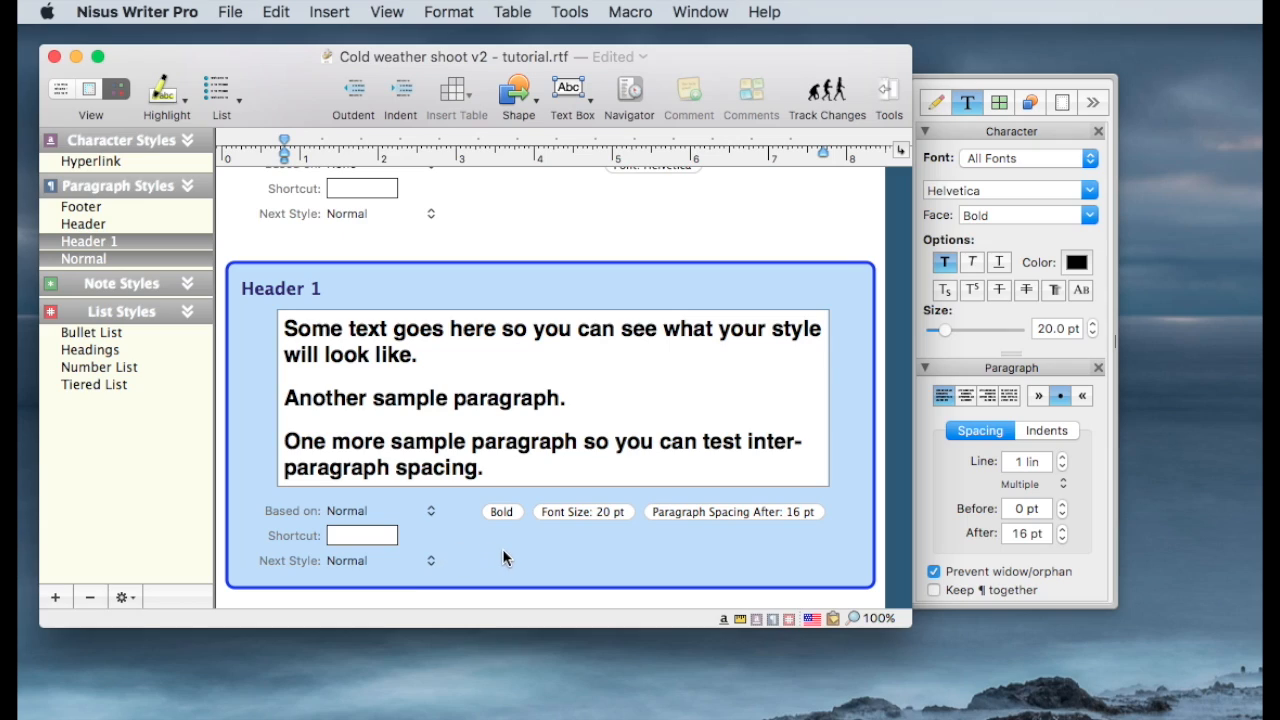
mouse_move(827, 560)
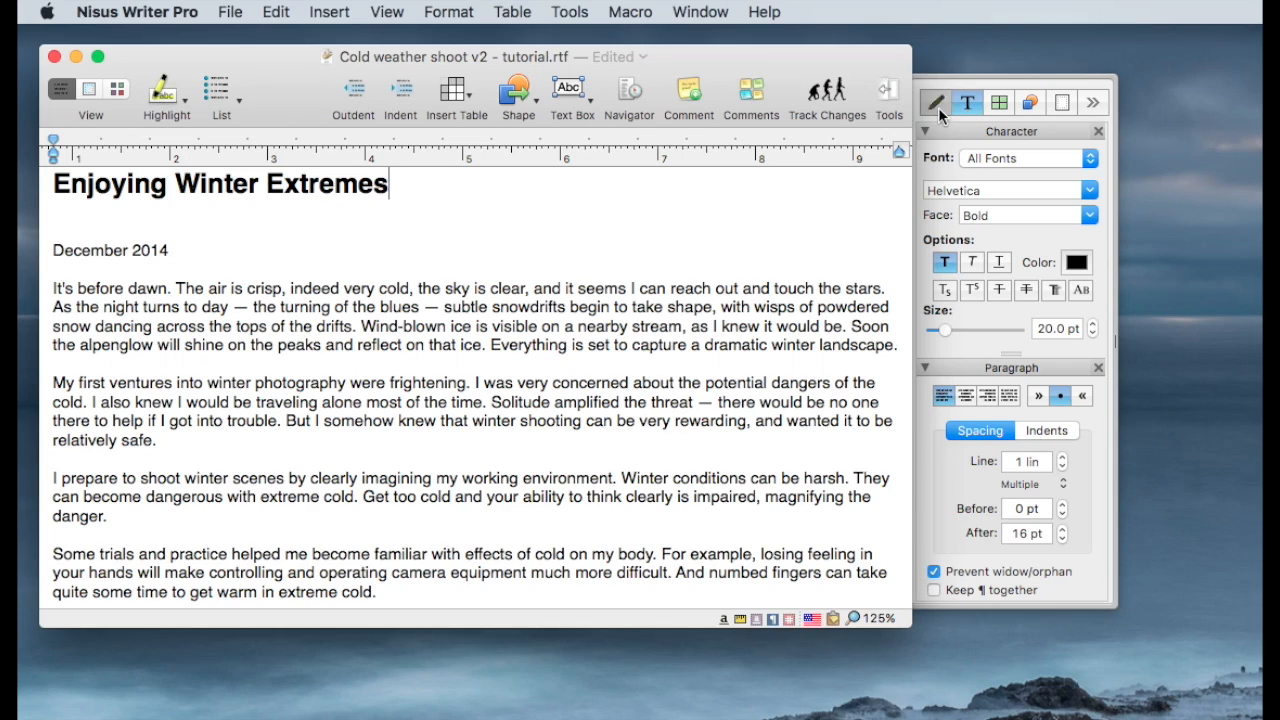
Show the palette's styles list, now including Header 1, in the document view
click(935, 102)
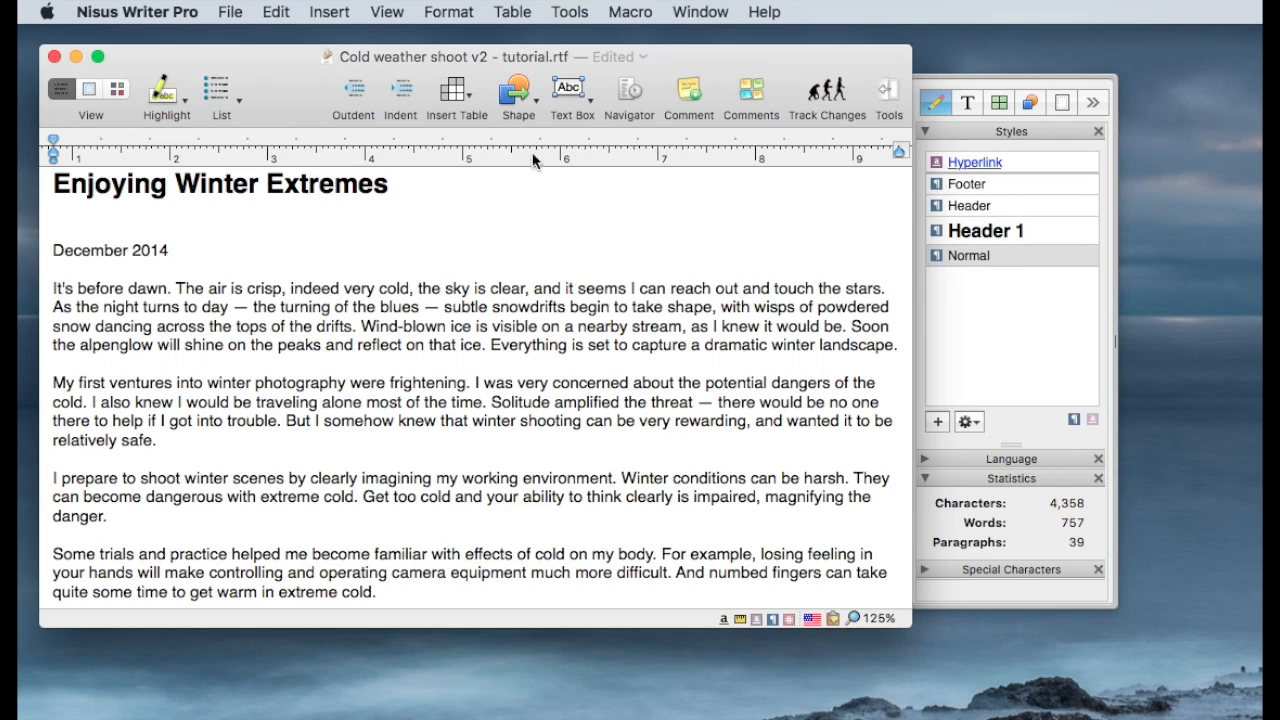
mouse_move(436, 168)
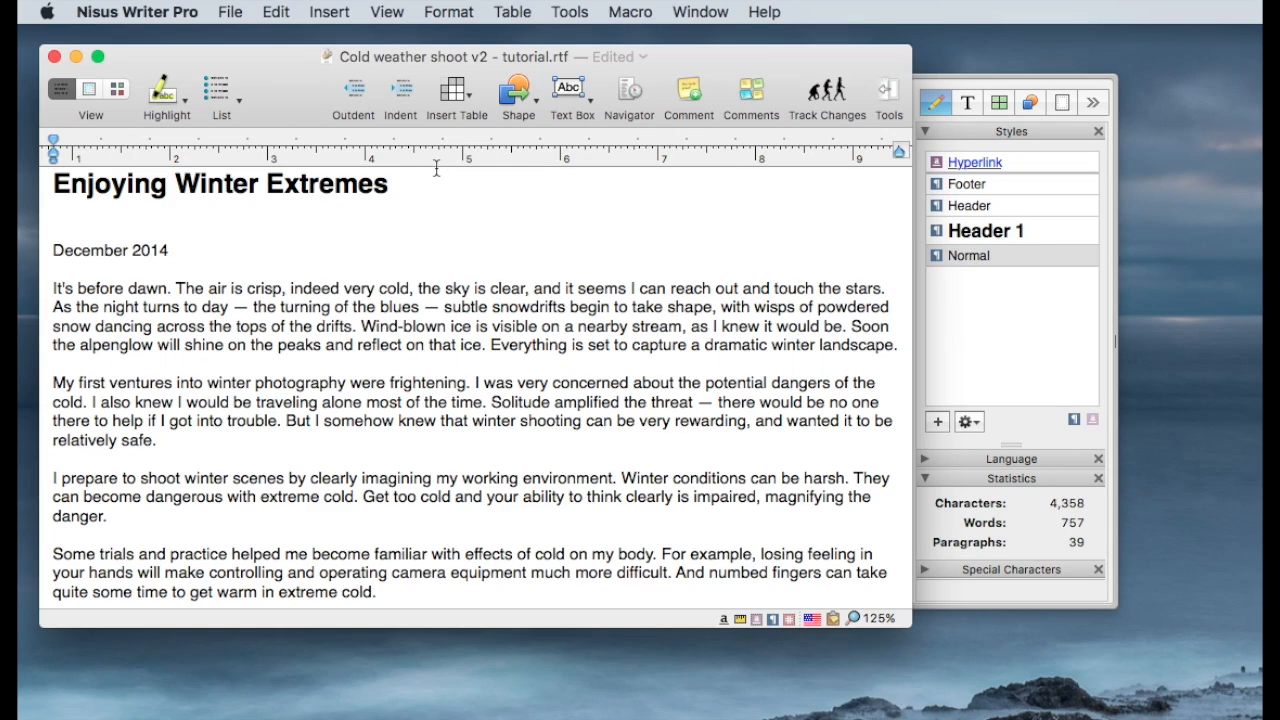
triple_click(220, 184)
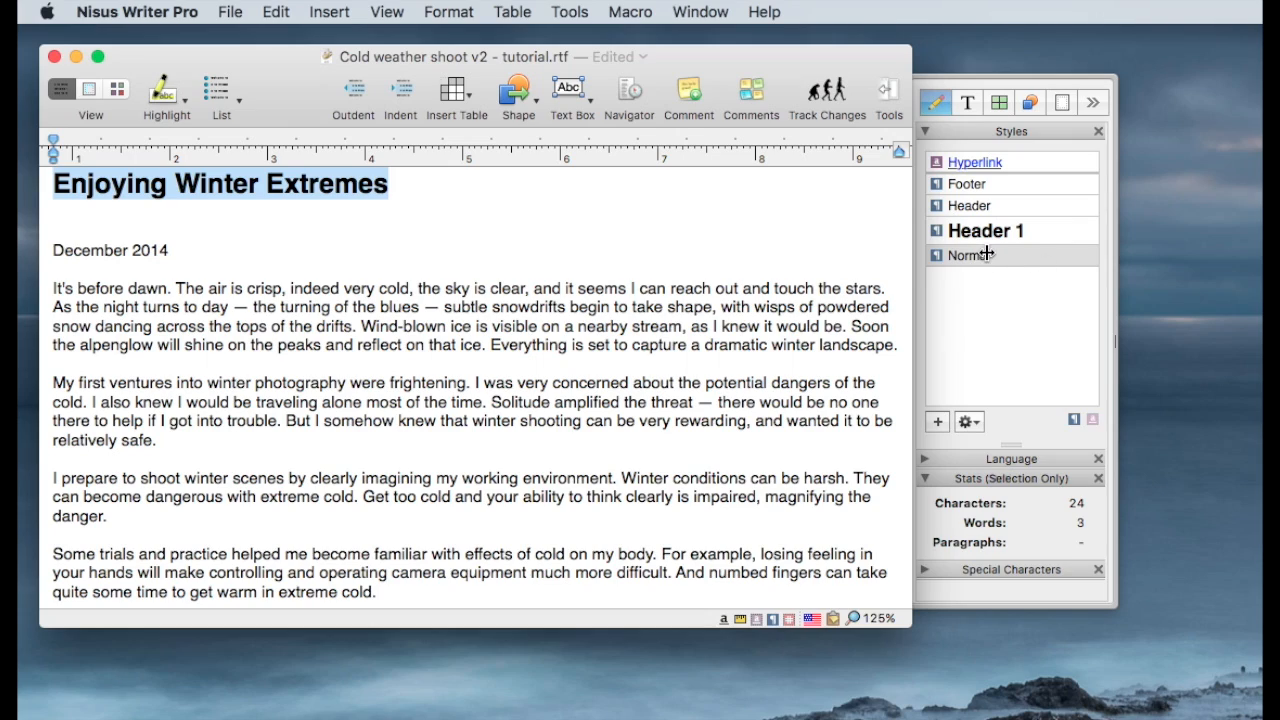
mouse_move(985, 230)
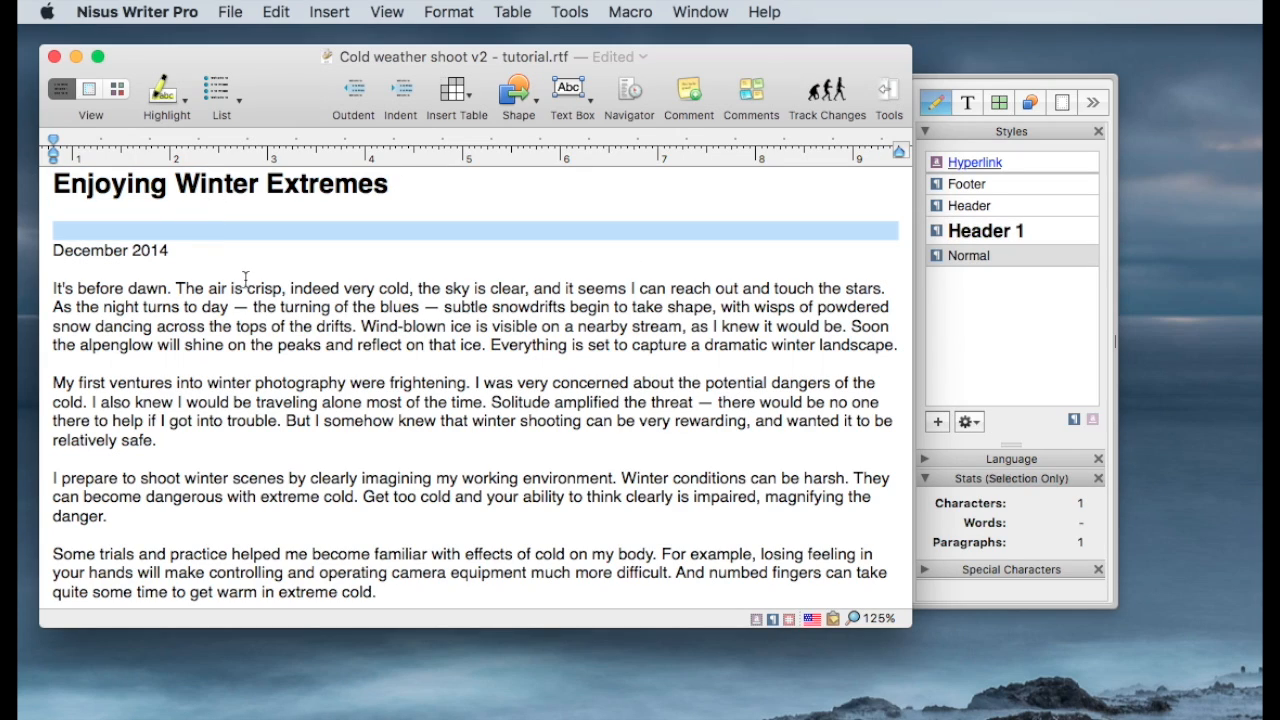
Scroll down and select the subheading 'Dressing to stay comfortable'
scroll(down, 3)
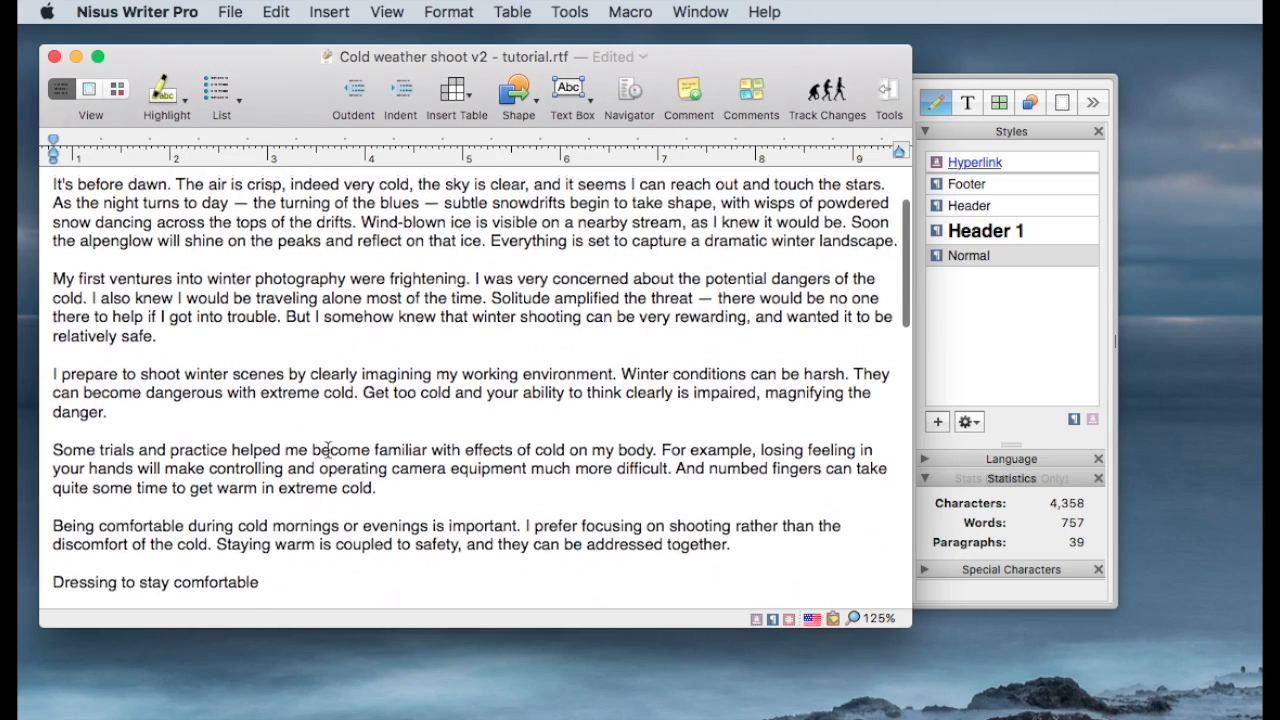
scroll(down, 3)
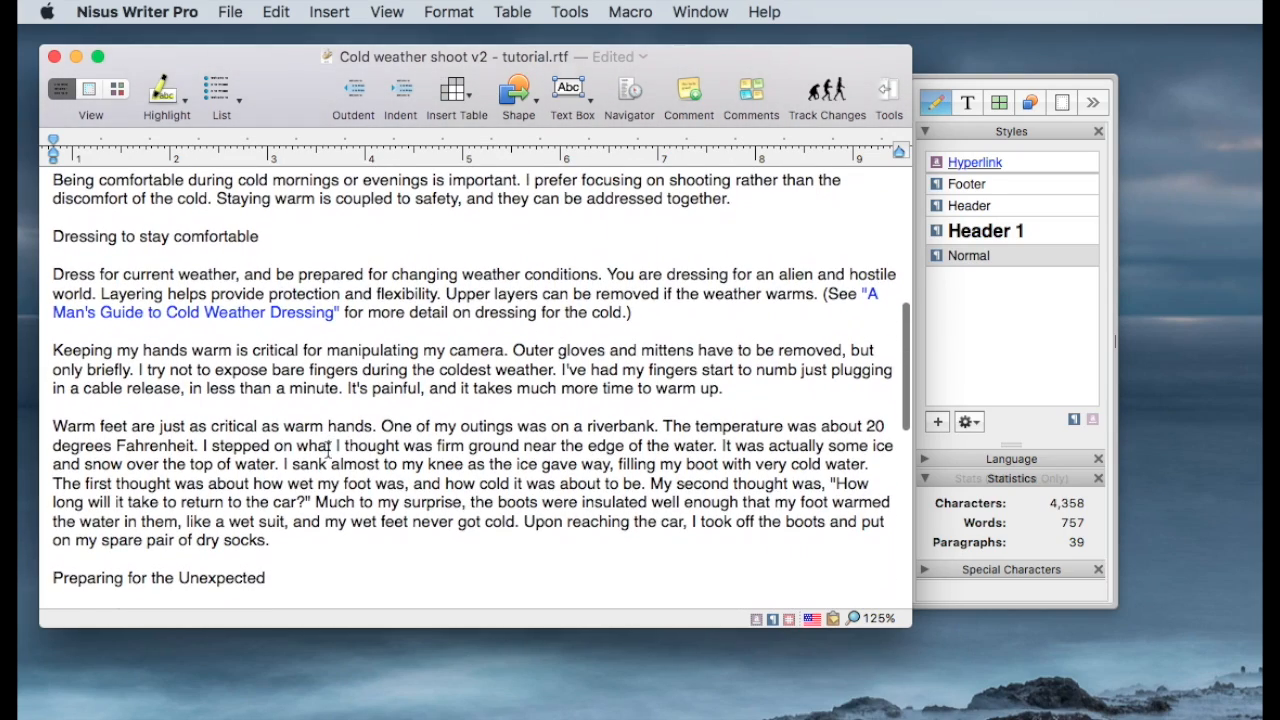
double_click(155, 236)
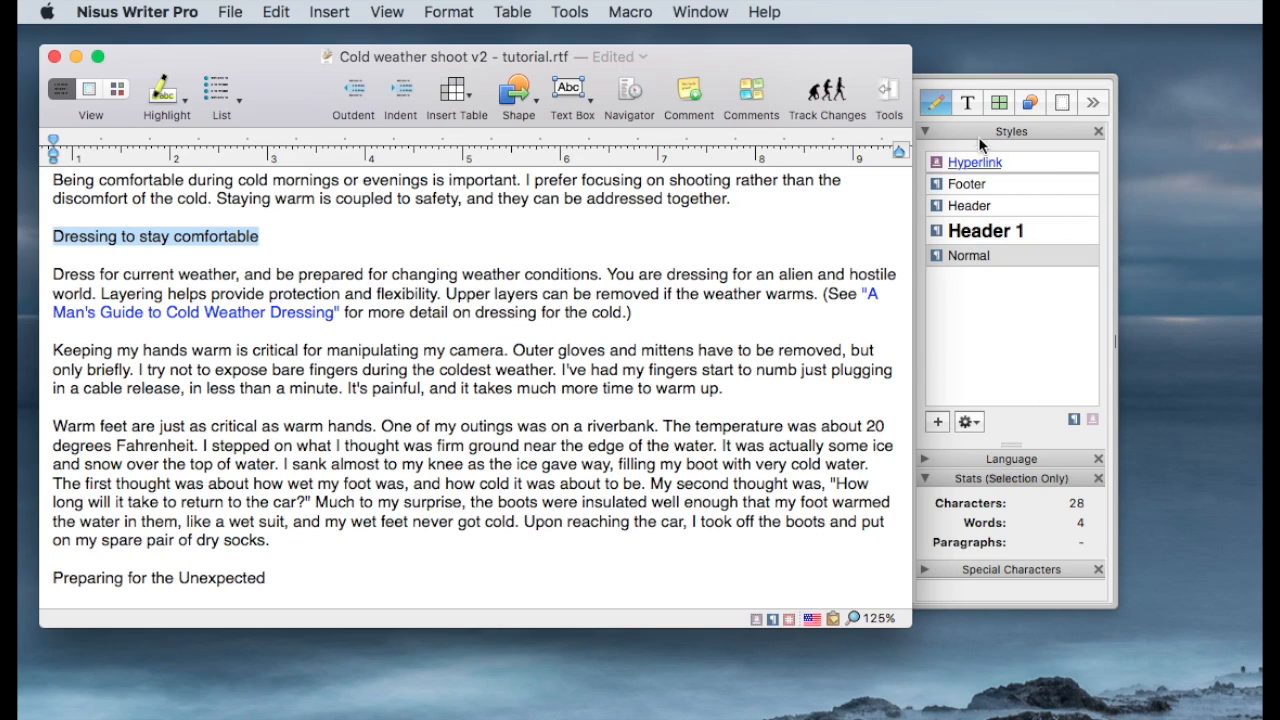
Format 'Dressing to stay comfortable' as bold 16 pt with 8 pt before and 16 pt after
click(966, 102)
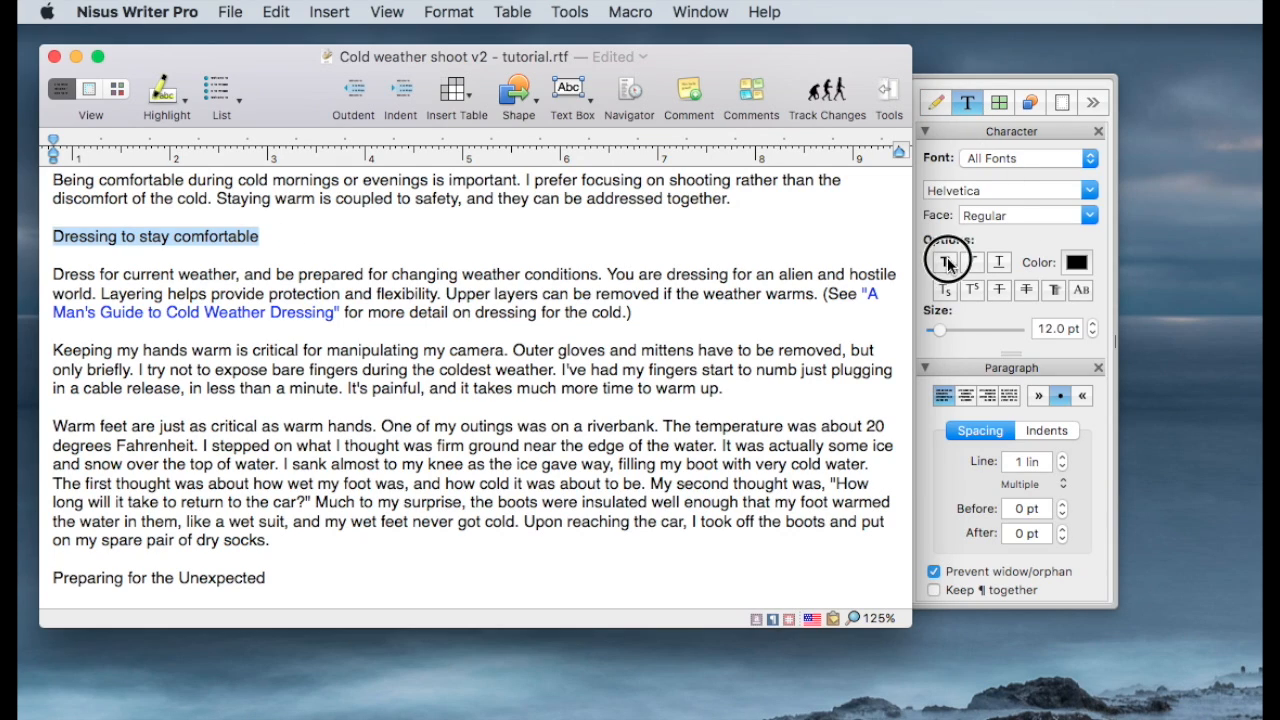
click(944, 262)
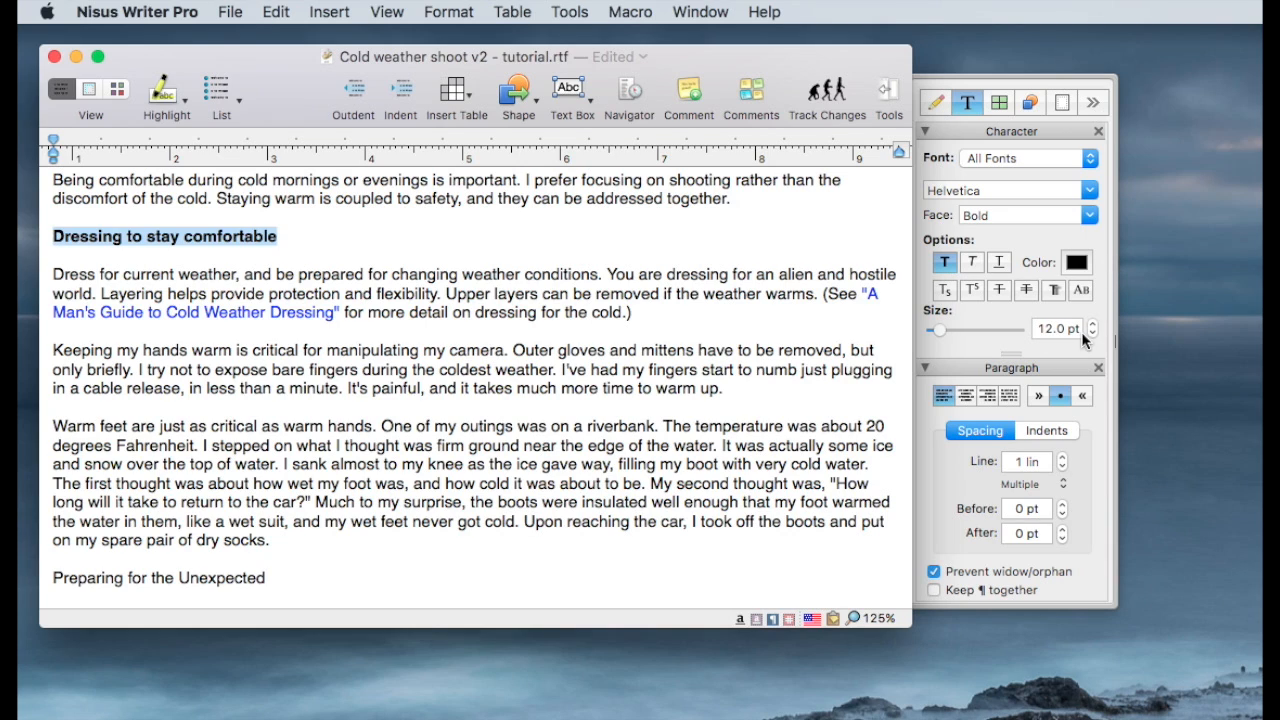
click(1092, 323)
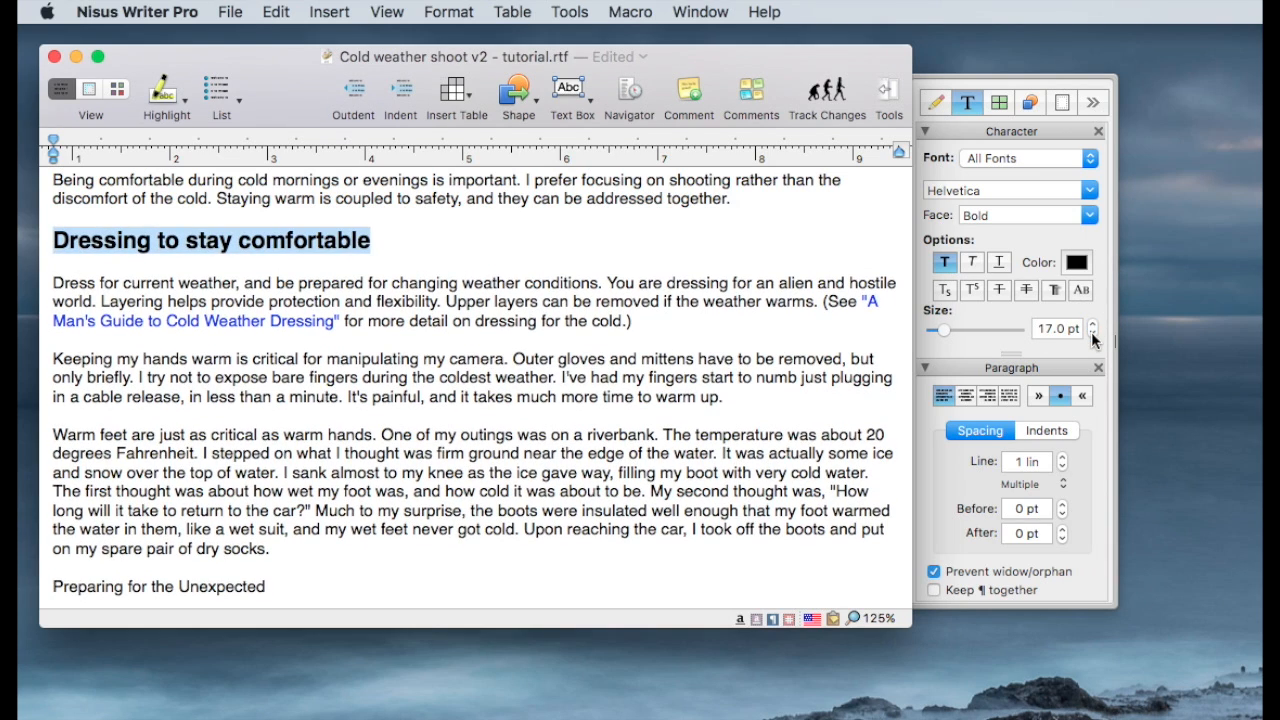
click(1092, 334)
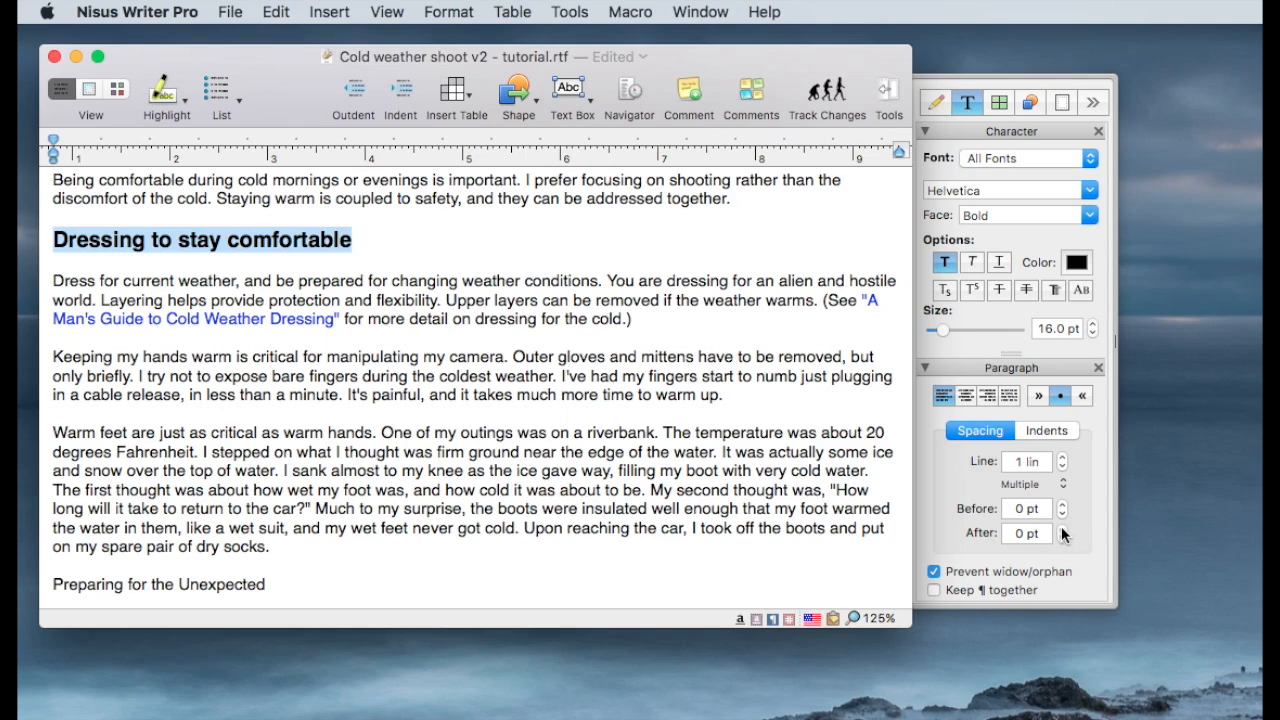
click(1063, 529)
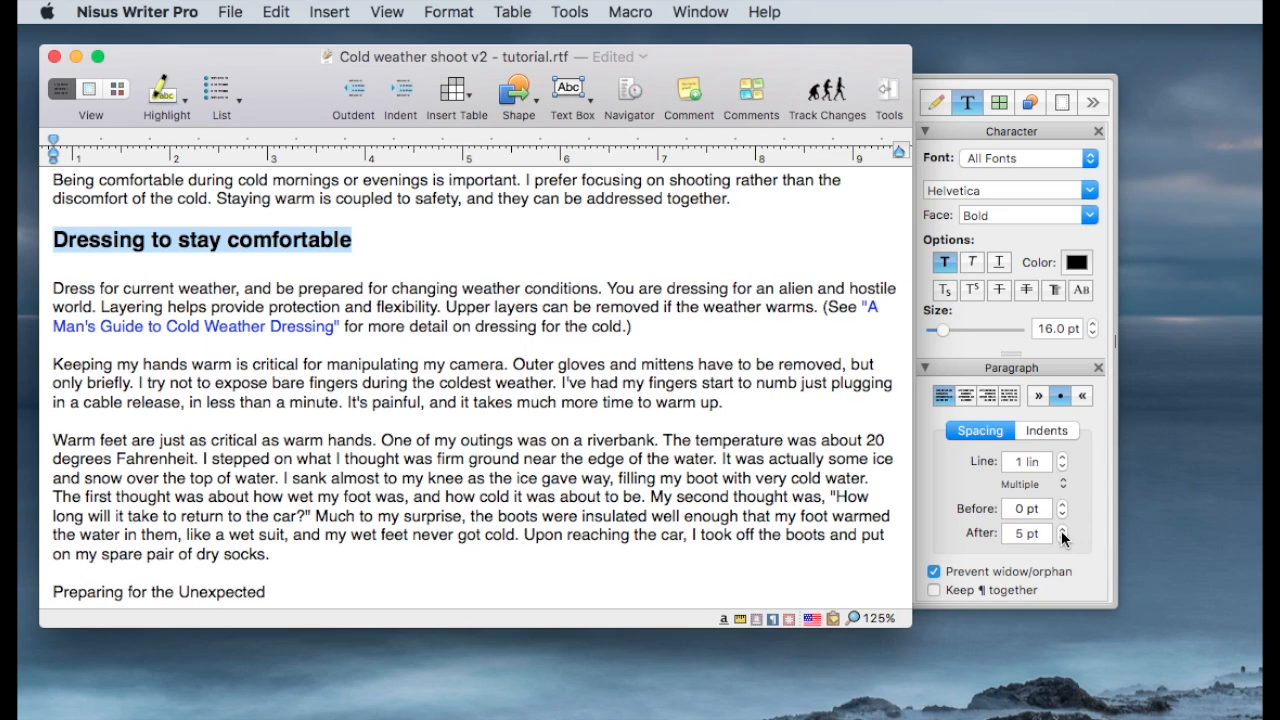
click(1063, 528)
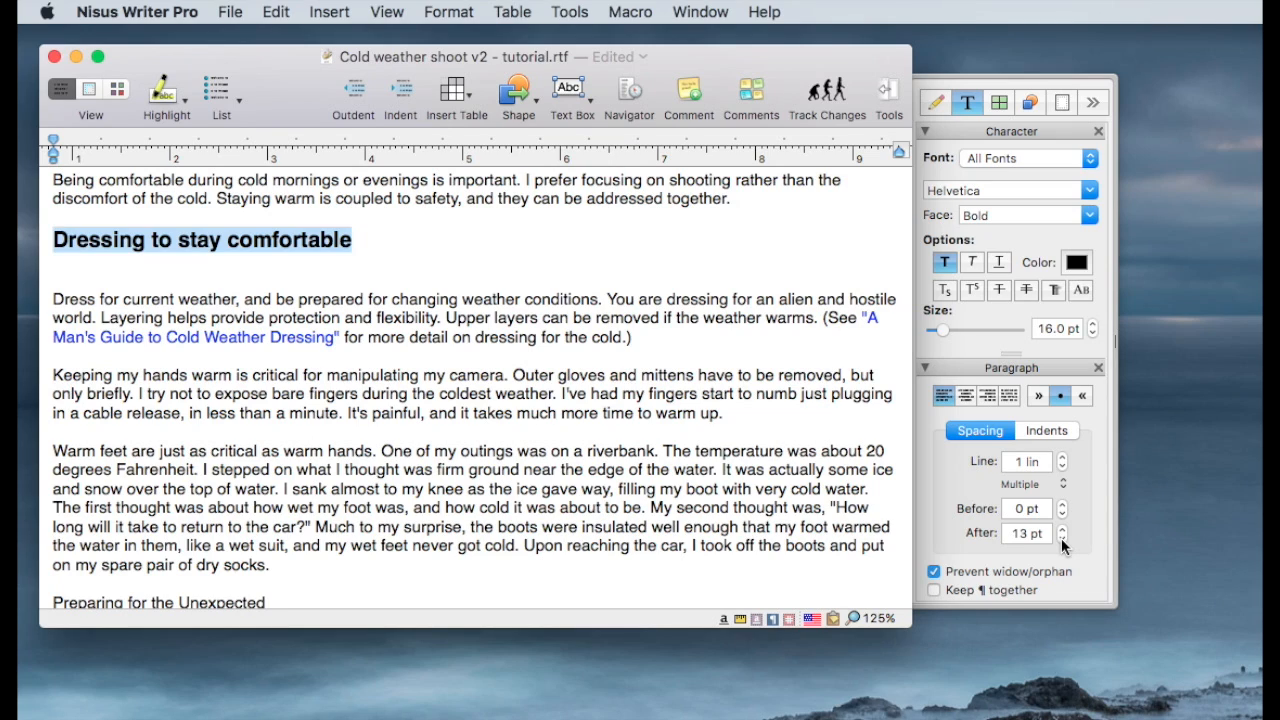
click(1062, 528)
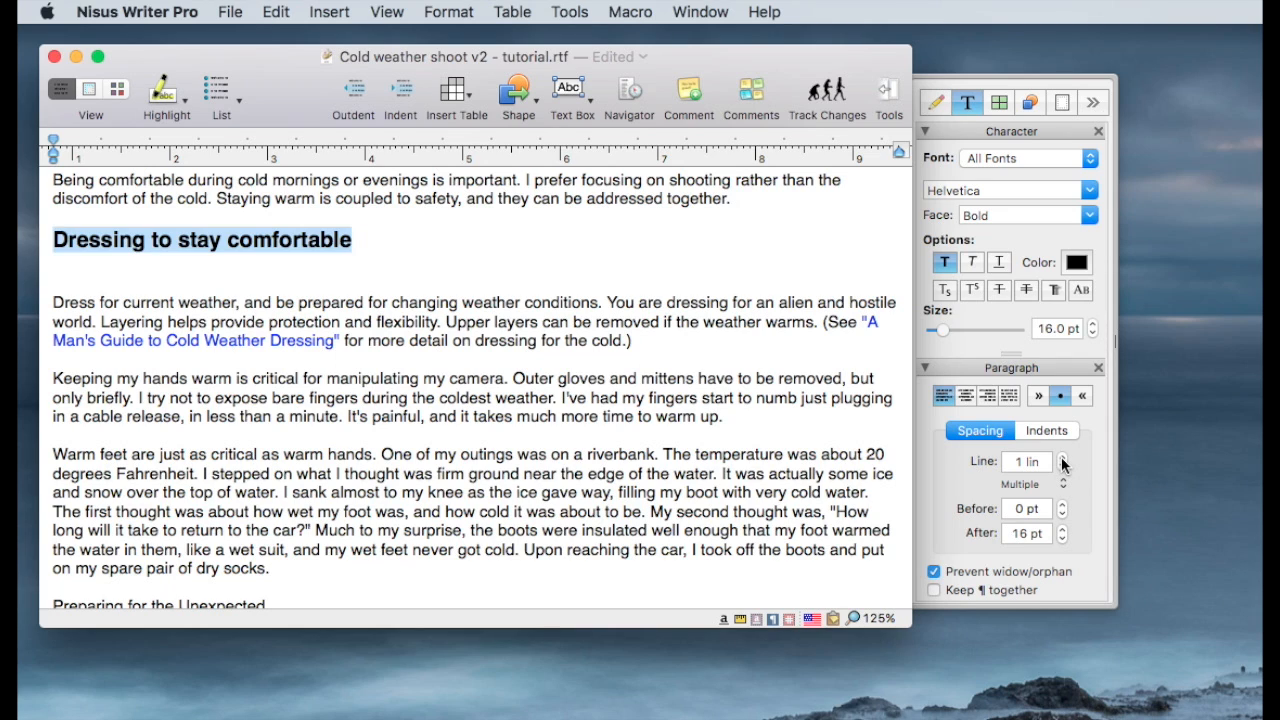
click(1062, 503)
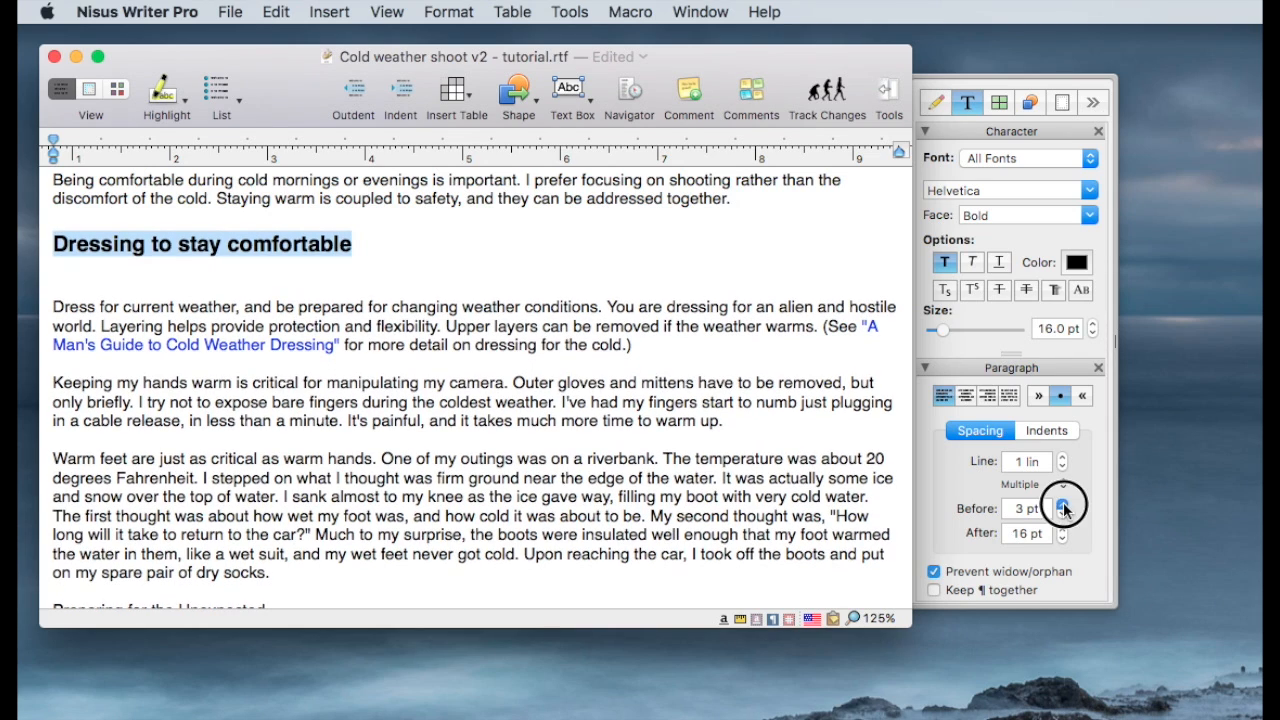
click(1062, 503)
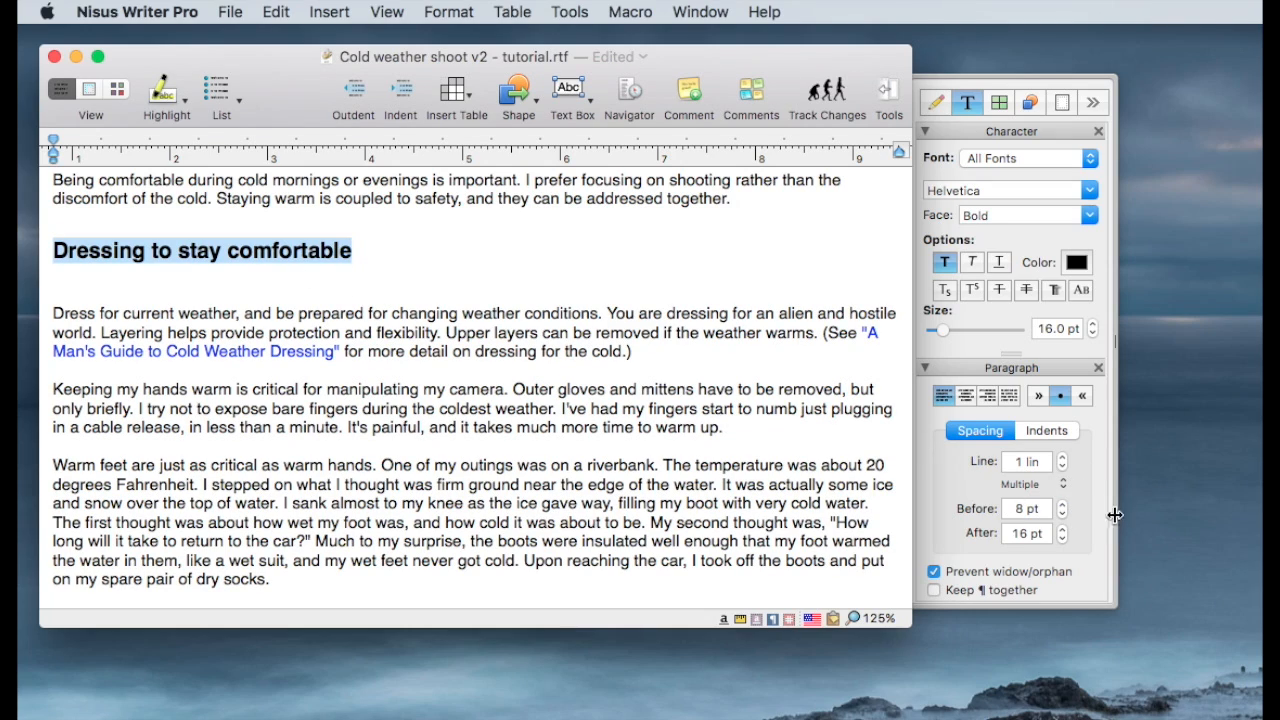
mouse_move(12, 280)
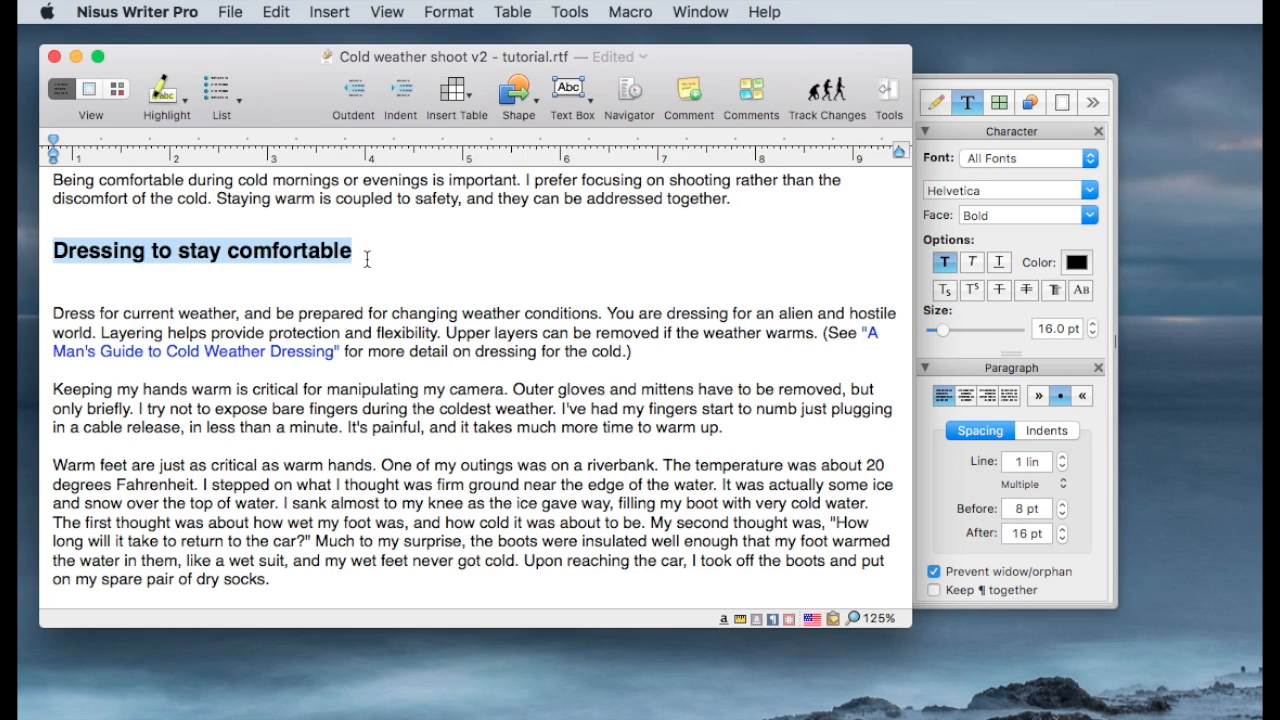
mouse_move(695, 235)
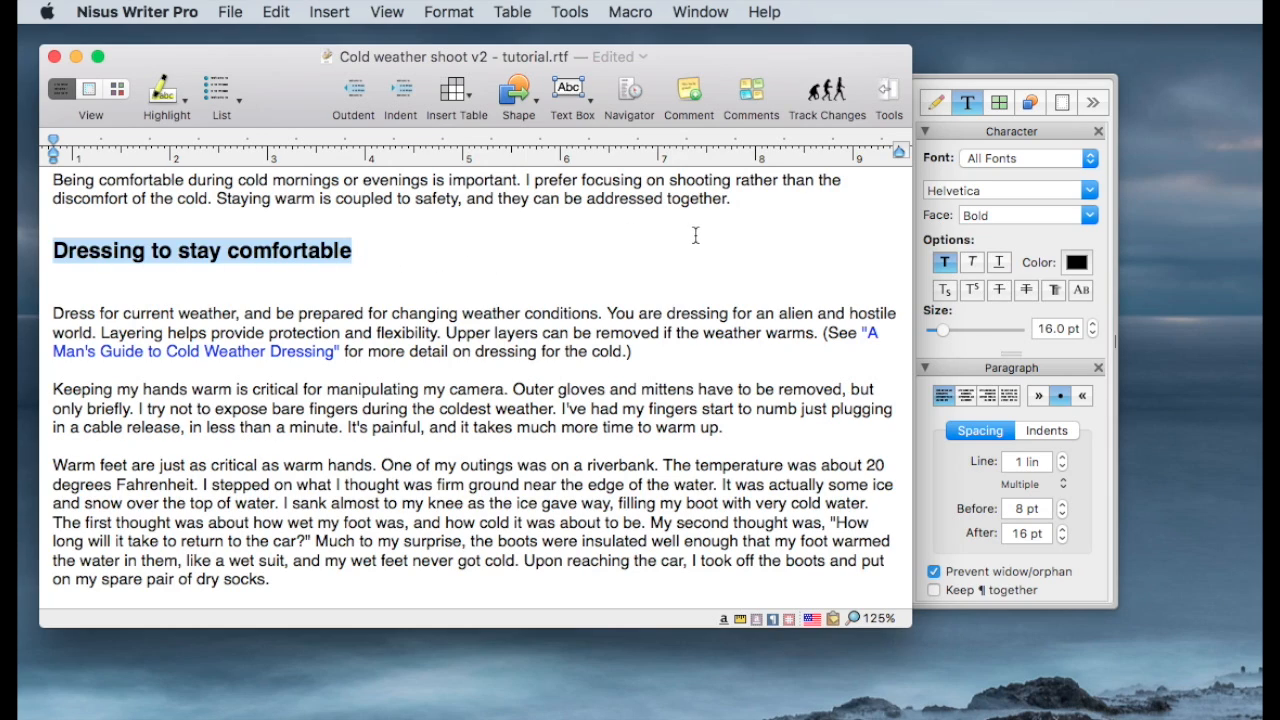
Create style 'Header 2' from the subheading, based on Header 1 with Normal next, and return to Page View
right_click(200, 251)
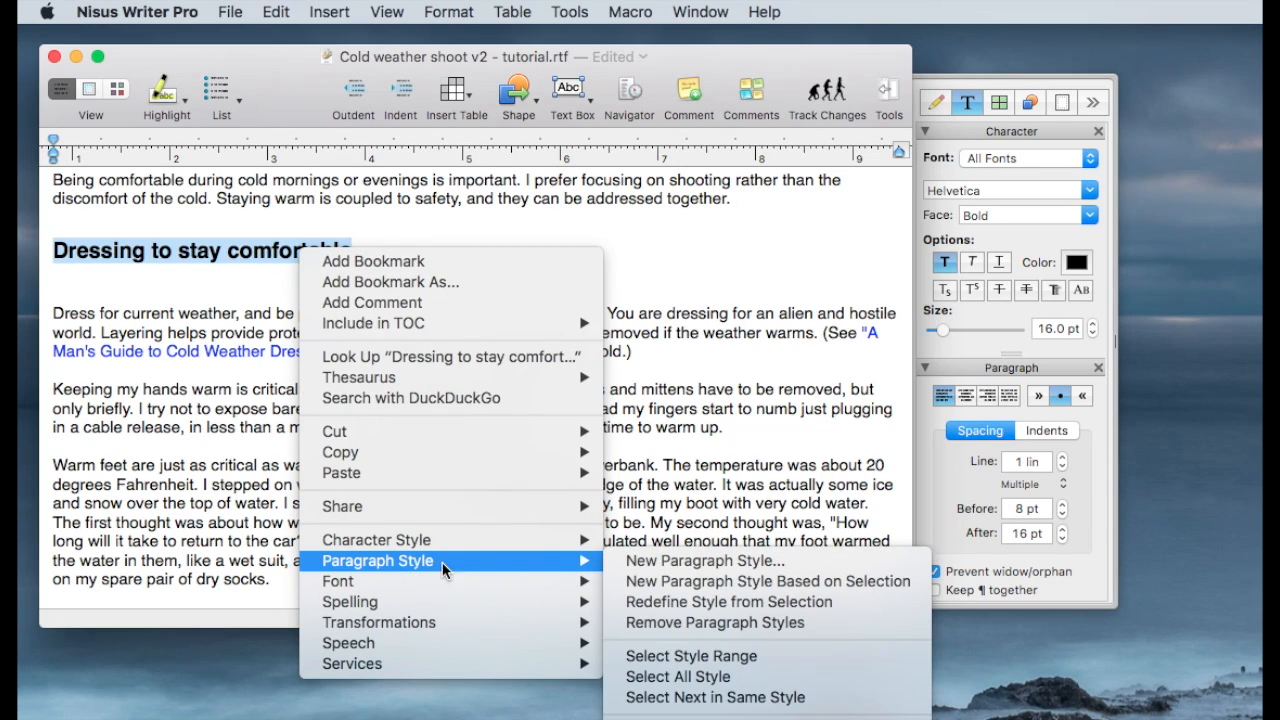
mouse_move(698, 582)
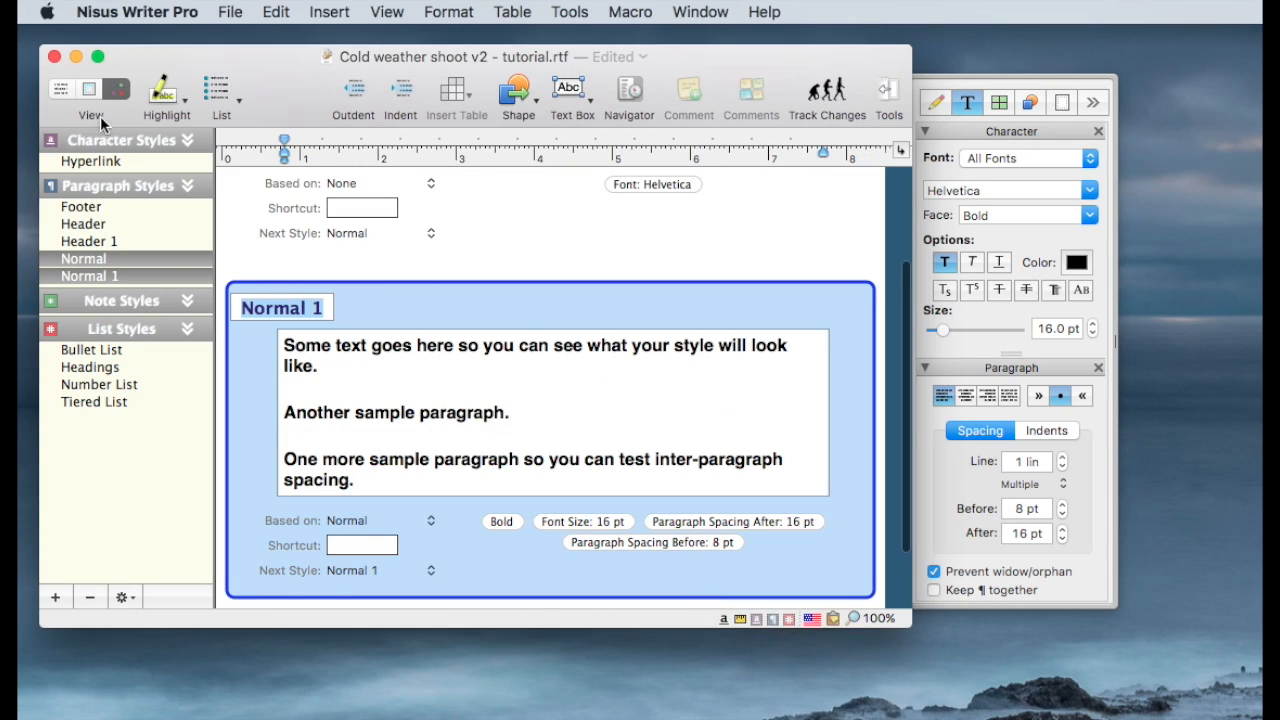
text(H)
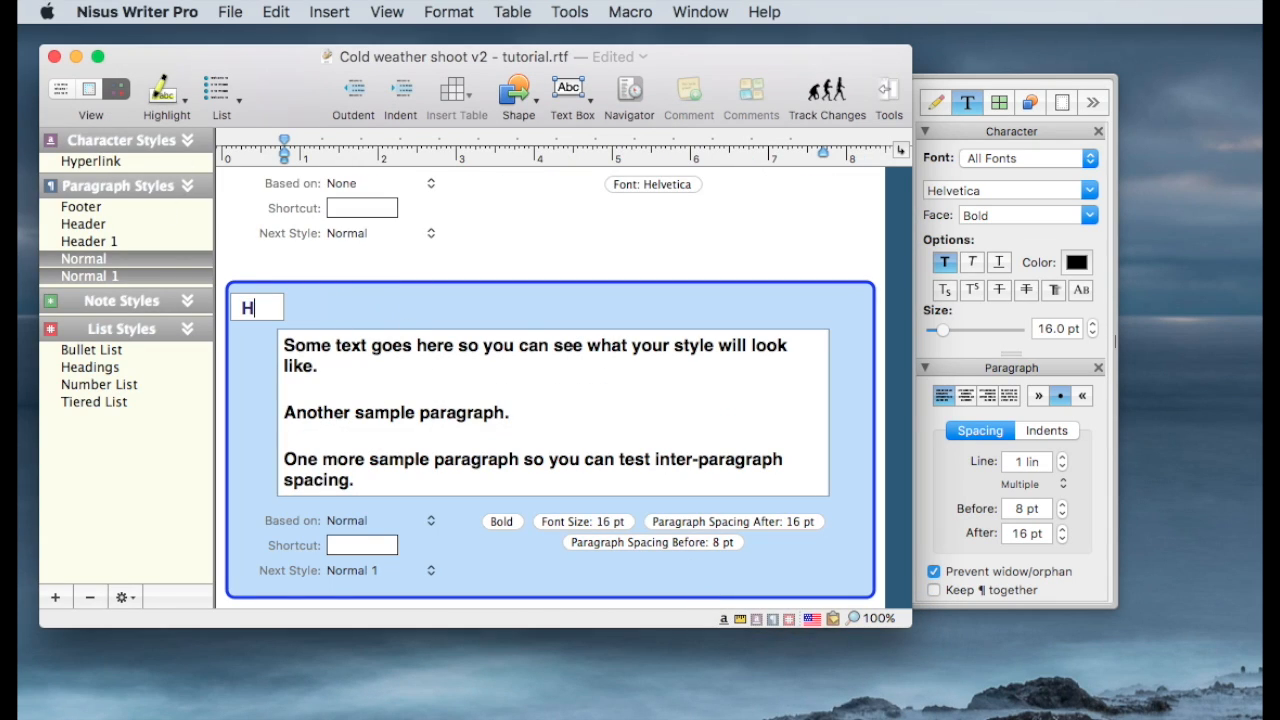
text(eader 2)
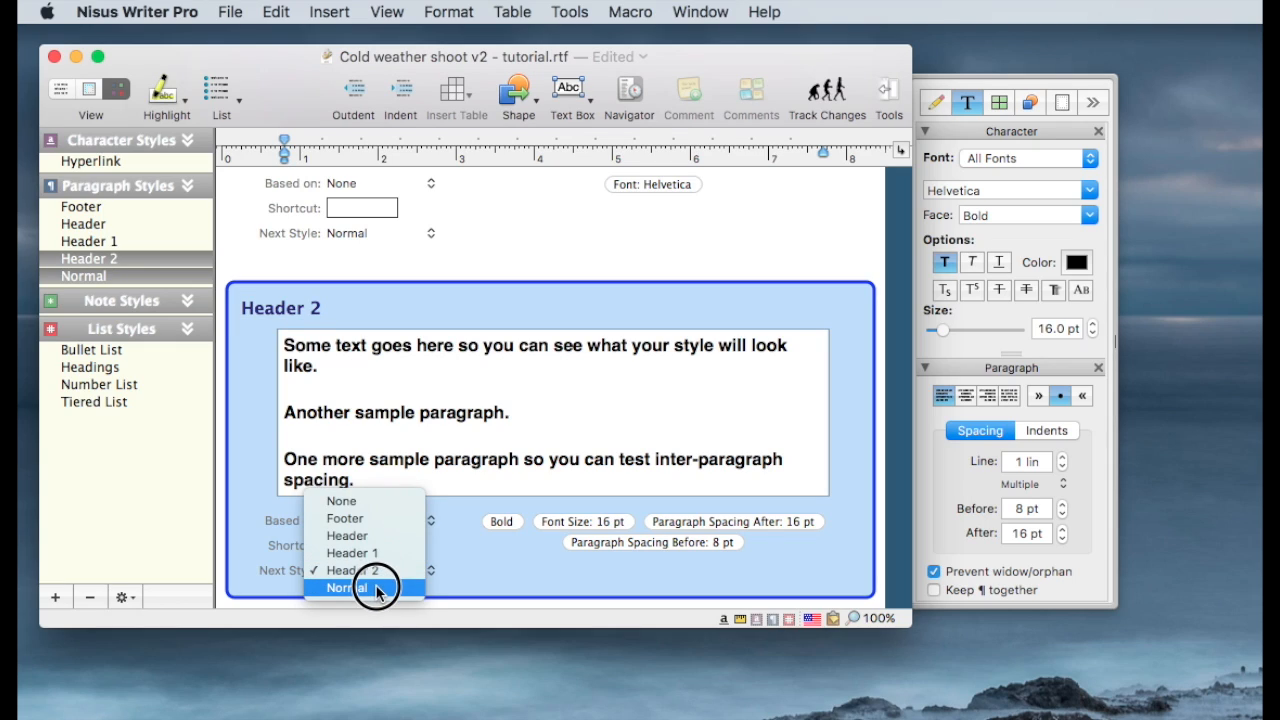
click(345, 588)
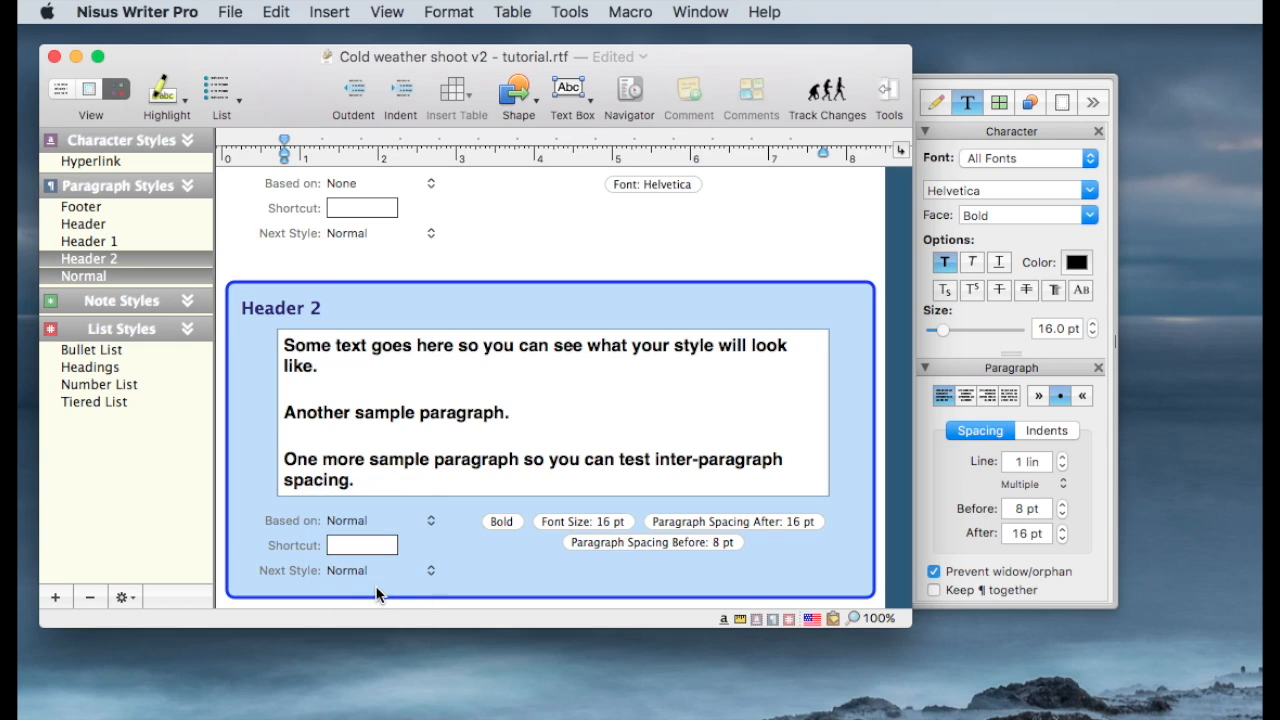
click(390, 520)
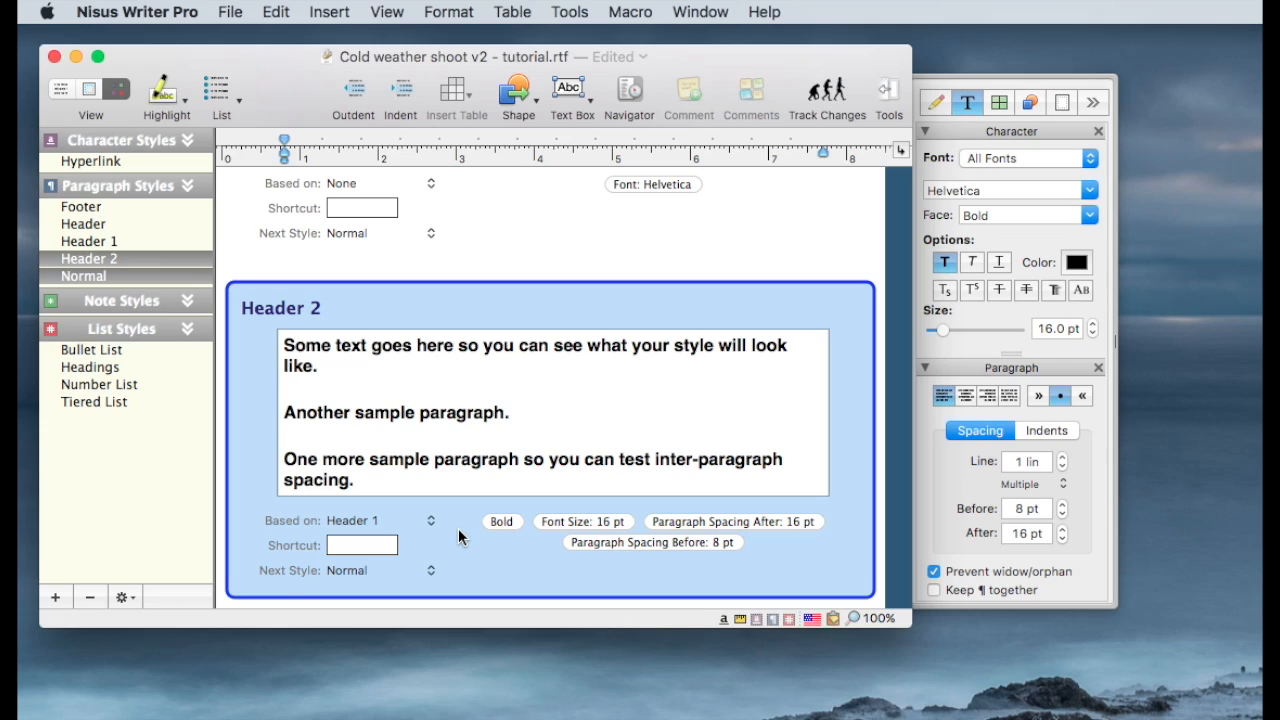
mouse_move(780, 585)
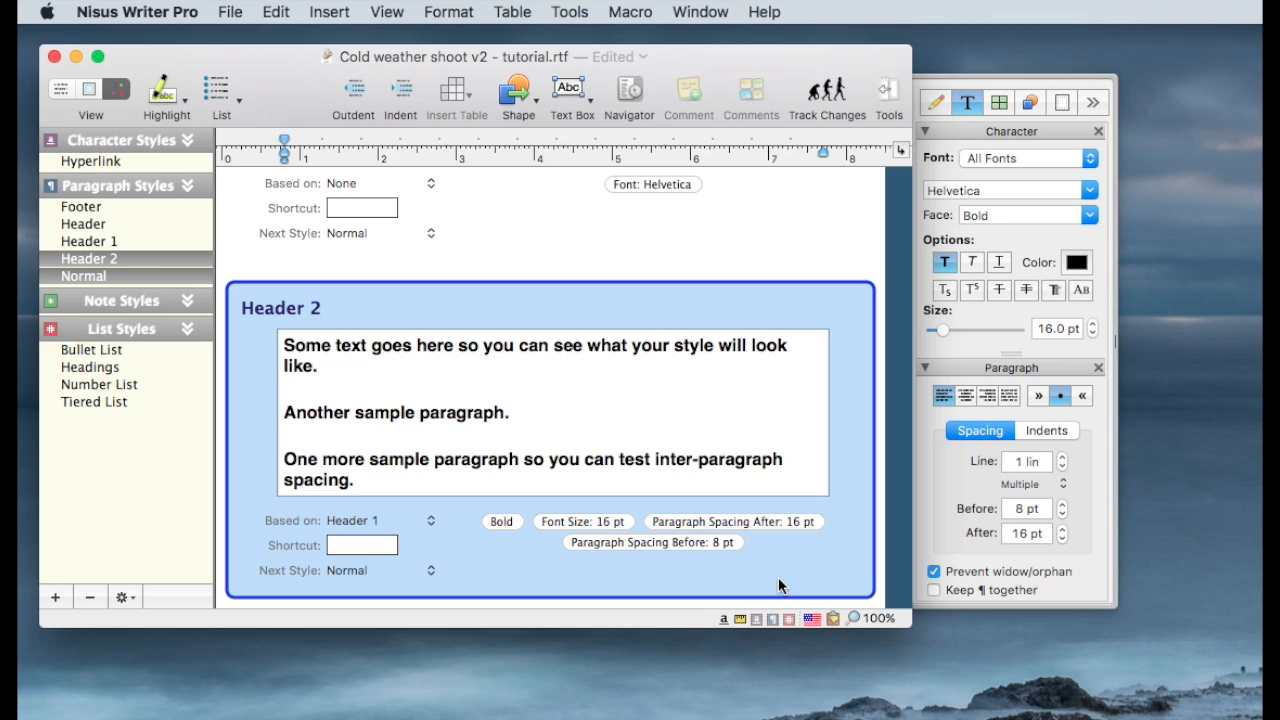
click(62, 89)
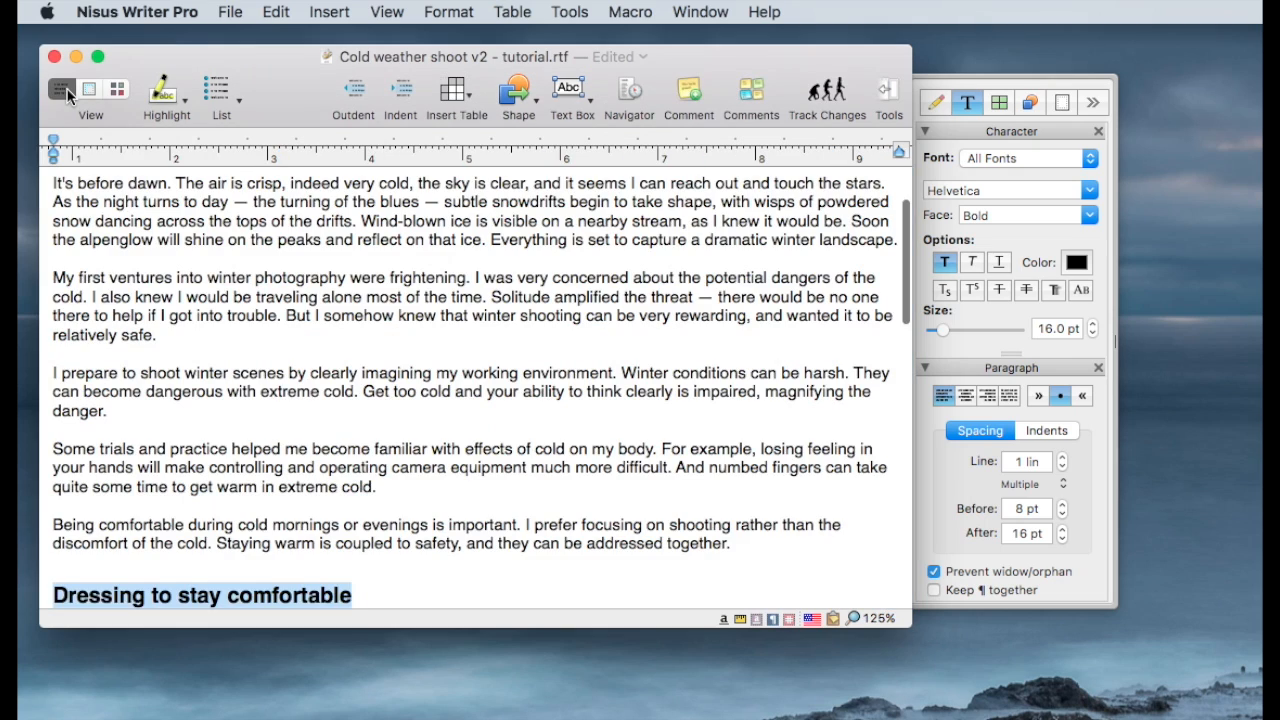
Apply the Header 2 style to the 'Preparing for the Unexpected' heading
scroll(down, 3)
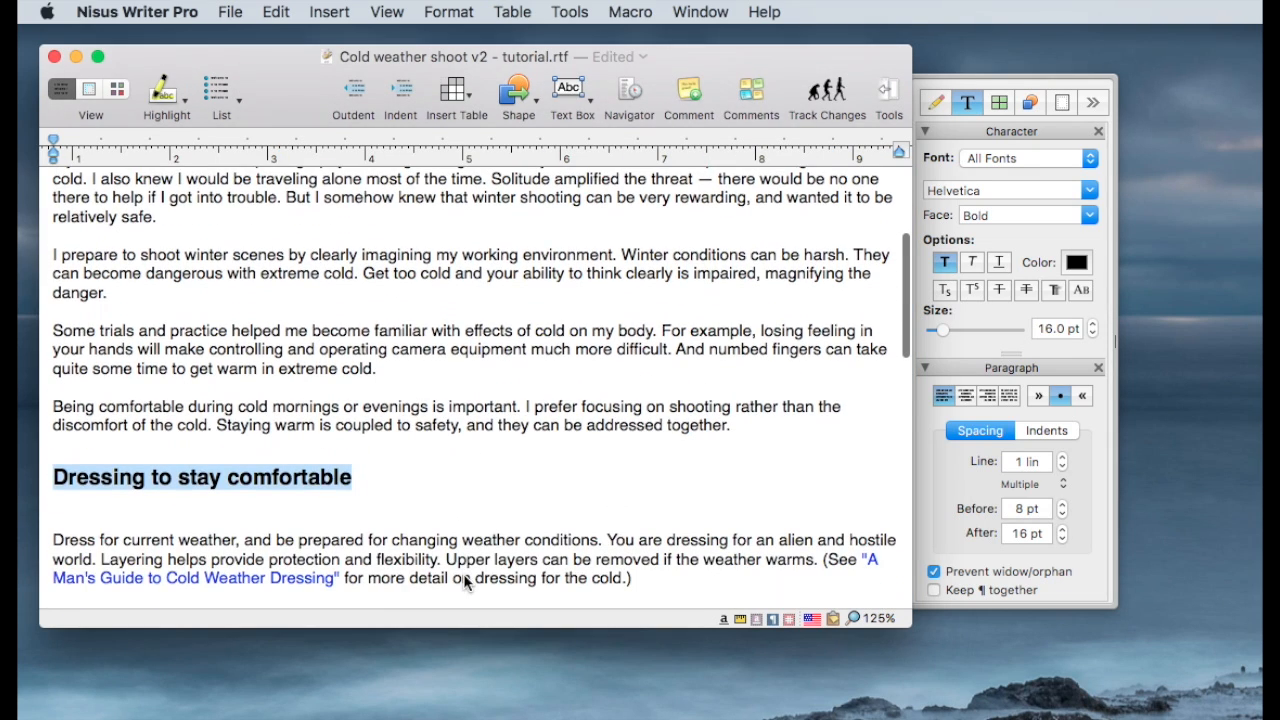
click(935, 102)
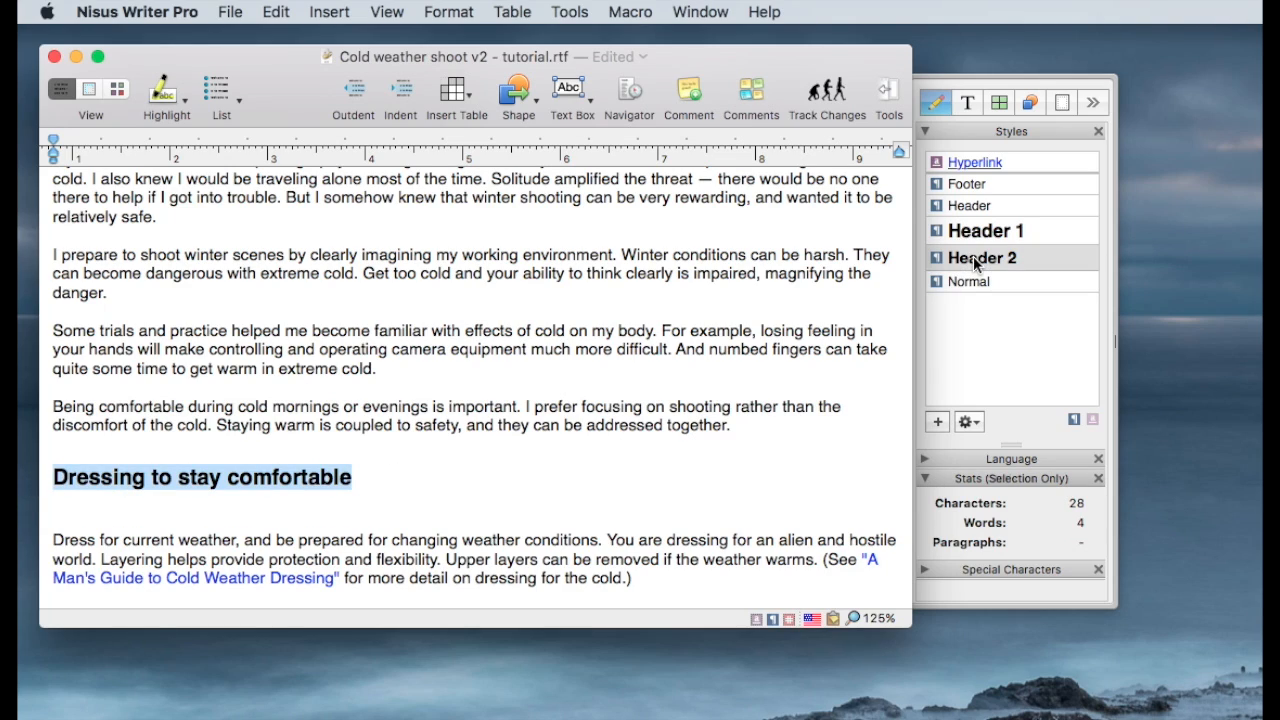
scroll(down, 3)
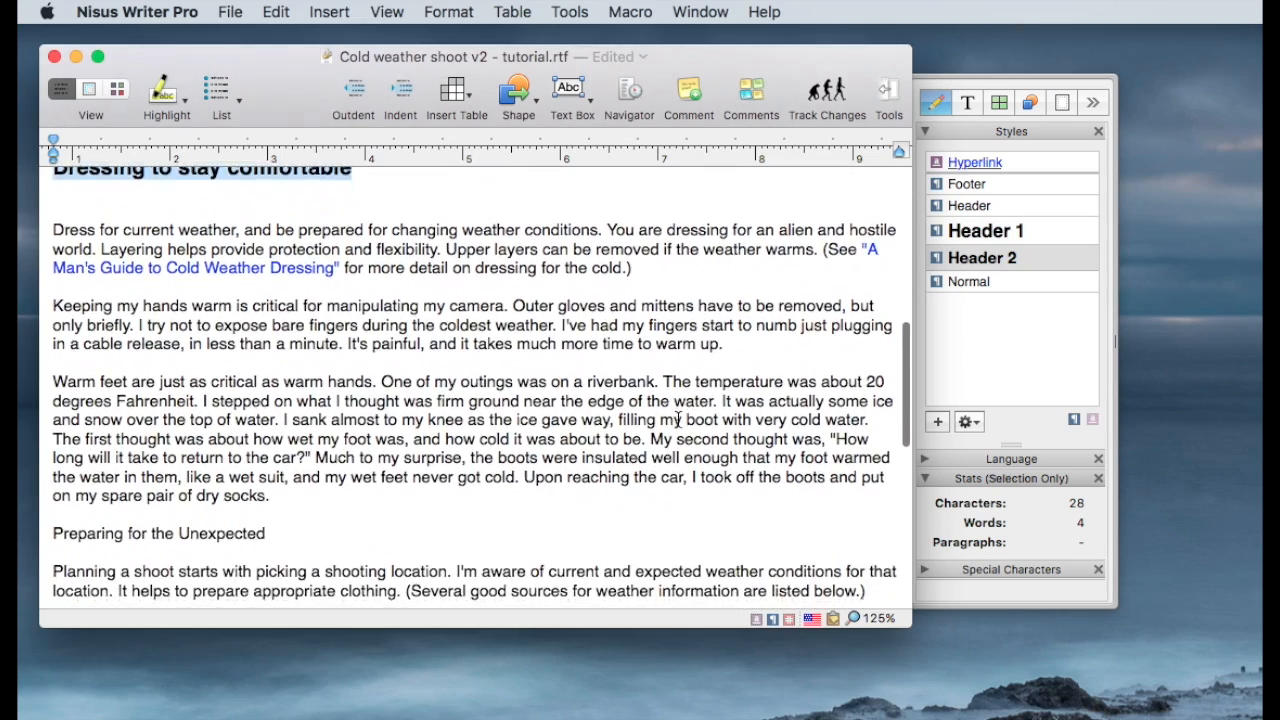
scroll(down, 3)
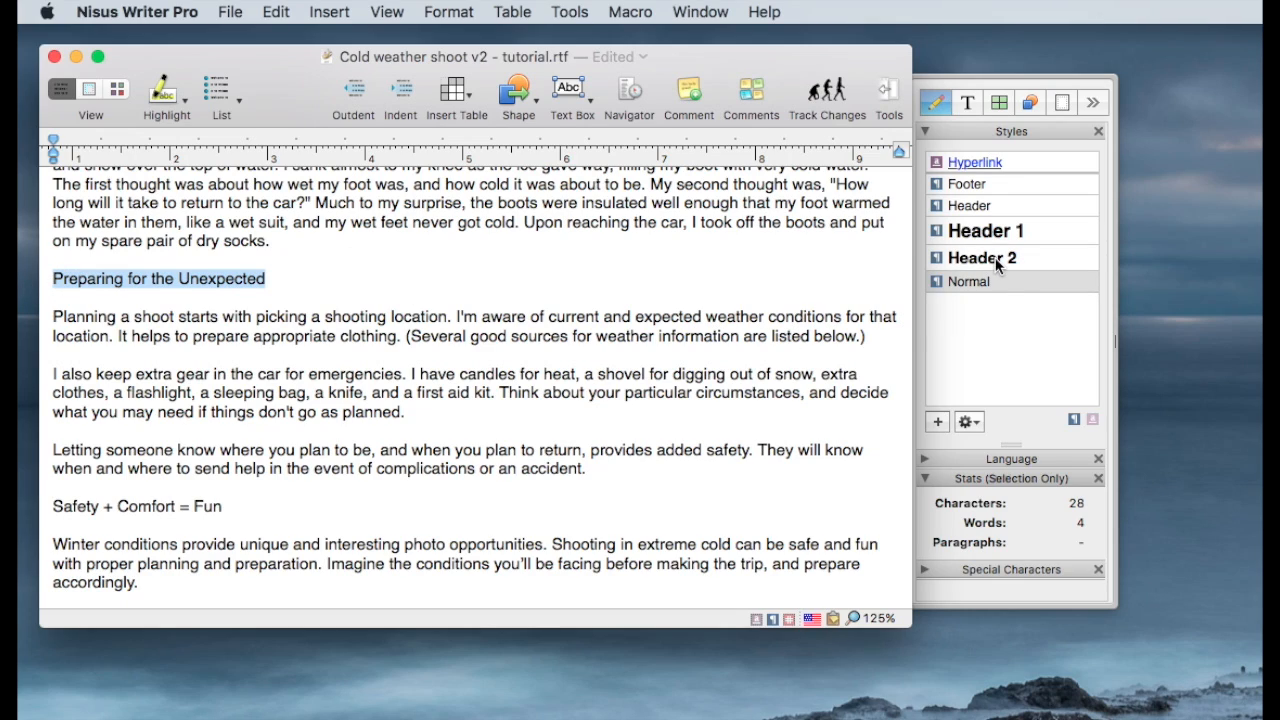
click(982, 258)
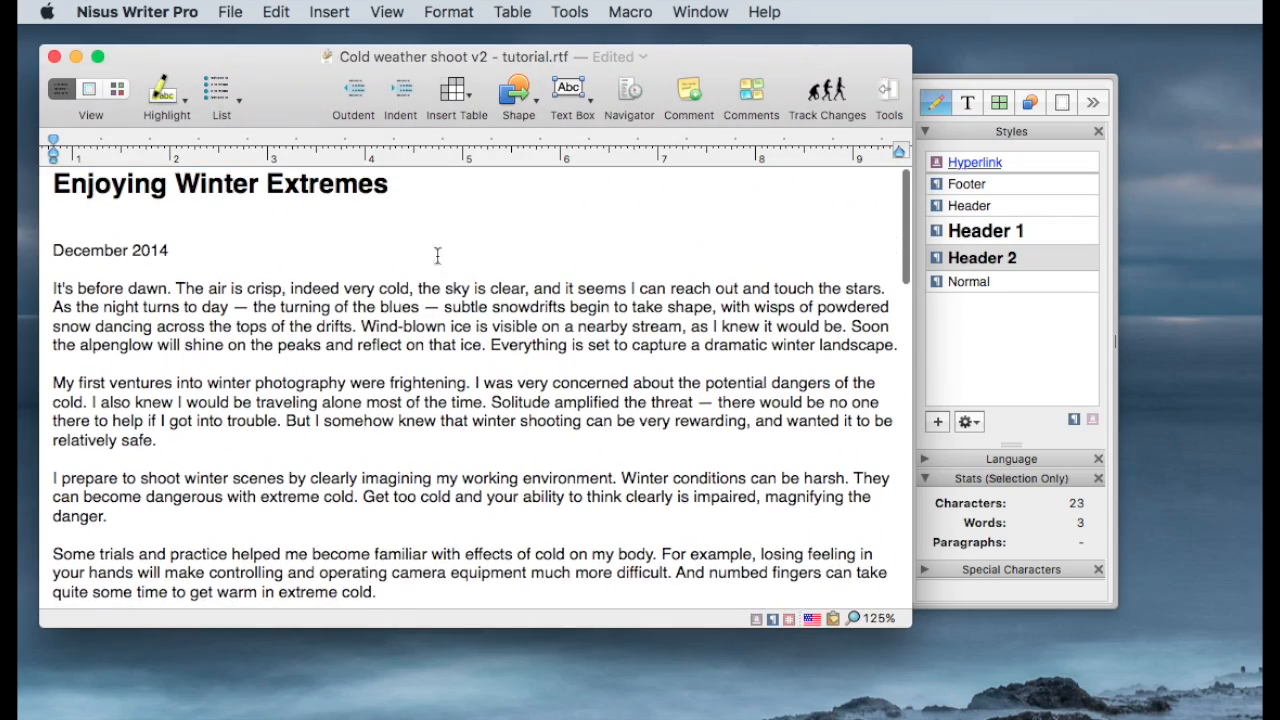
mouse_move(985, 266)
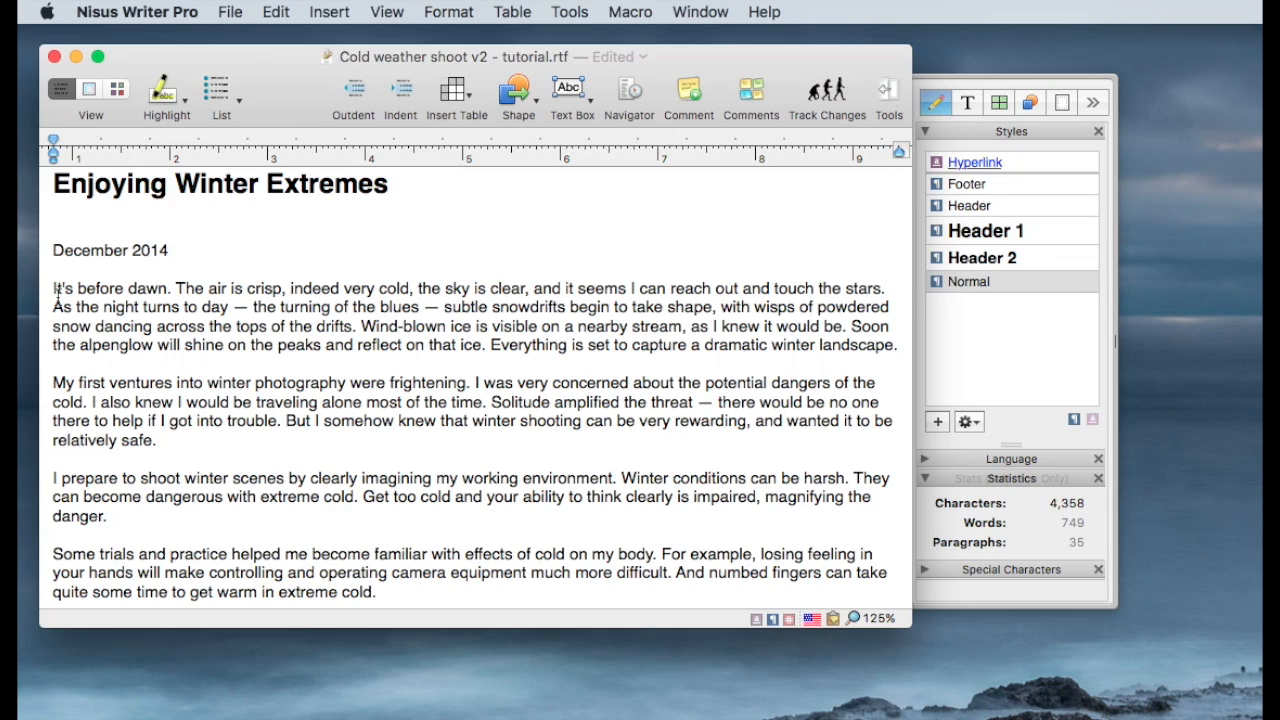
Select the opening paragraph beginning "It's before dawn" (91 words, 479 characters)
drag(55, 288, 890, 345)
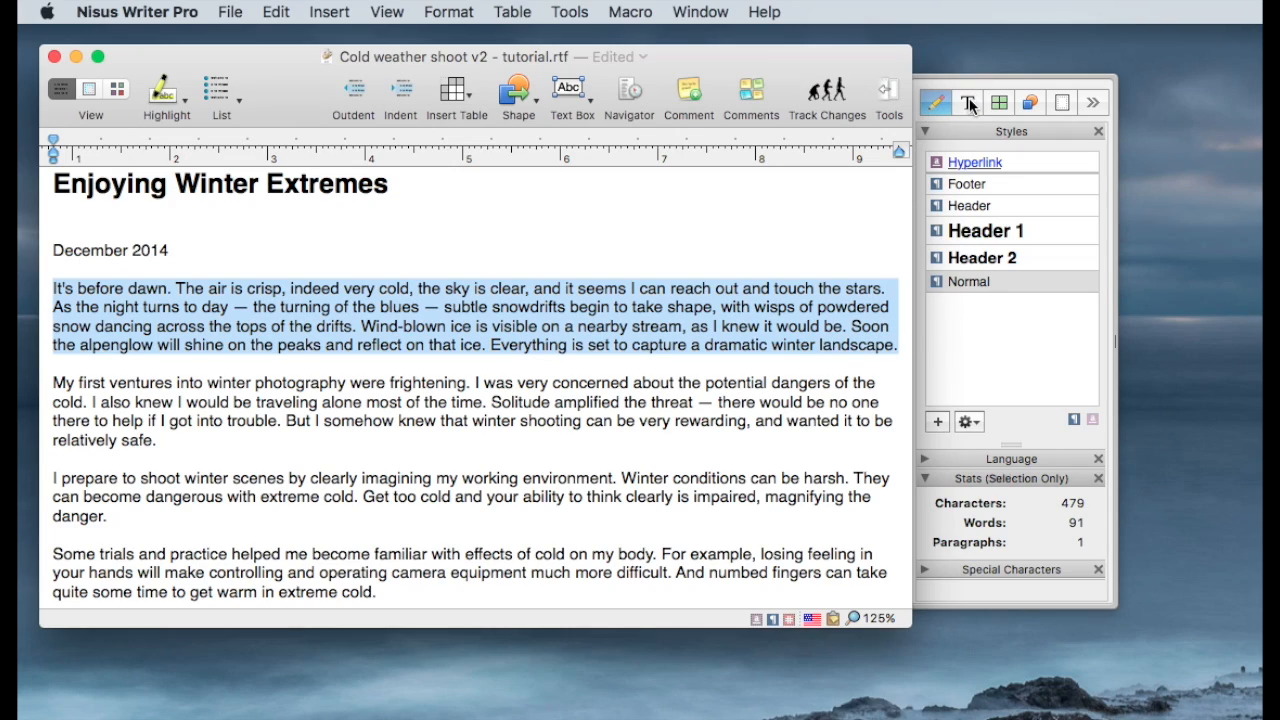
Show the Format palette and reselect the whole opening paragraph
click(968, 102)
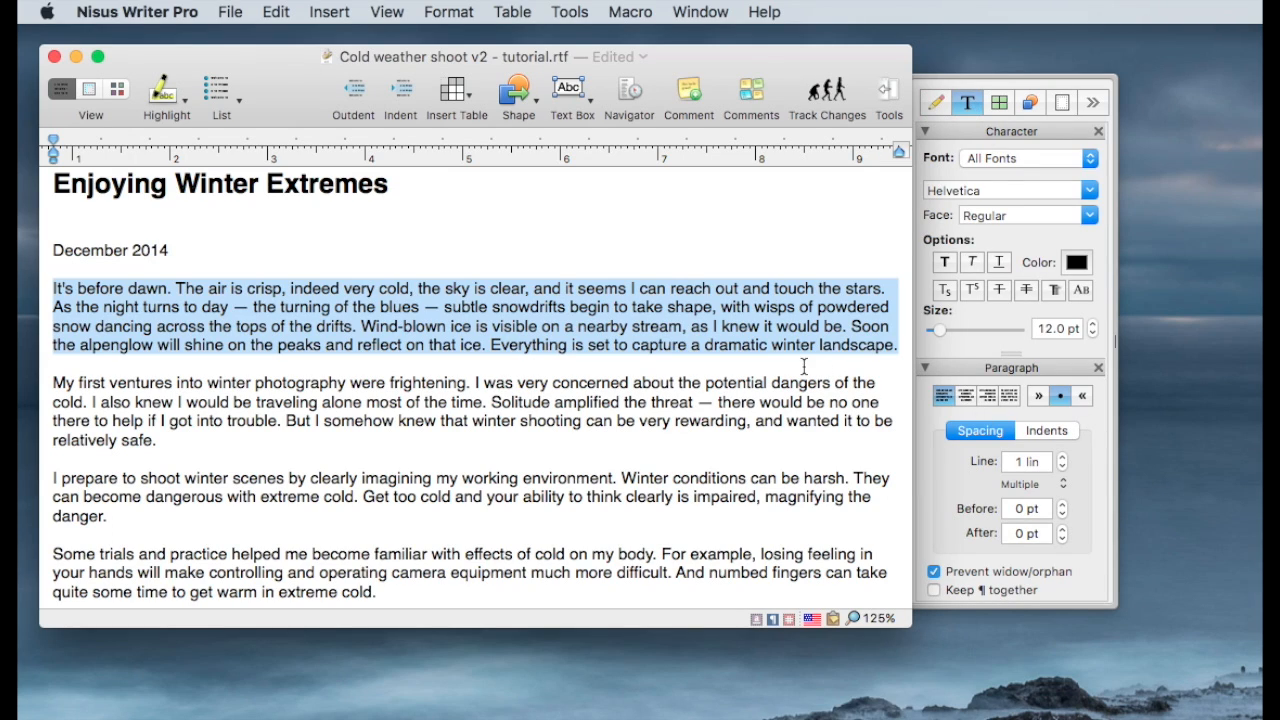
click(898, 345)
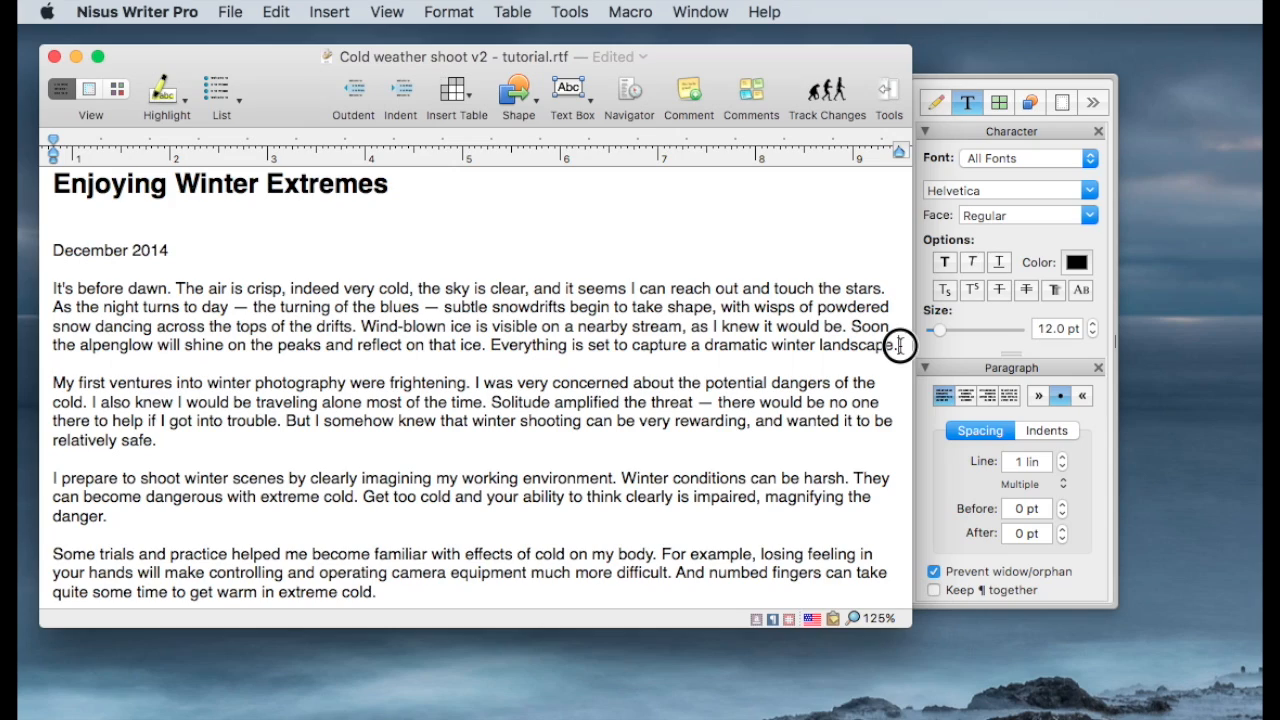
mouse_move(854, 307)
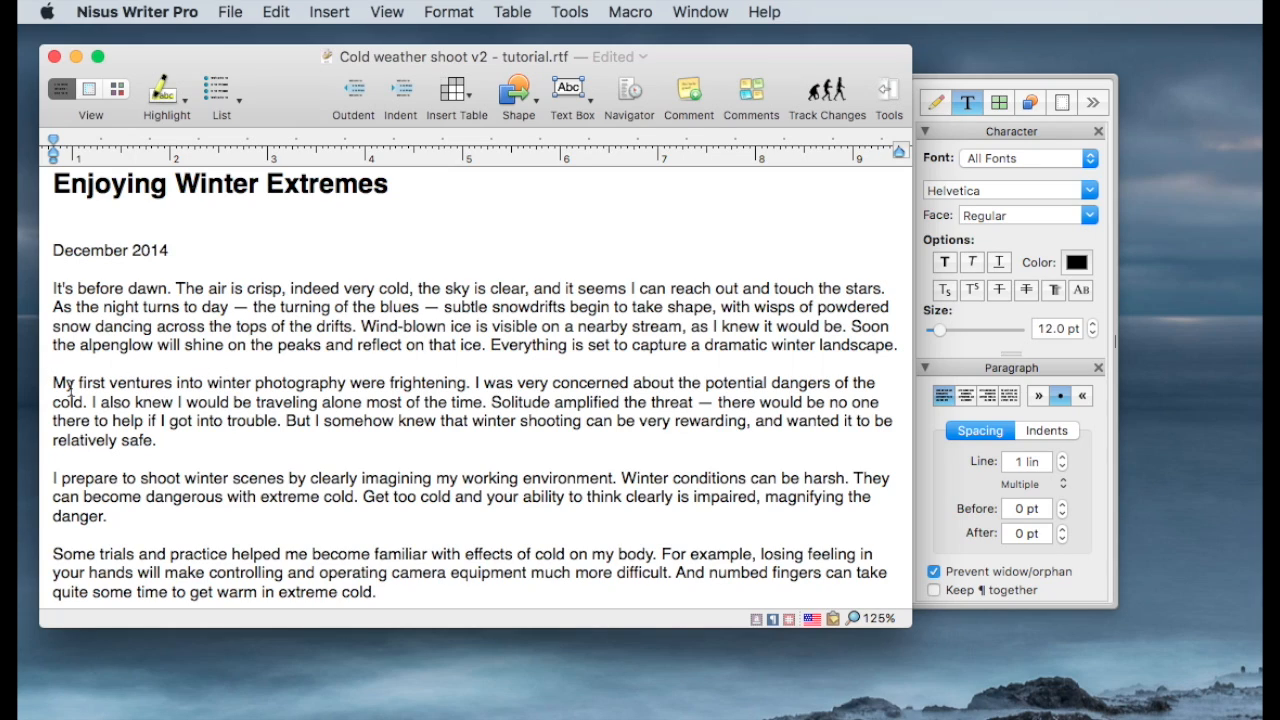
drag(54, 288, 625, 325)
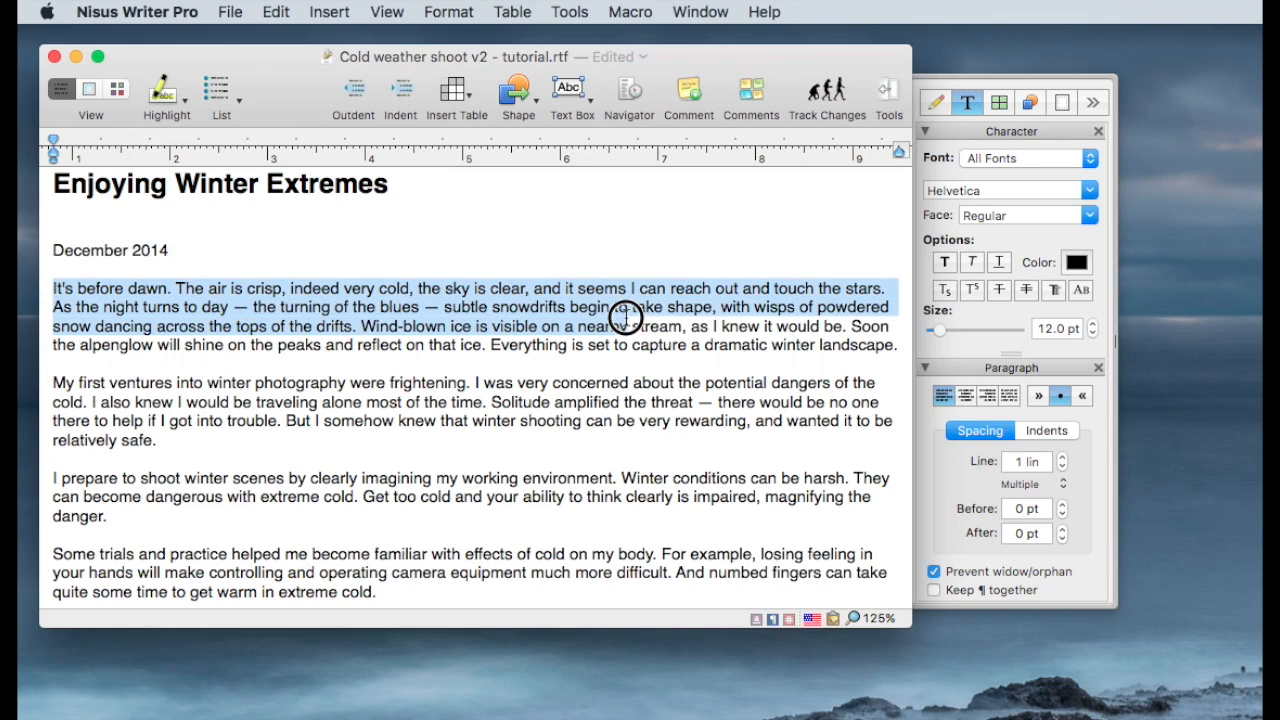
drag(625, 317, 898, 345)
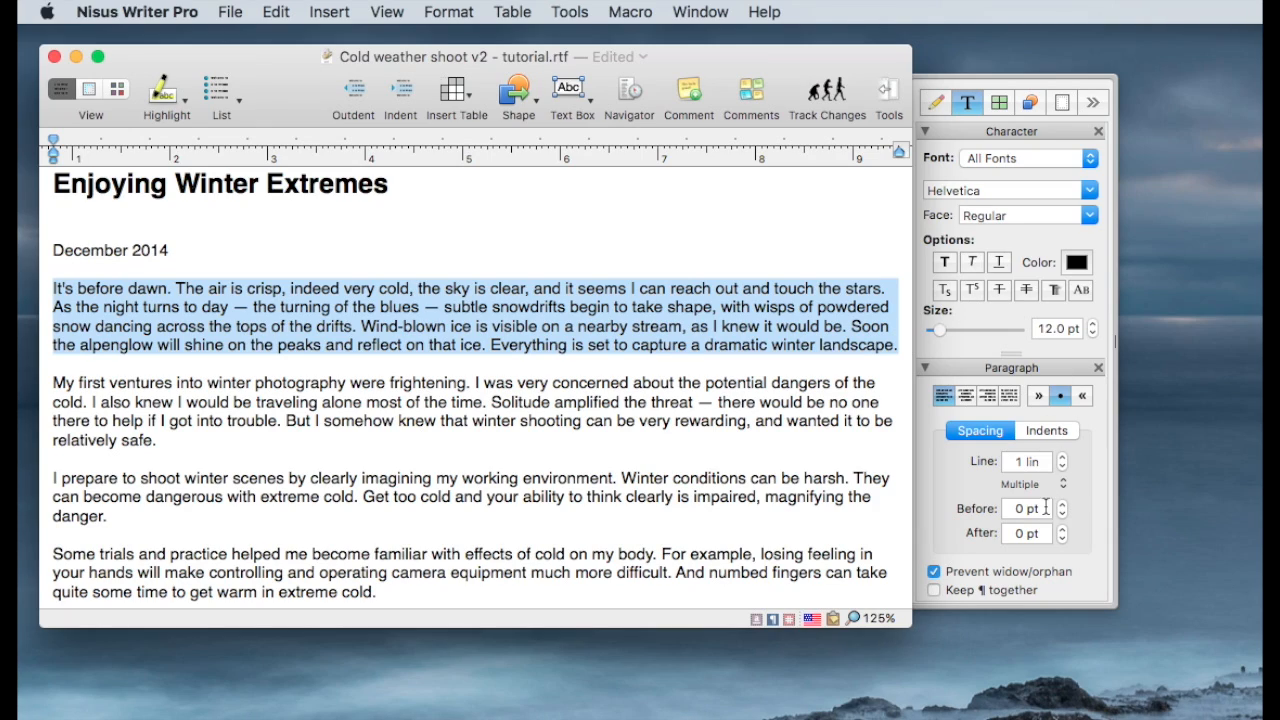
Raise the paragraph's space after to 12 pt and widen its line spacing
click(1062, 529)
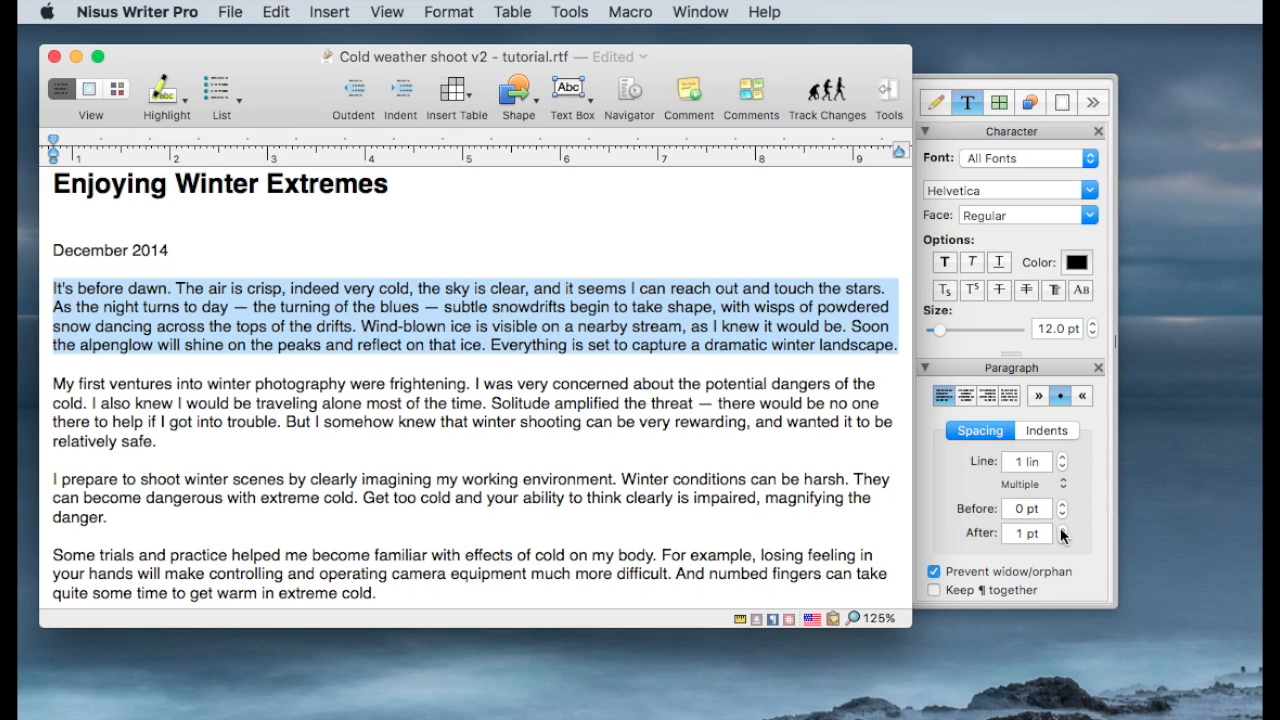
click(1062, 528)
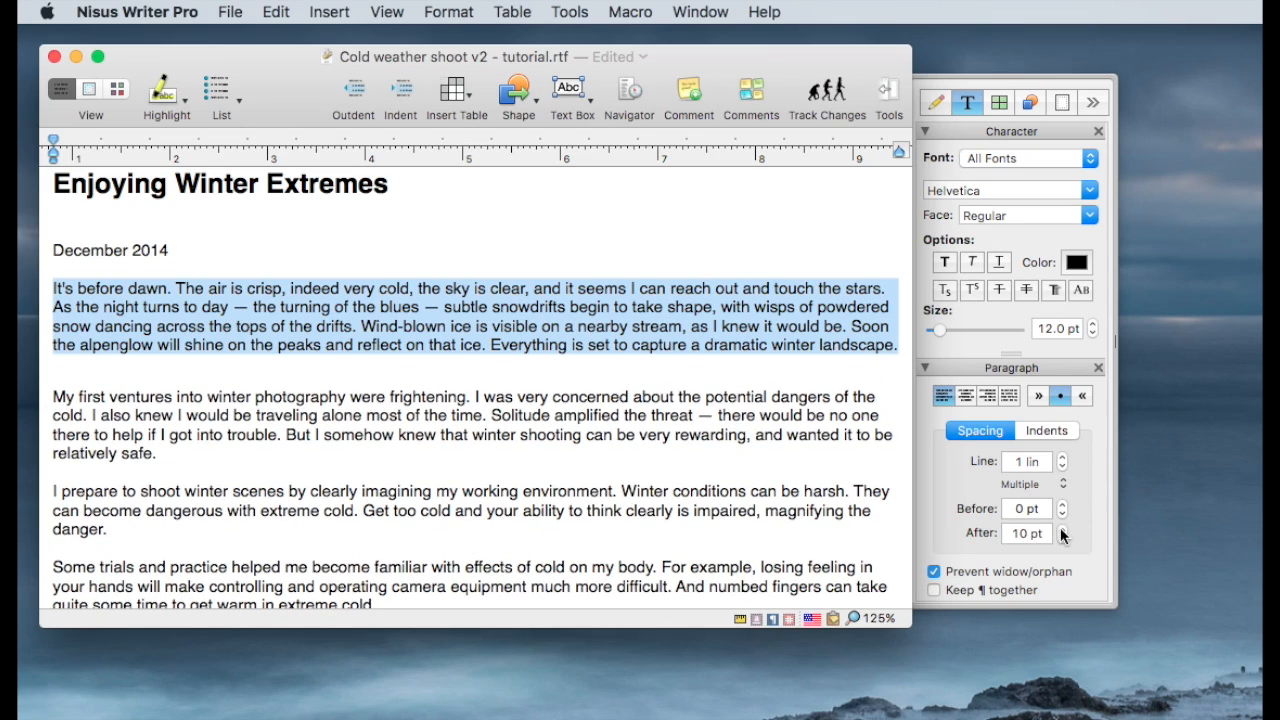
click(1063, 528)
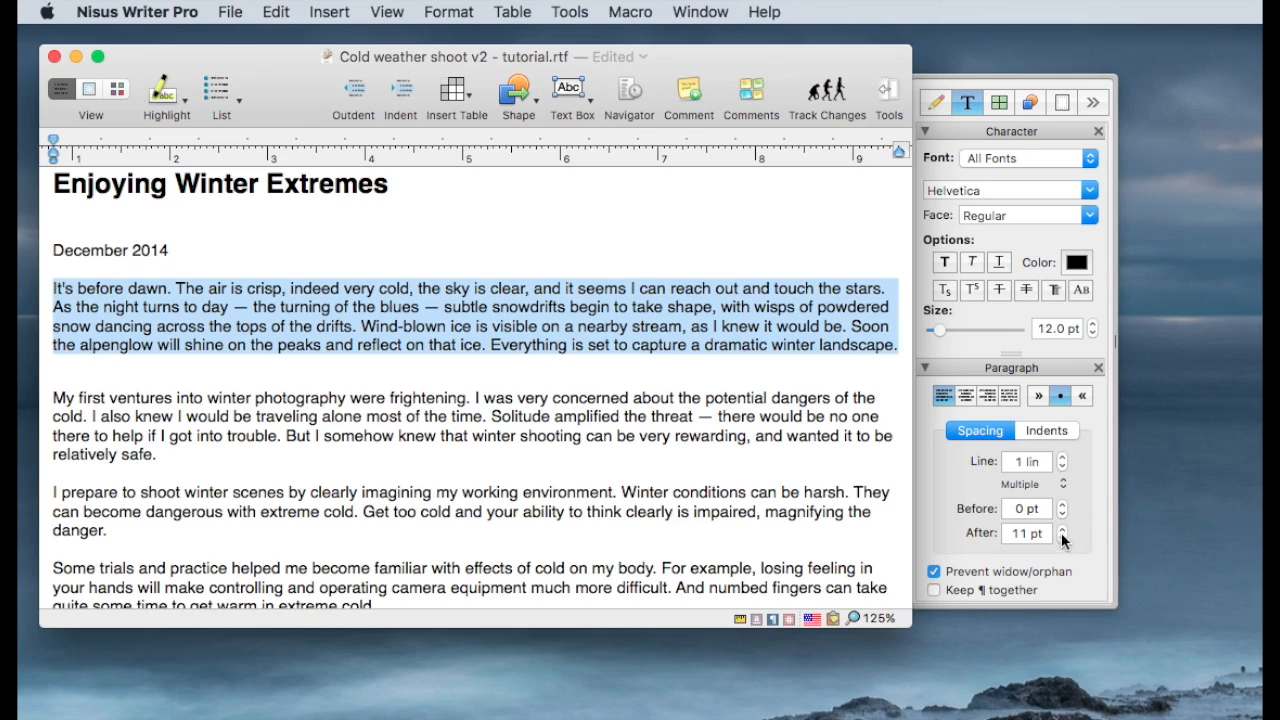
click(1062, 528)
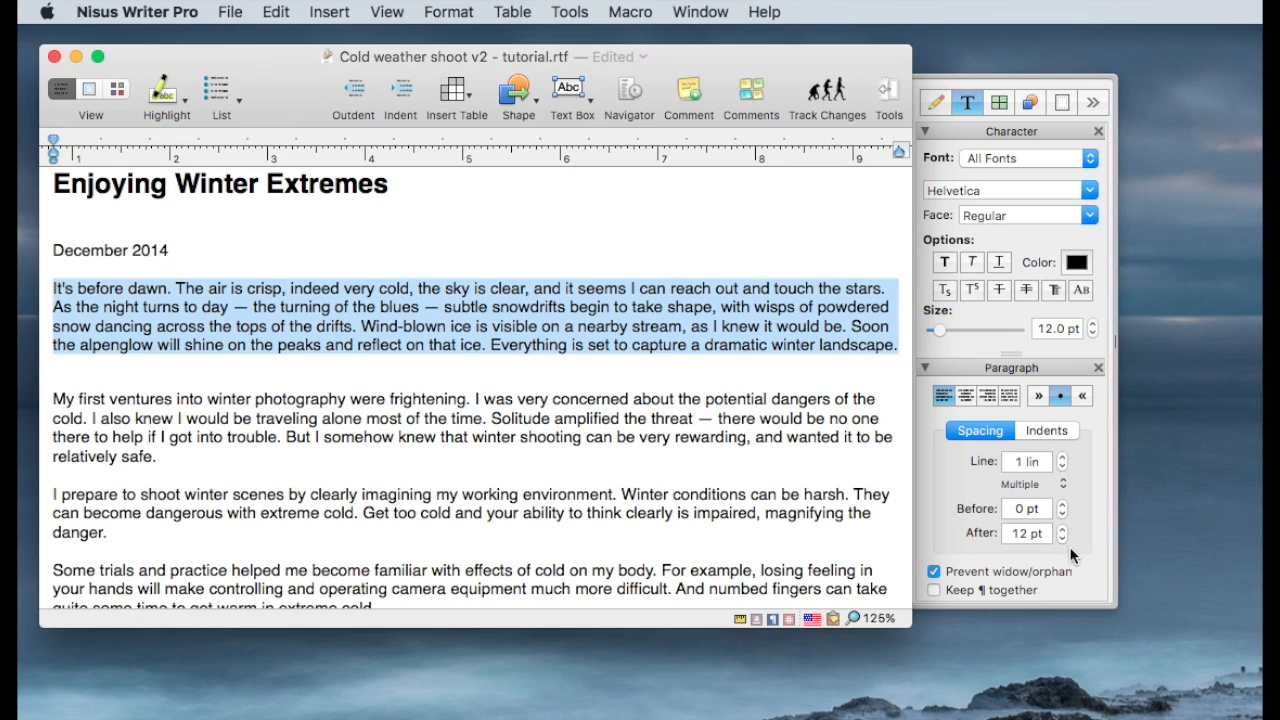
mouse_move(782, 364)
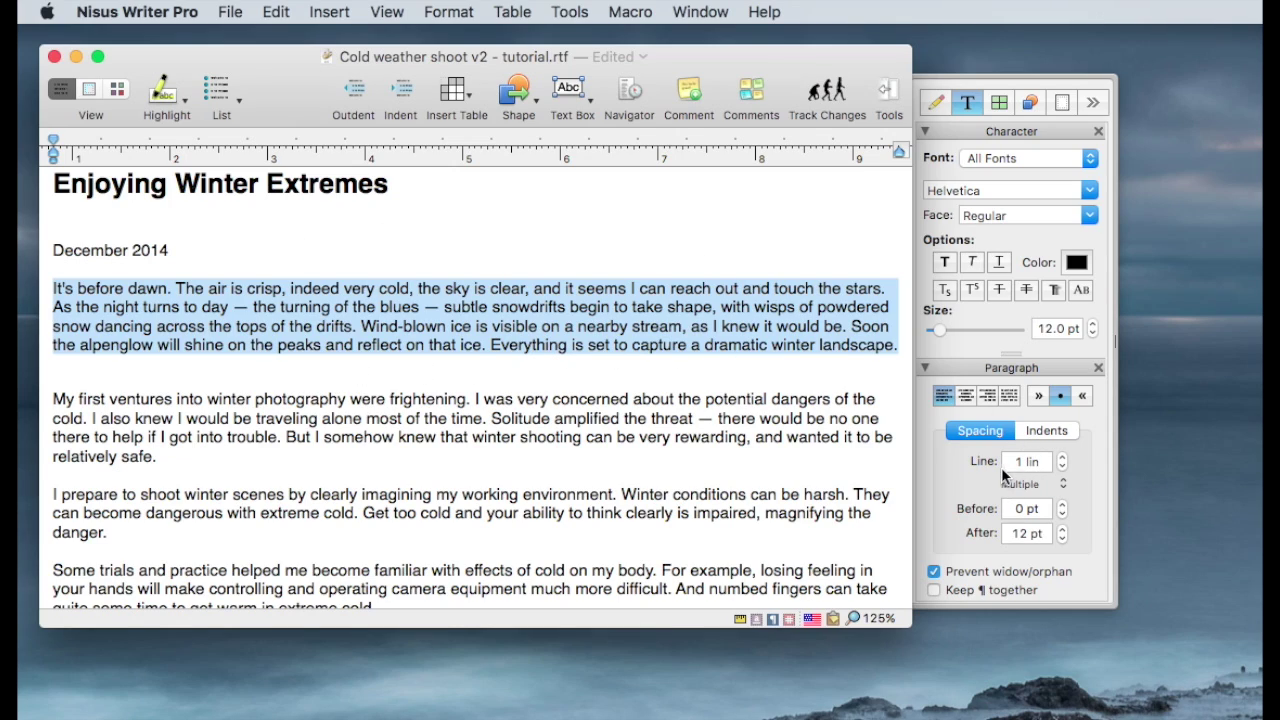
click(1063, 456)
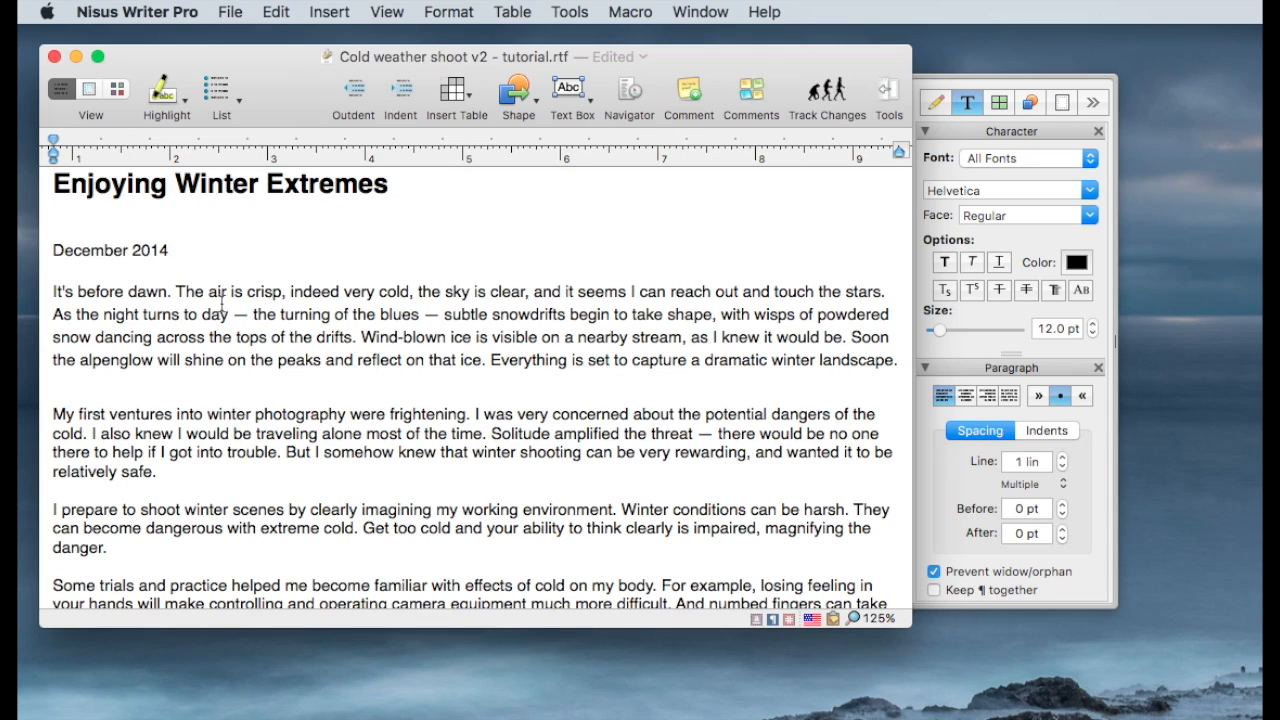
click(936, 102)
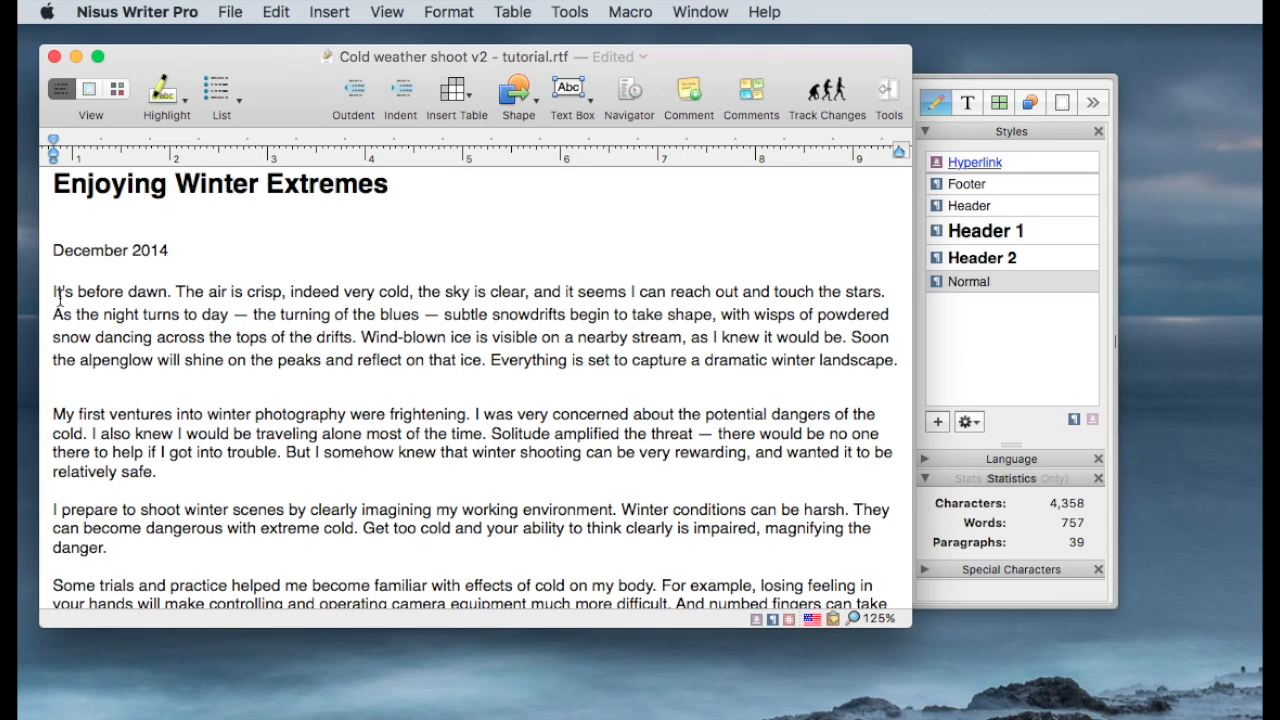
Redefine the Normal style from the opening paragraph, then scroll through to review spacing
drag(55, 291, 900, 360)
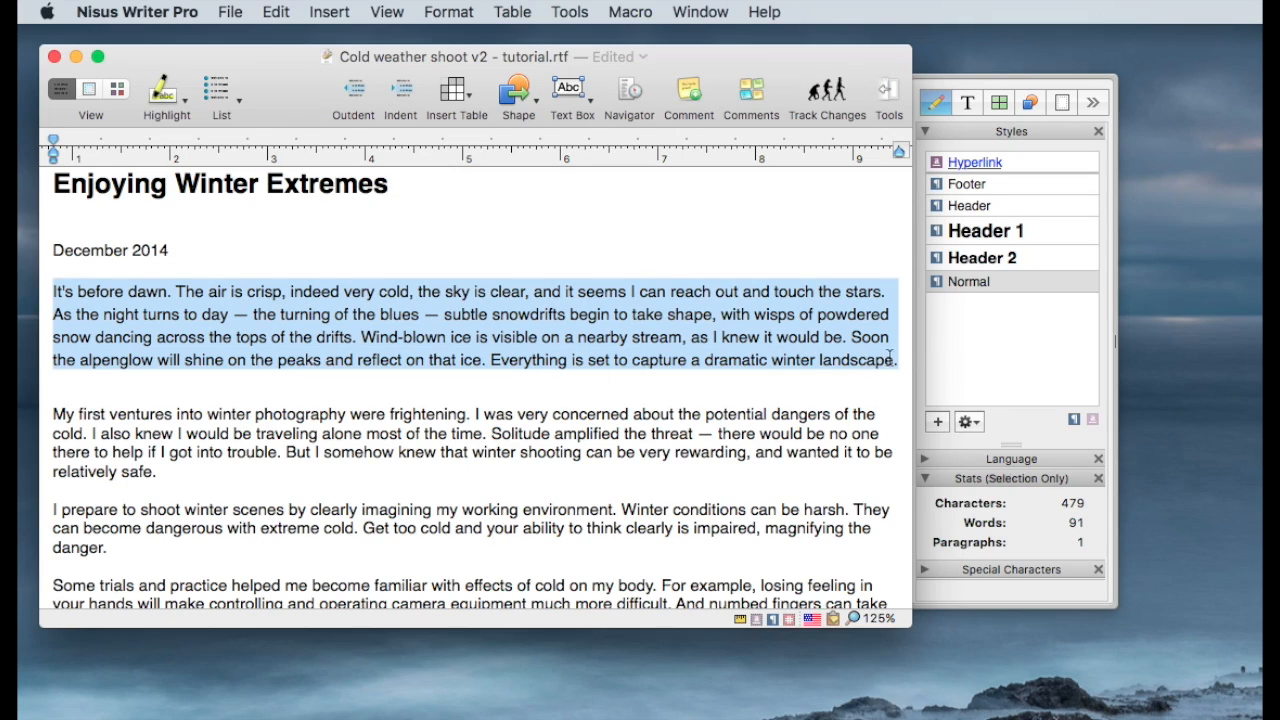
mouse_move(843, 404)
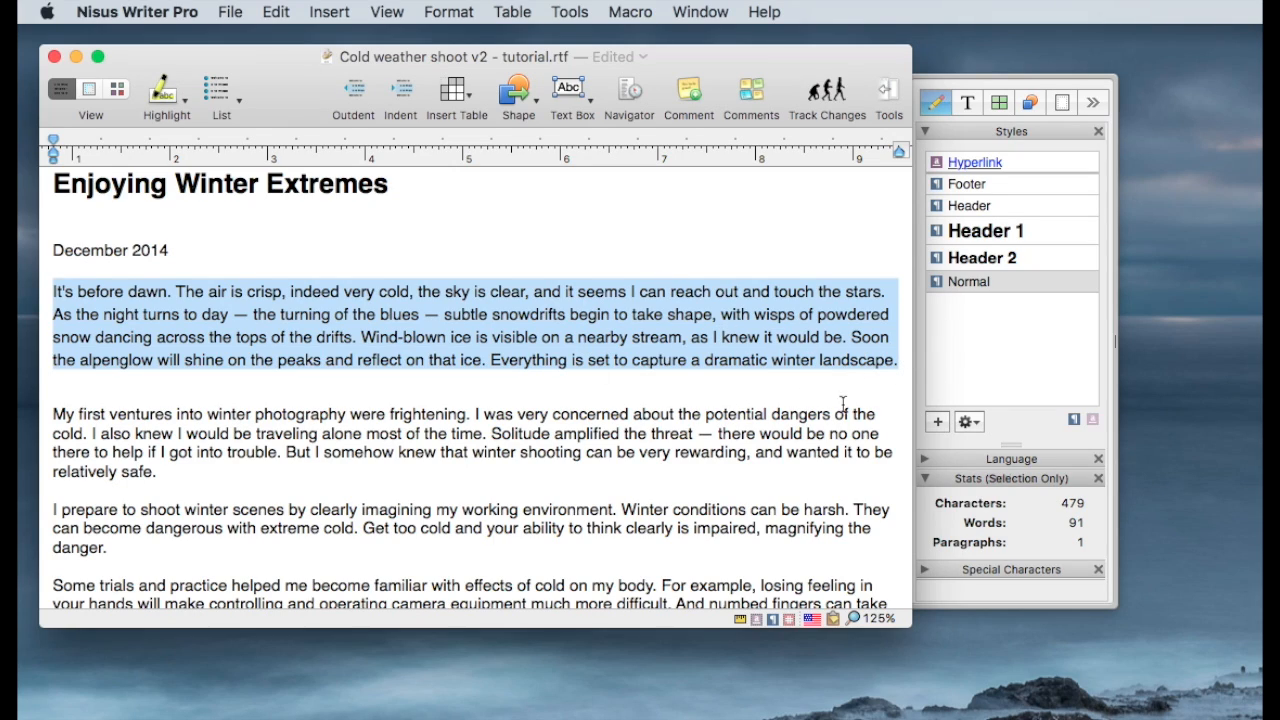
mouse_move(995, 429)
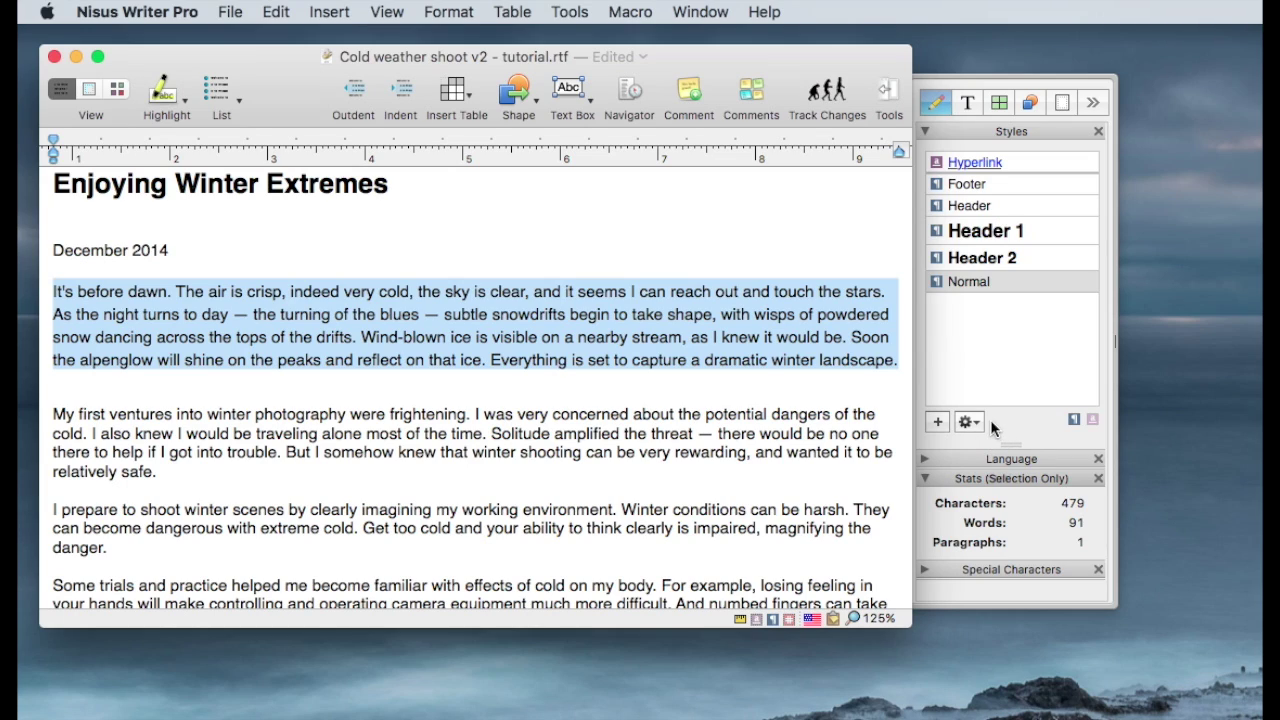
click(969, 422)
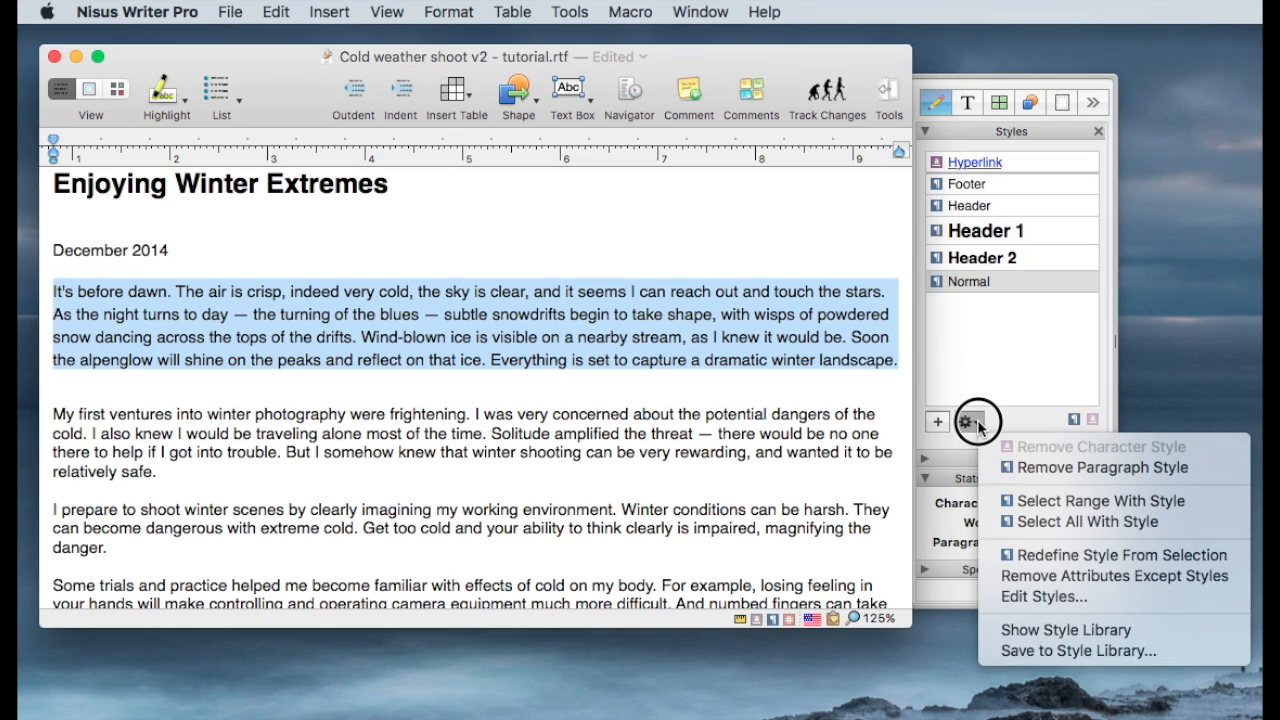
mouse_move(1037, 564)
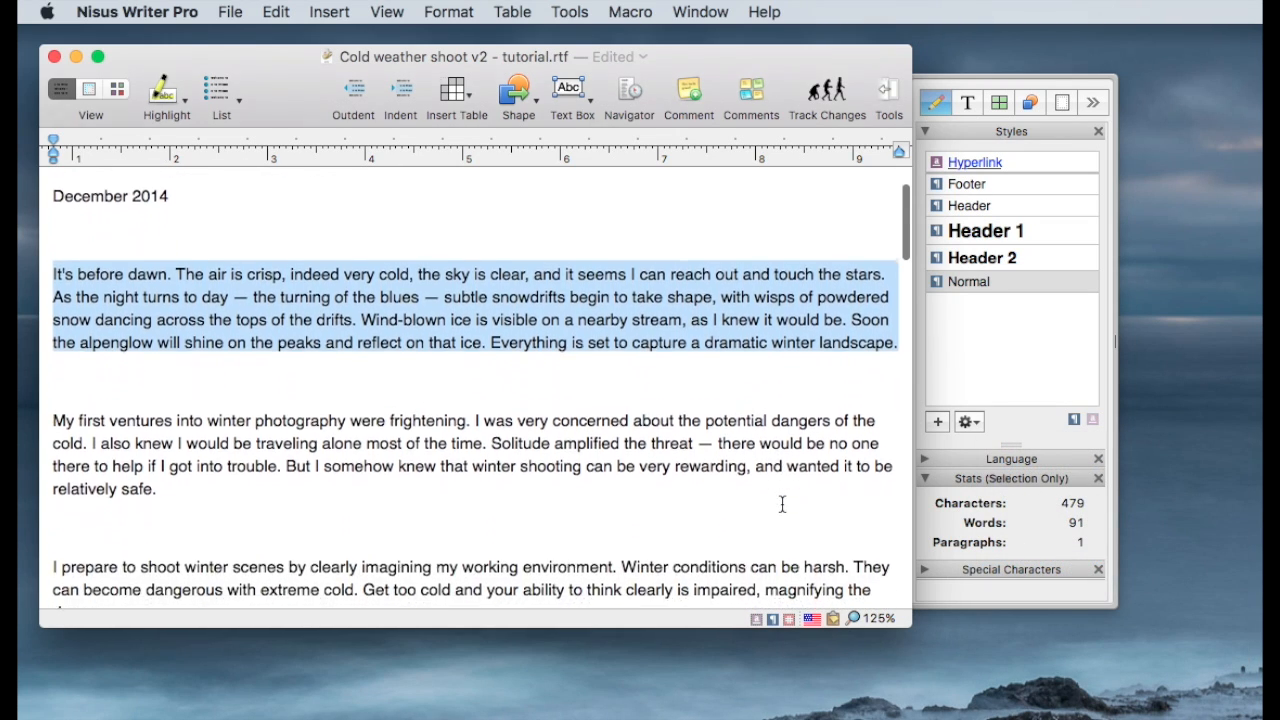
scroll(down, 3)
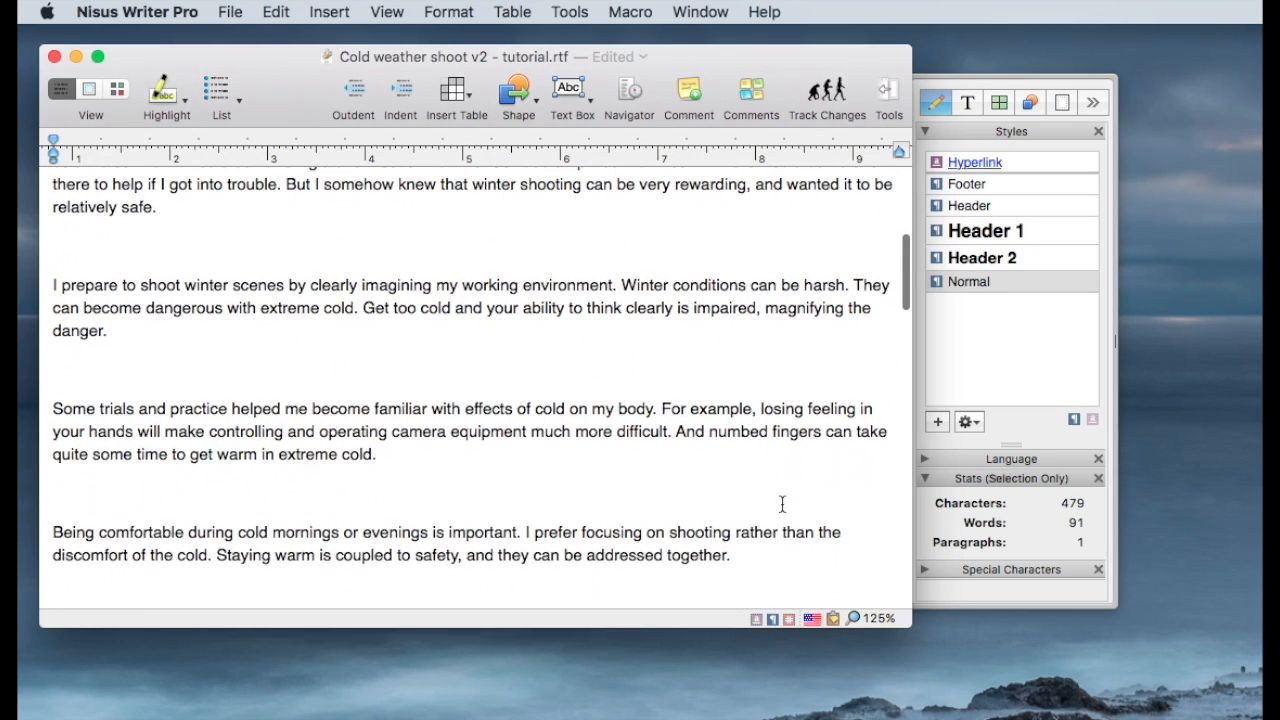
scroll(down, 3)
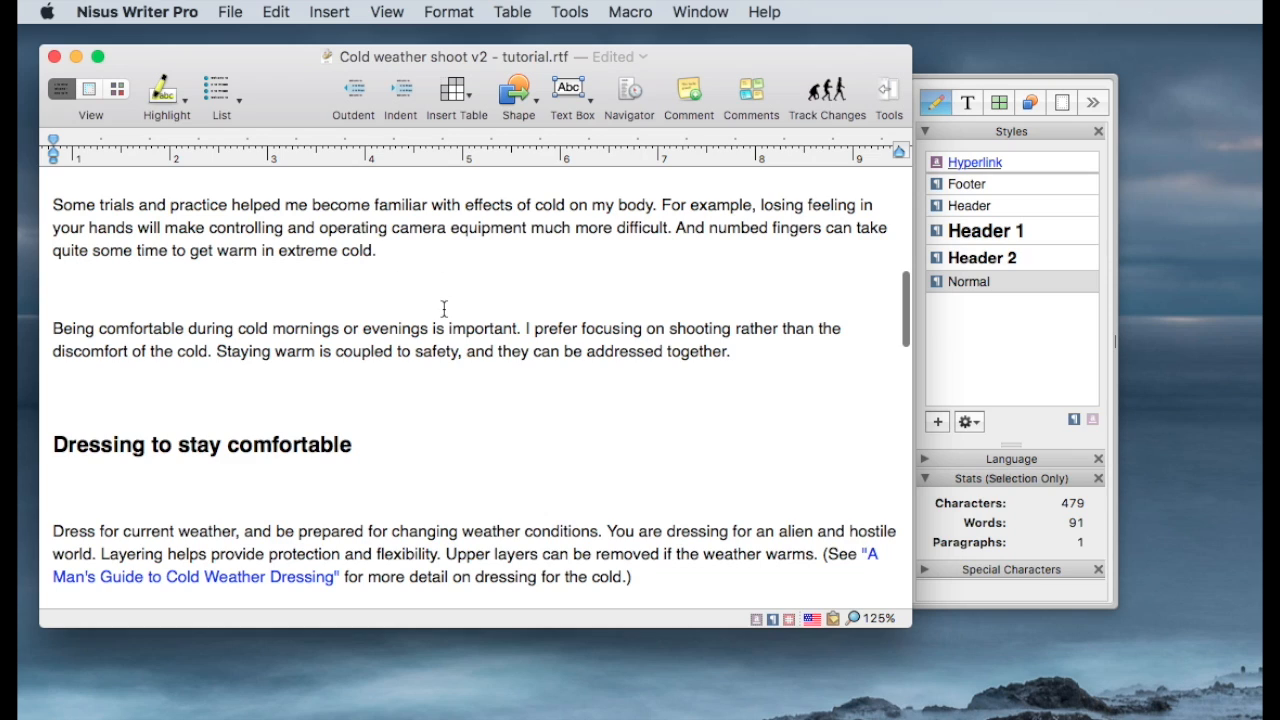
scroll(down, 3)
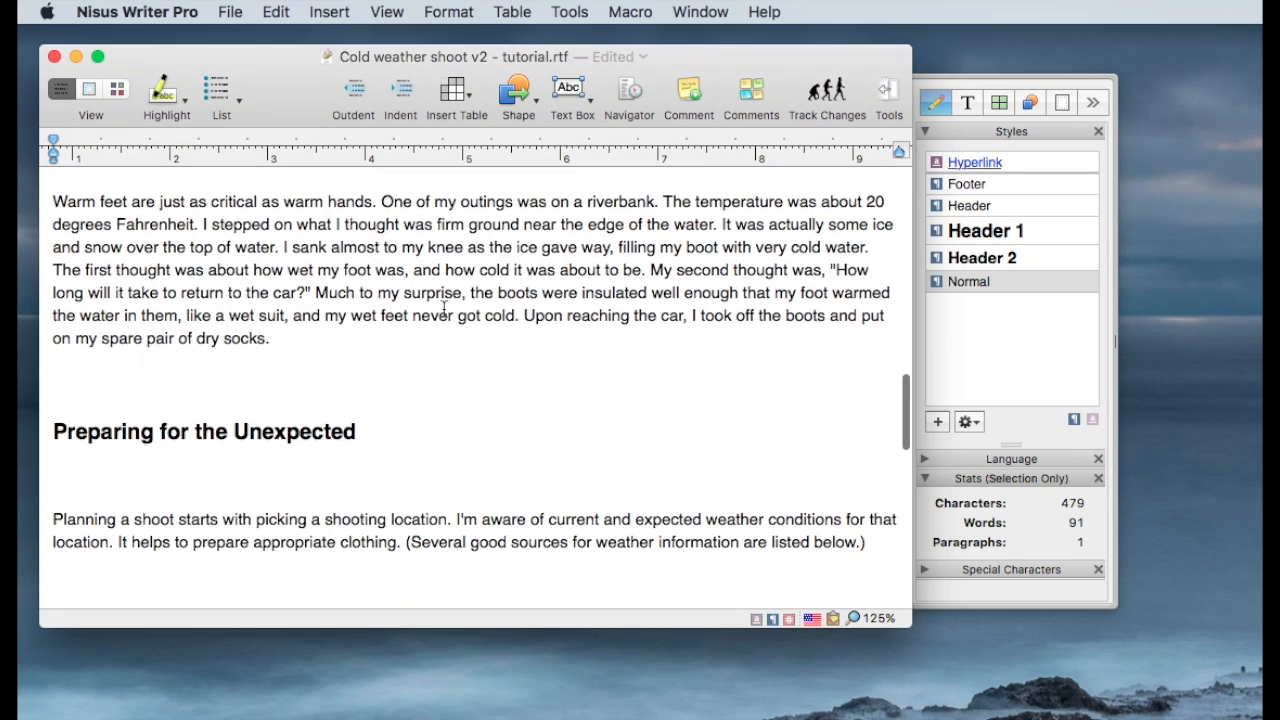
scroll(down, 3)
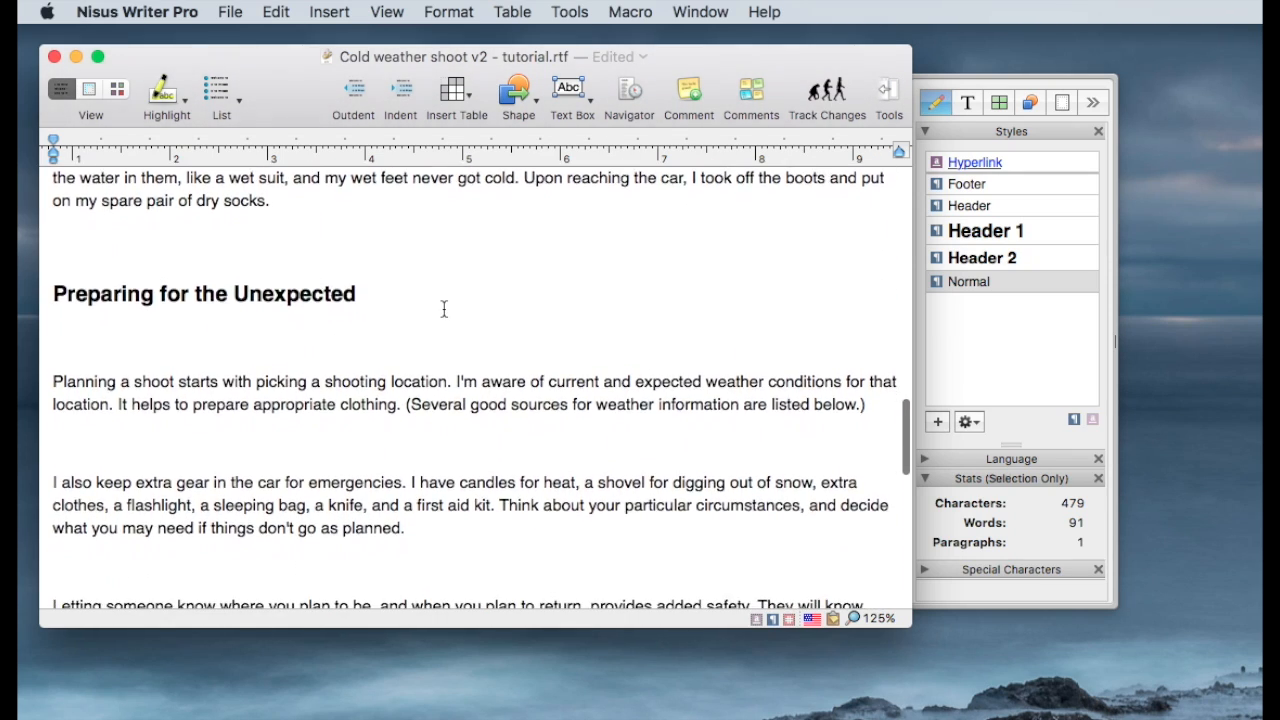
scroll(down, 3)
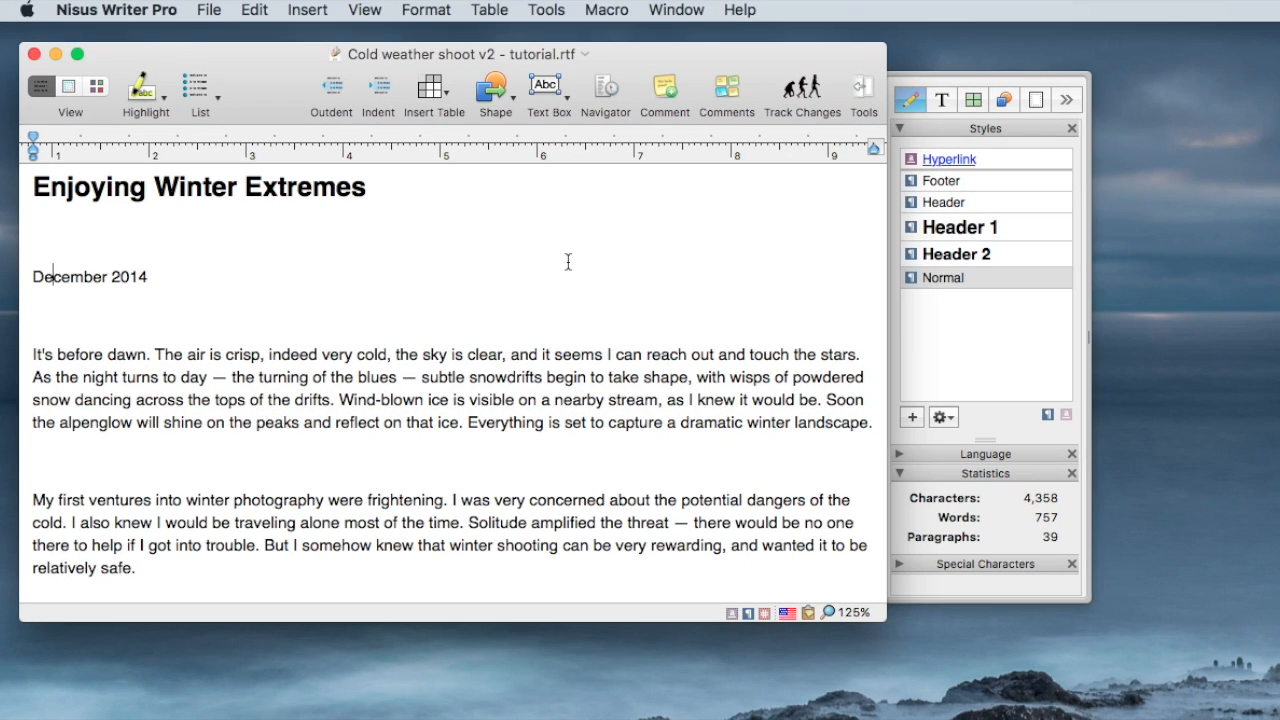
mouse_move(839, 262)
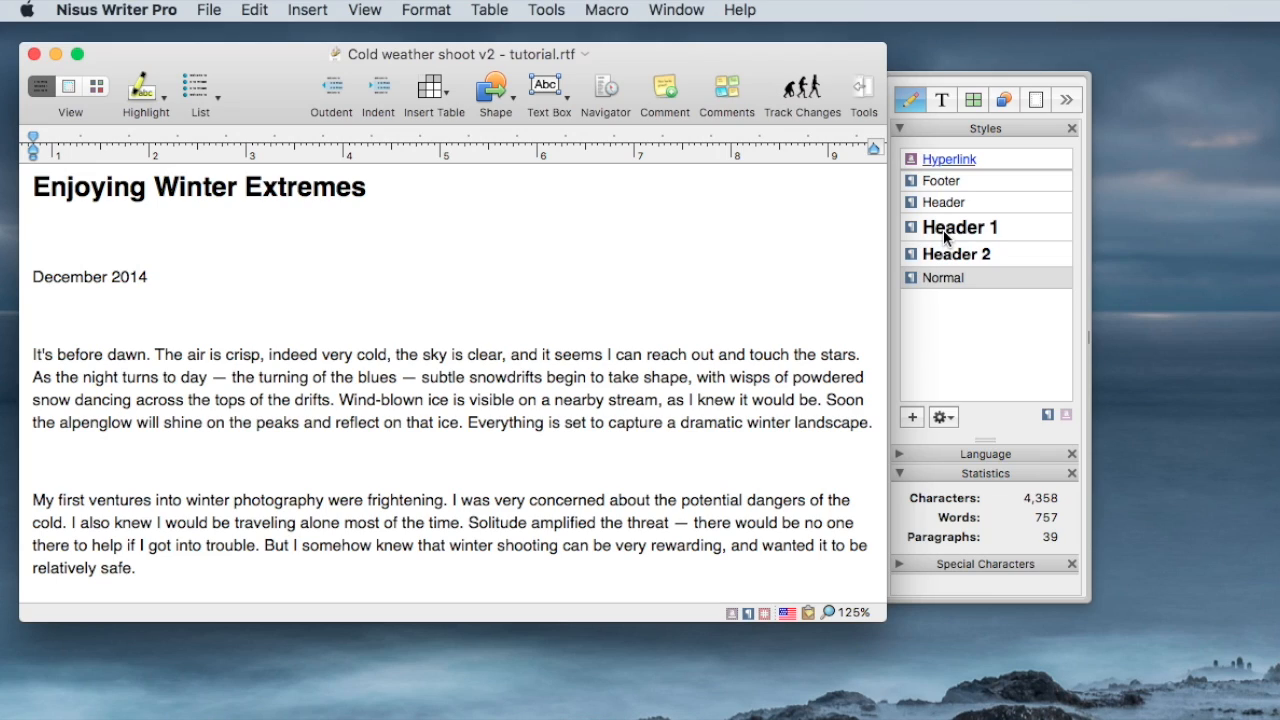
mouse_move(952, 248)
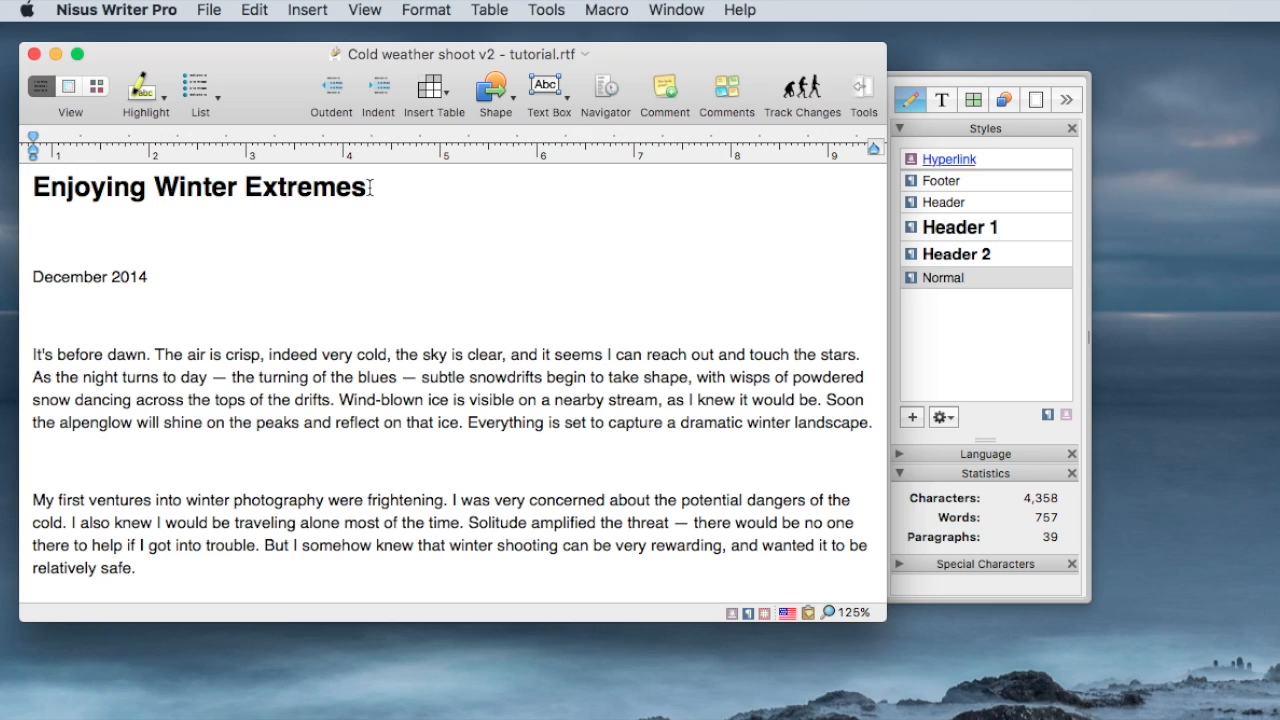
Color the 'Enjoying Winter Extremes' title blue using the Character palette's Color swatch
click(960, 226)
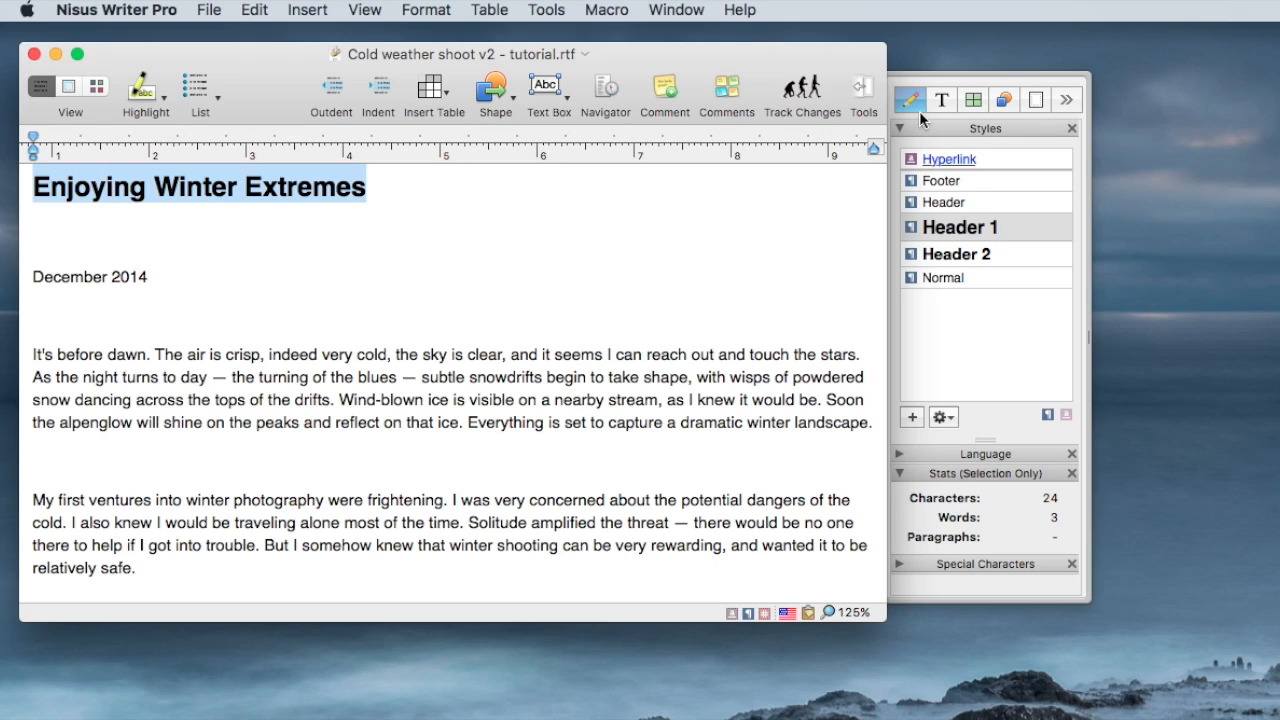
click(941, 99)
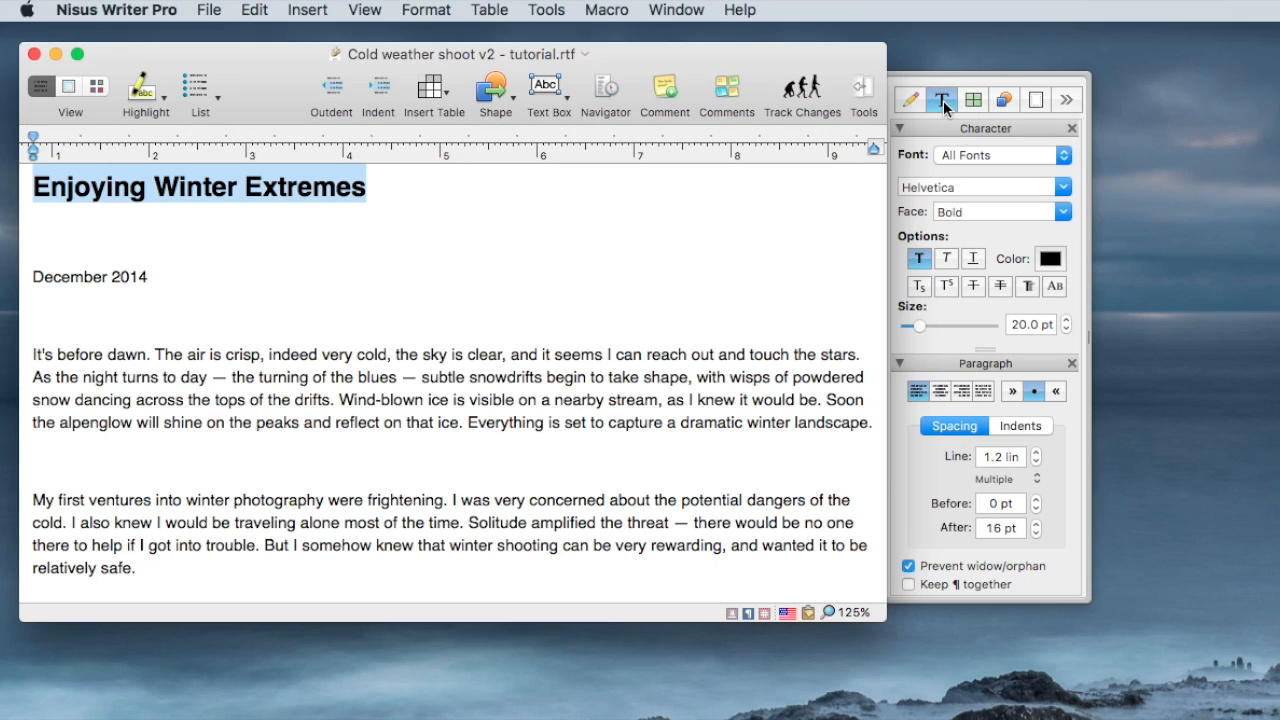
click(1050, 258)
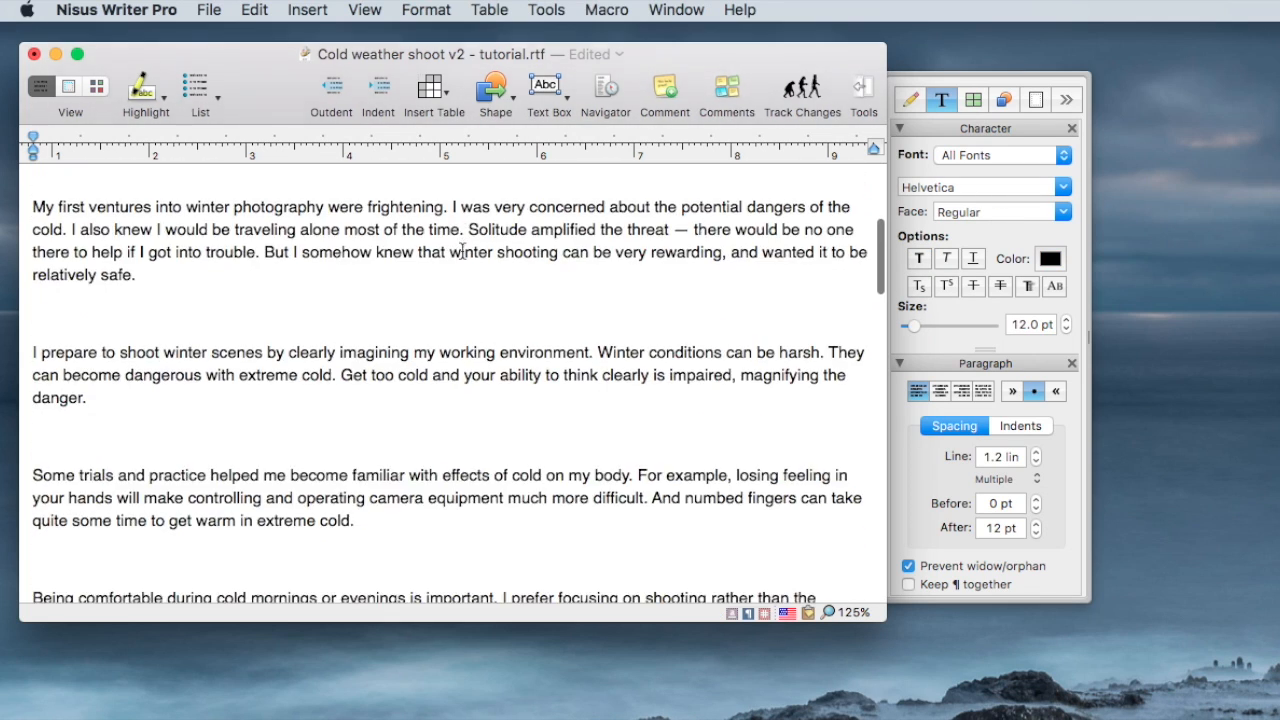
scroll(down, 3)
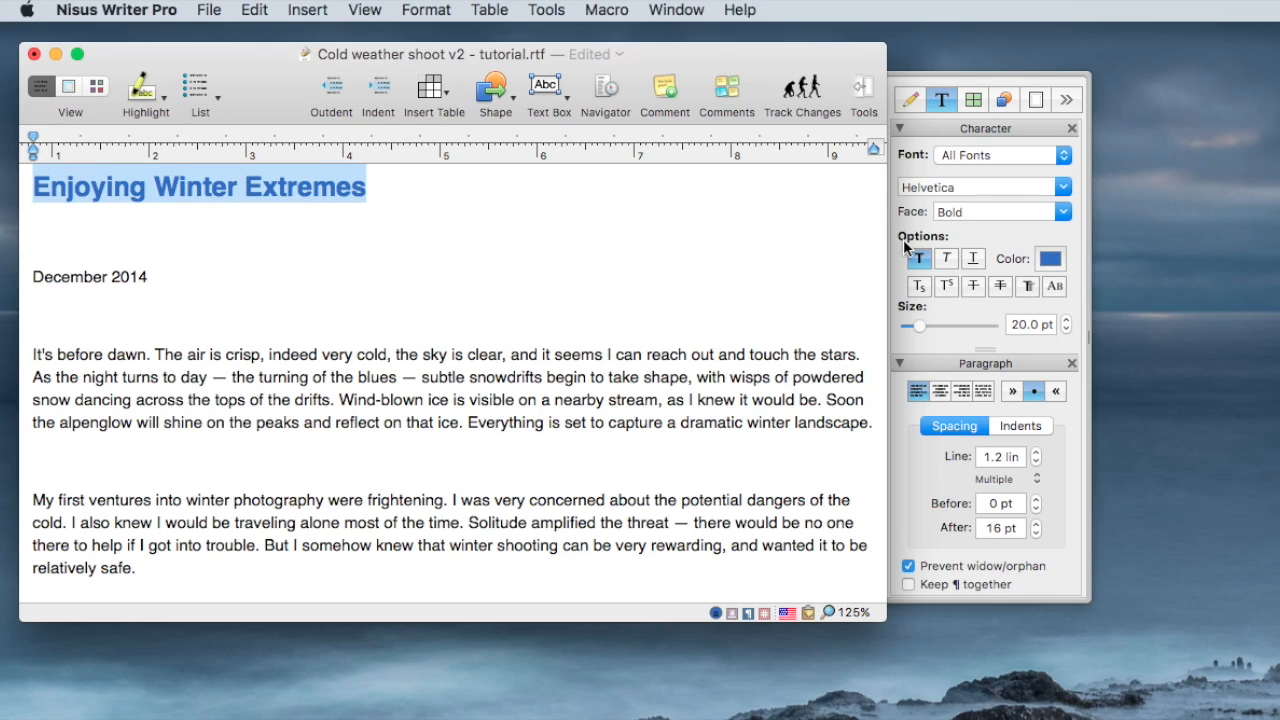
click(910, 99)
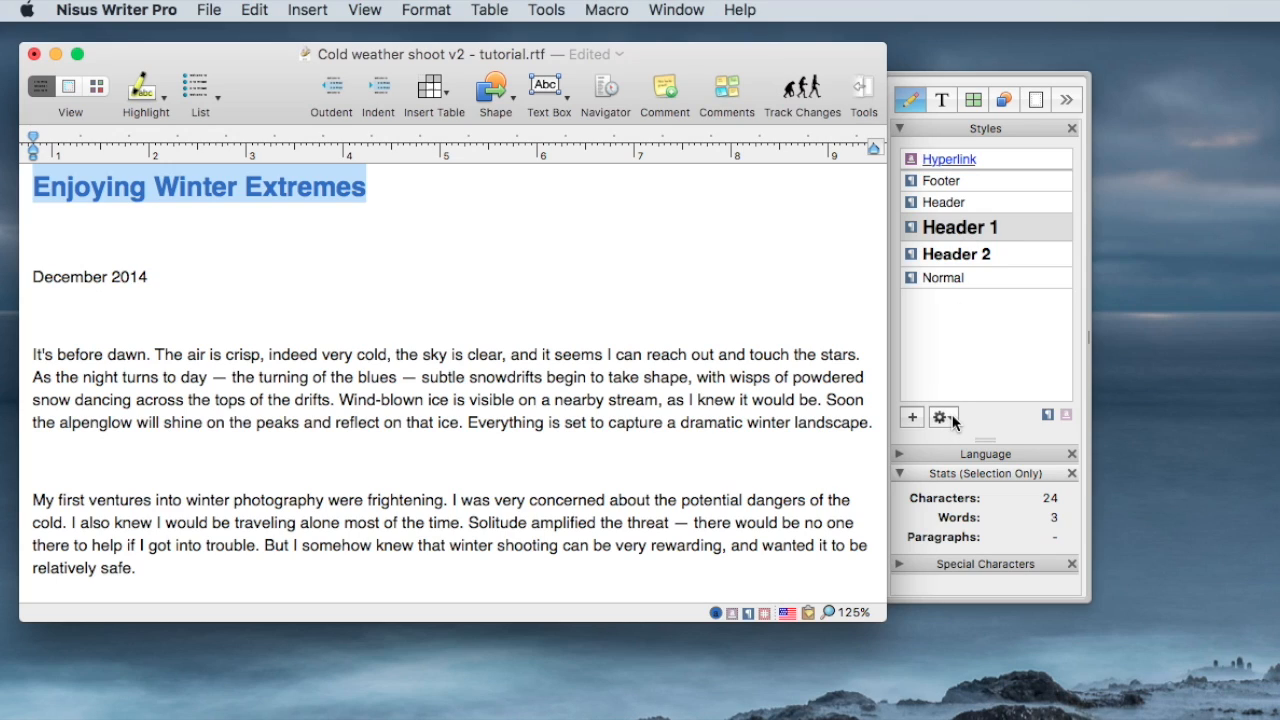
Redefine Header 1 from the blue title so Header 1 and Header 2 turn blue
click(939, 418)
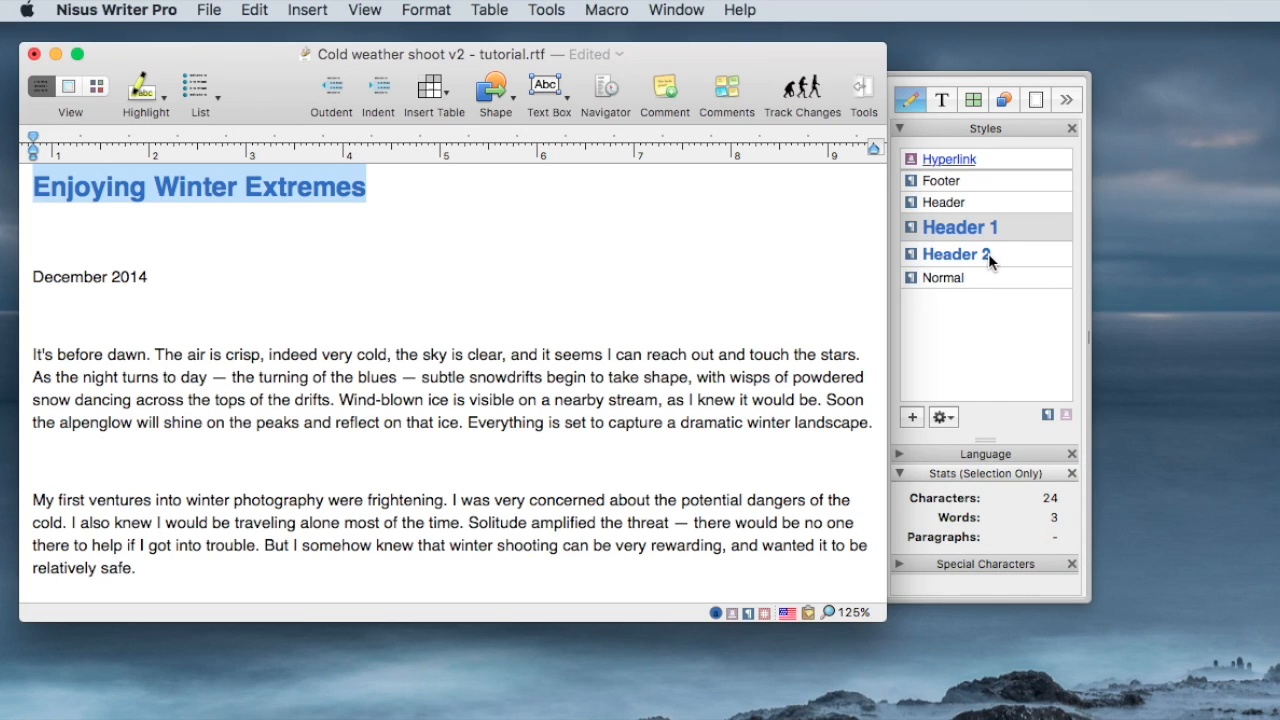
scroll(down, 3)
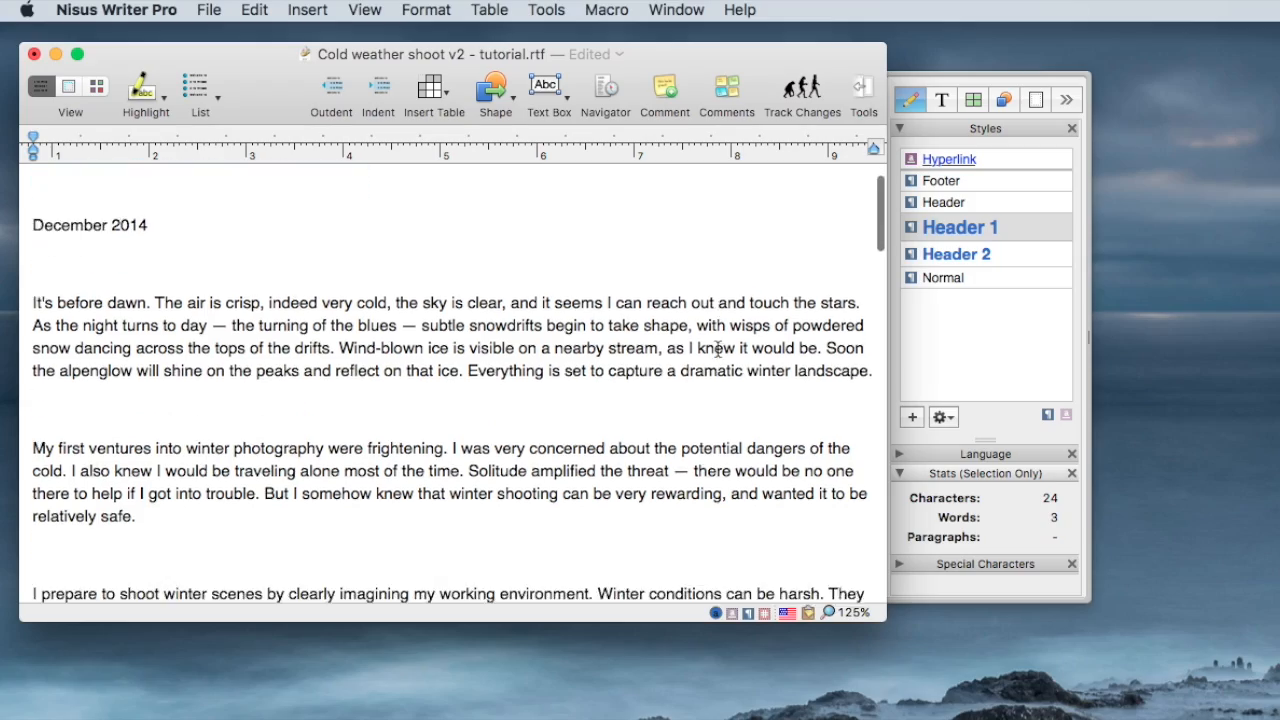
scroll(down, 3)
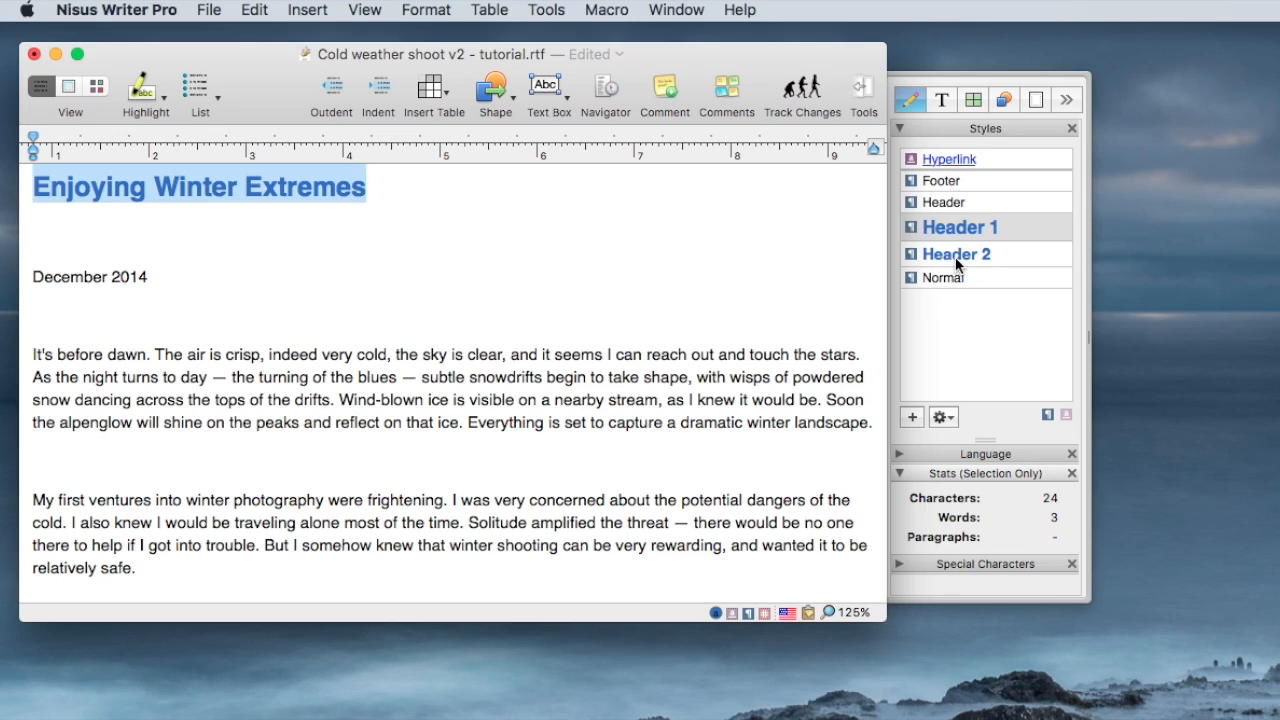
mouse_move(968, 265)
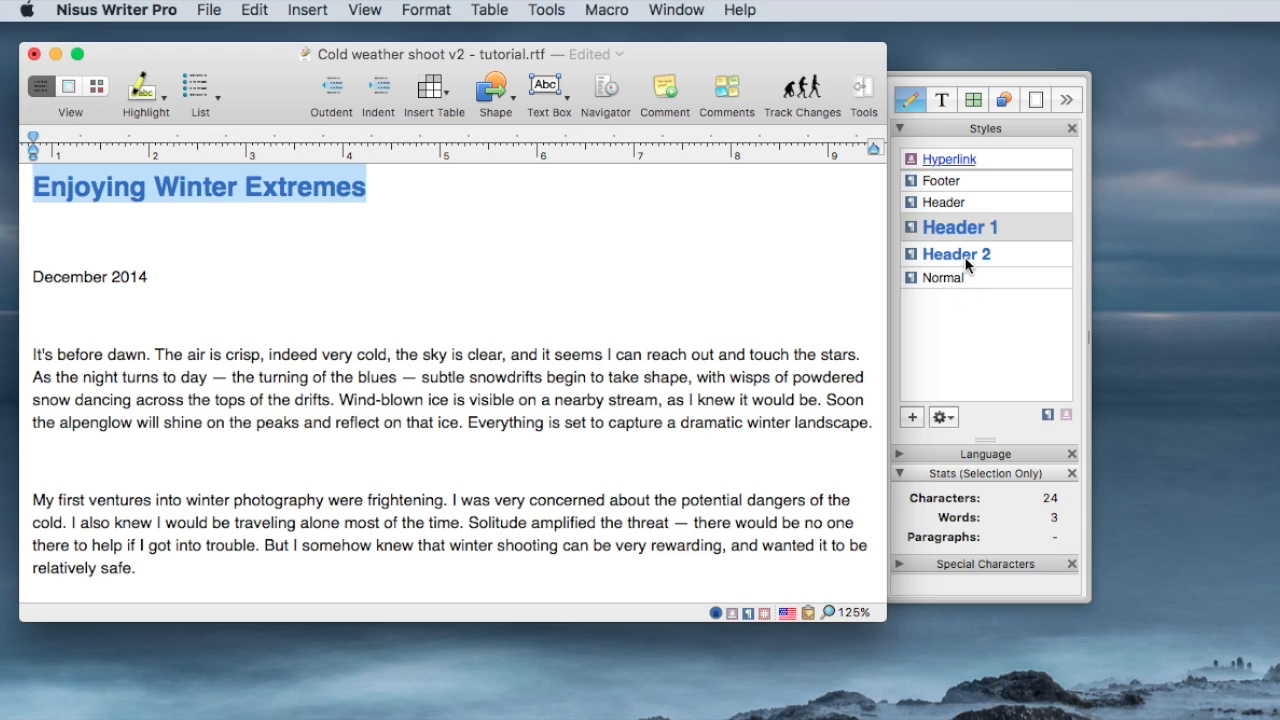
mouse_move(958, 268)
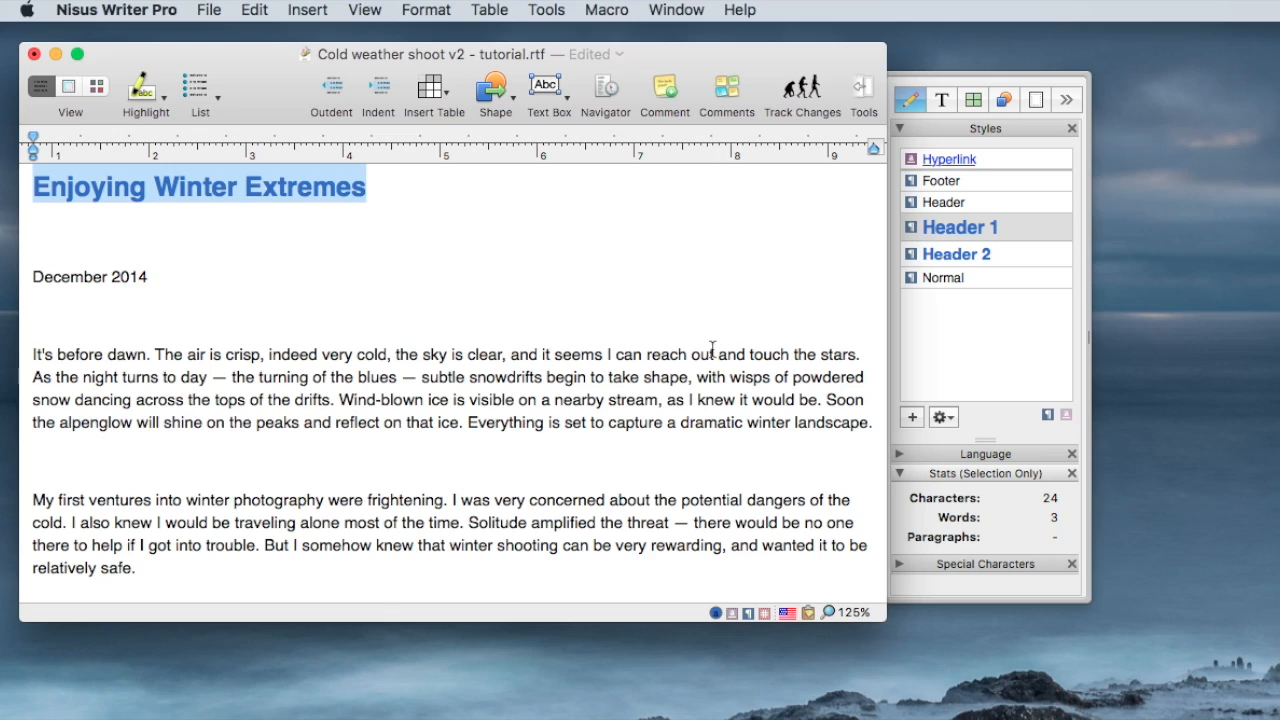
mouse_move(729, 283)
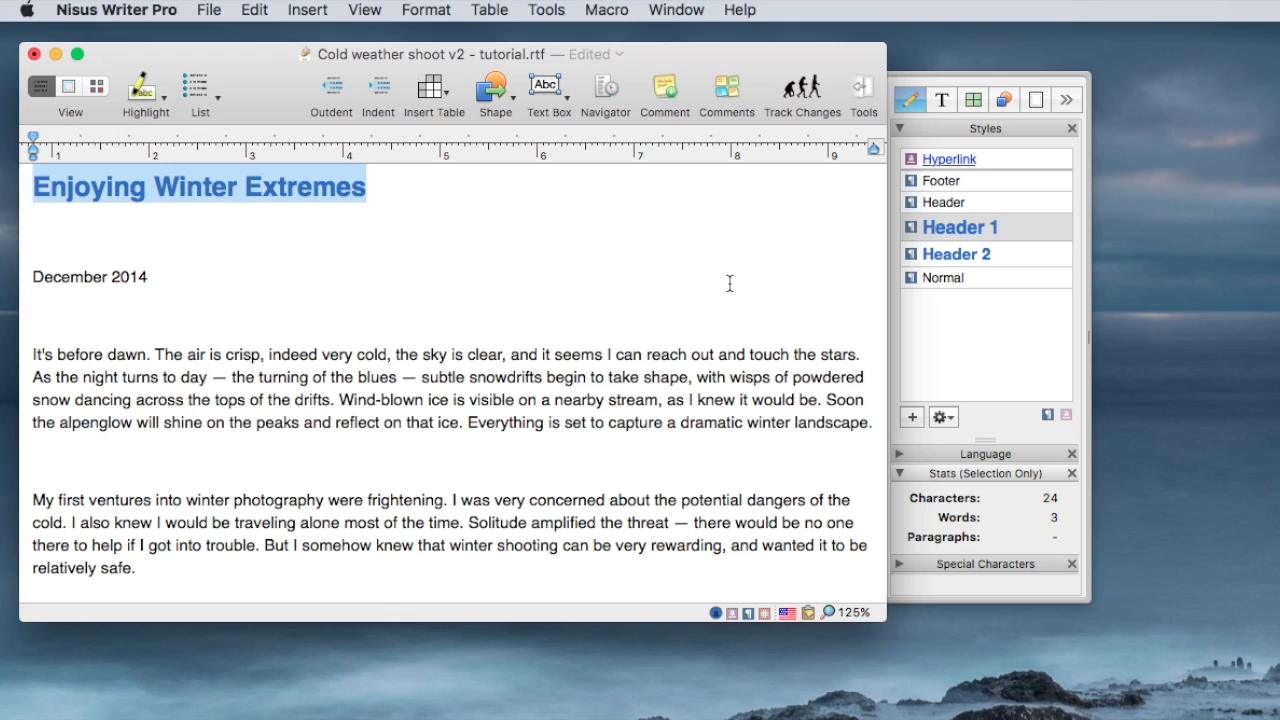
Open the Help menu to reach Nisus Writer Pro Help
click(738, 9)
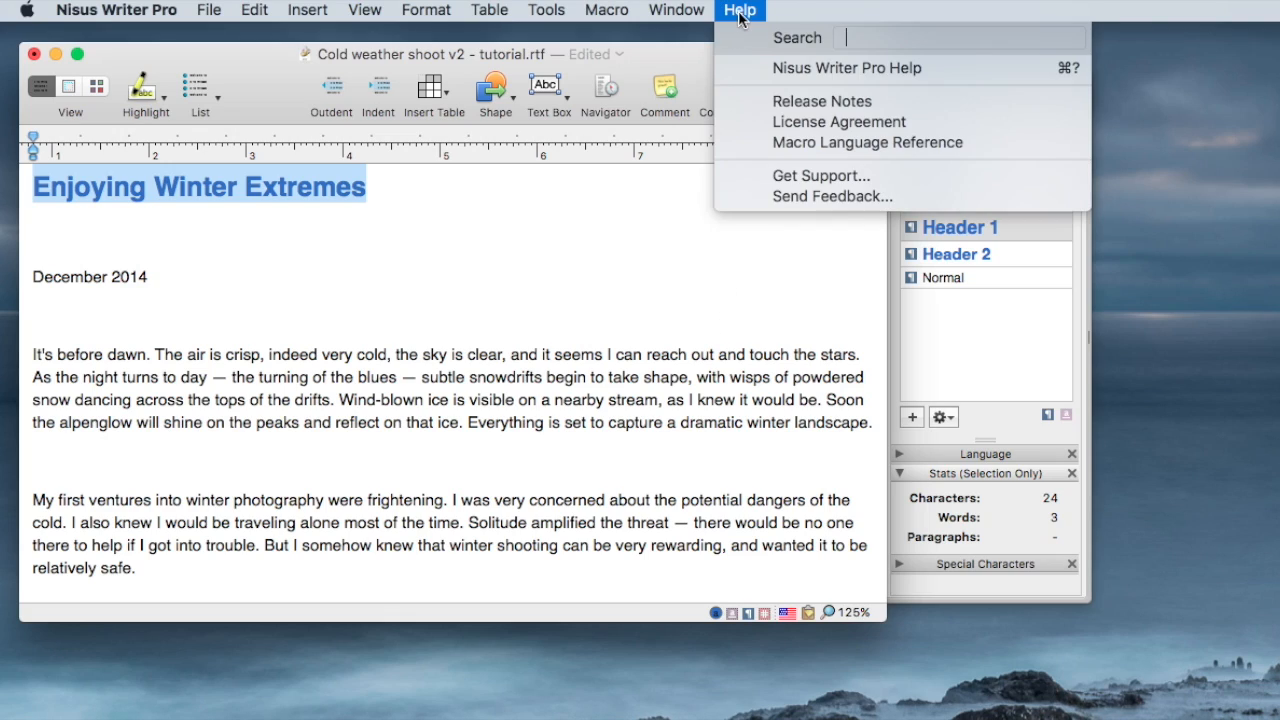
mouse_move(777, 68)
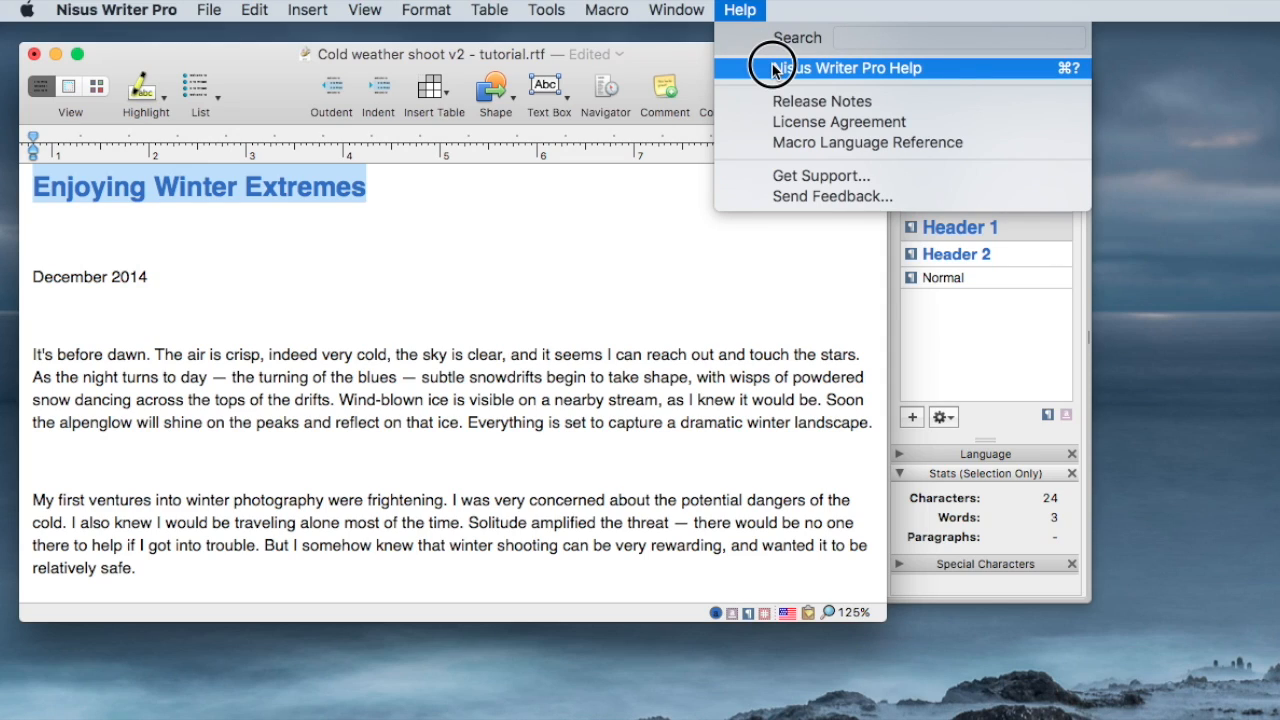
mouse_move(835, 68)
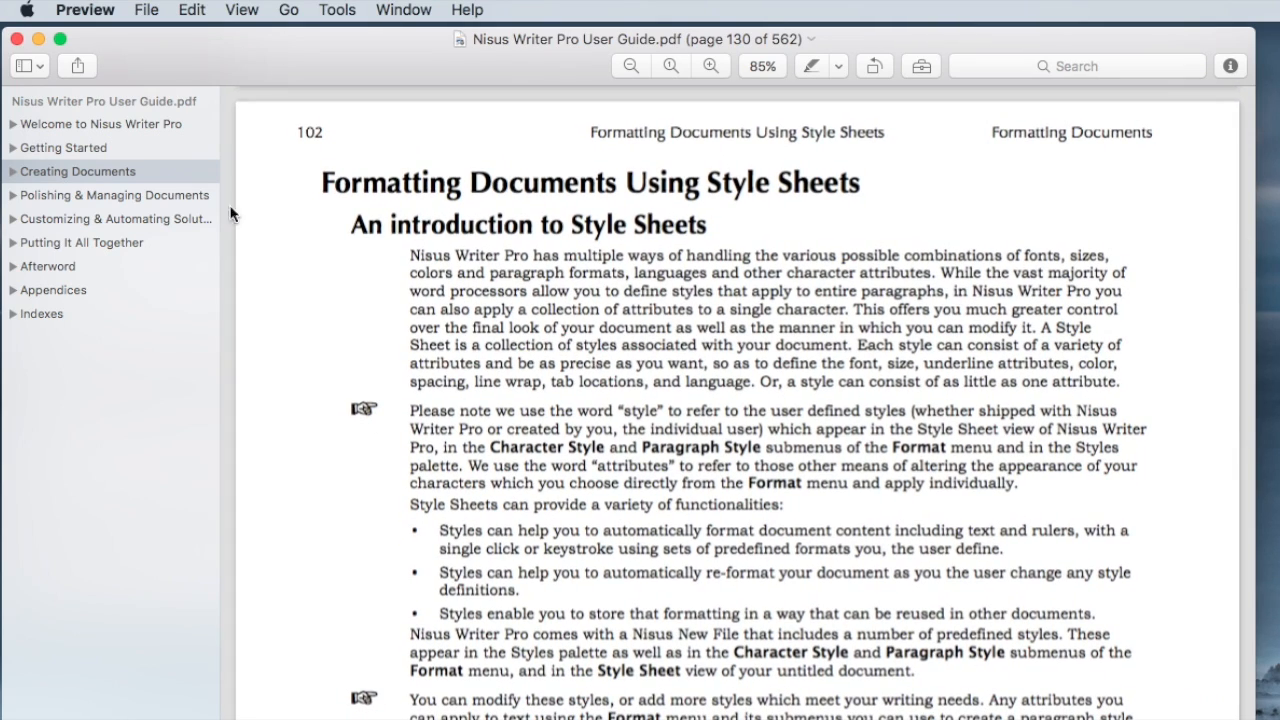
Expand Creating Documents and Format Characters, then jump to Formatting Documents Using Style Sheets
click(13, 171)
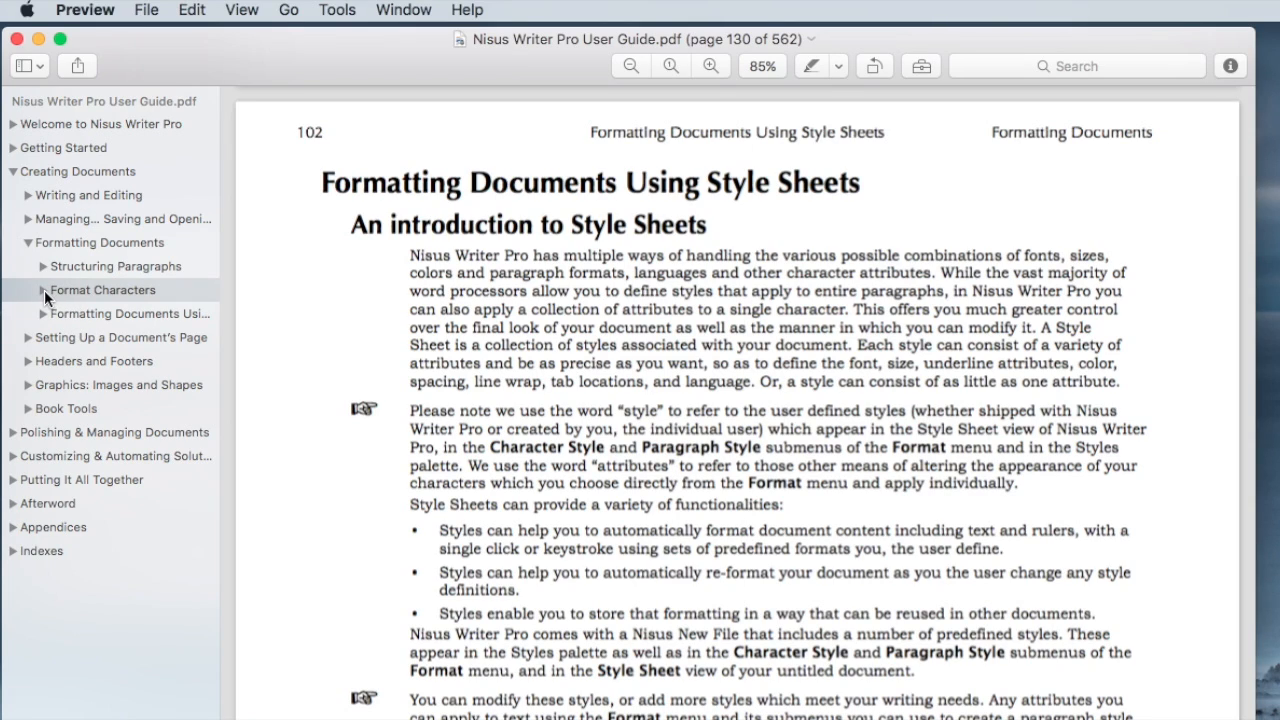
click(41, 290)
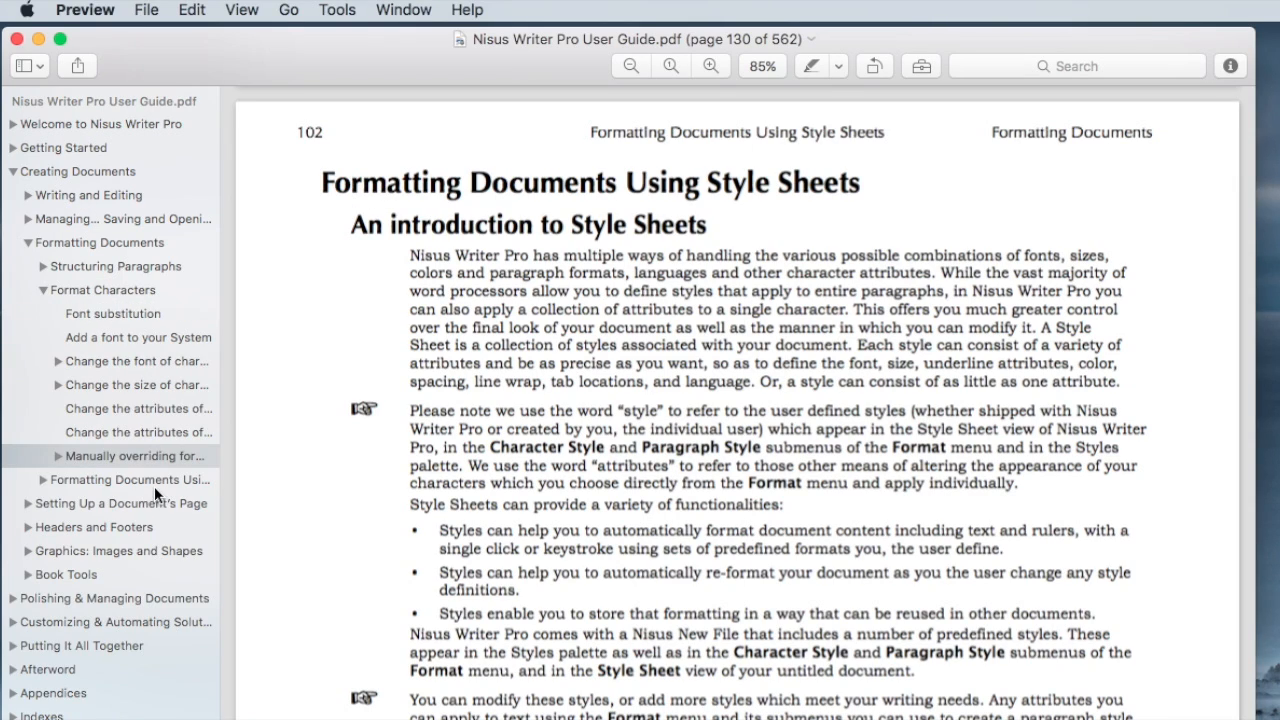
click(130, 479)
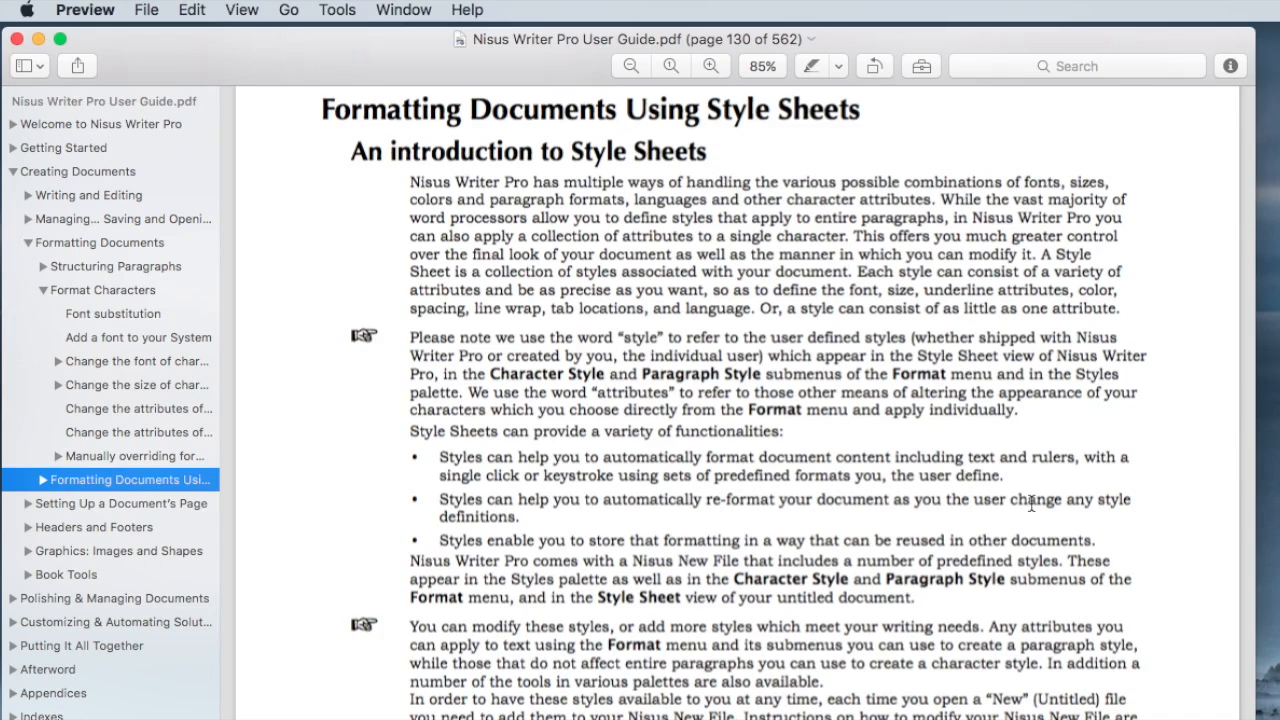
mouse_move(913, 412)
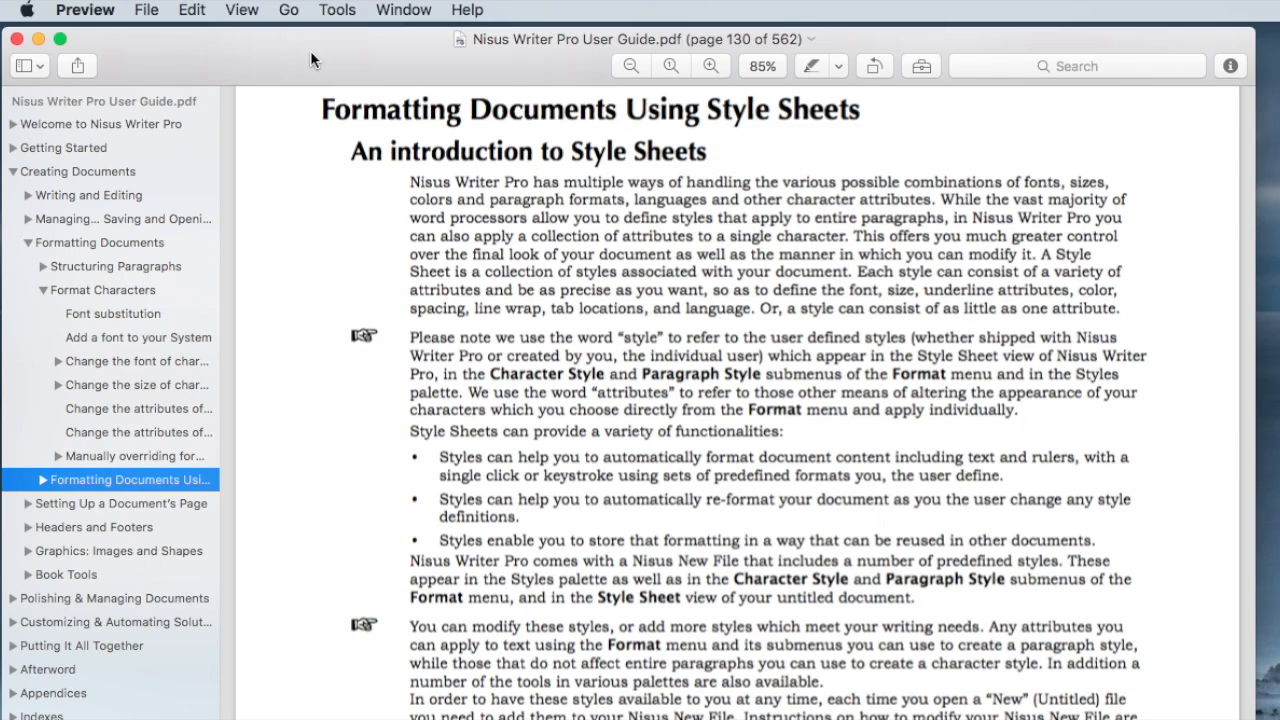
mouse_move(267, 68)
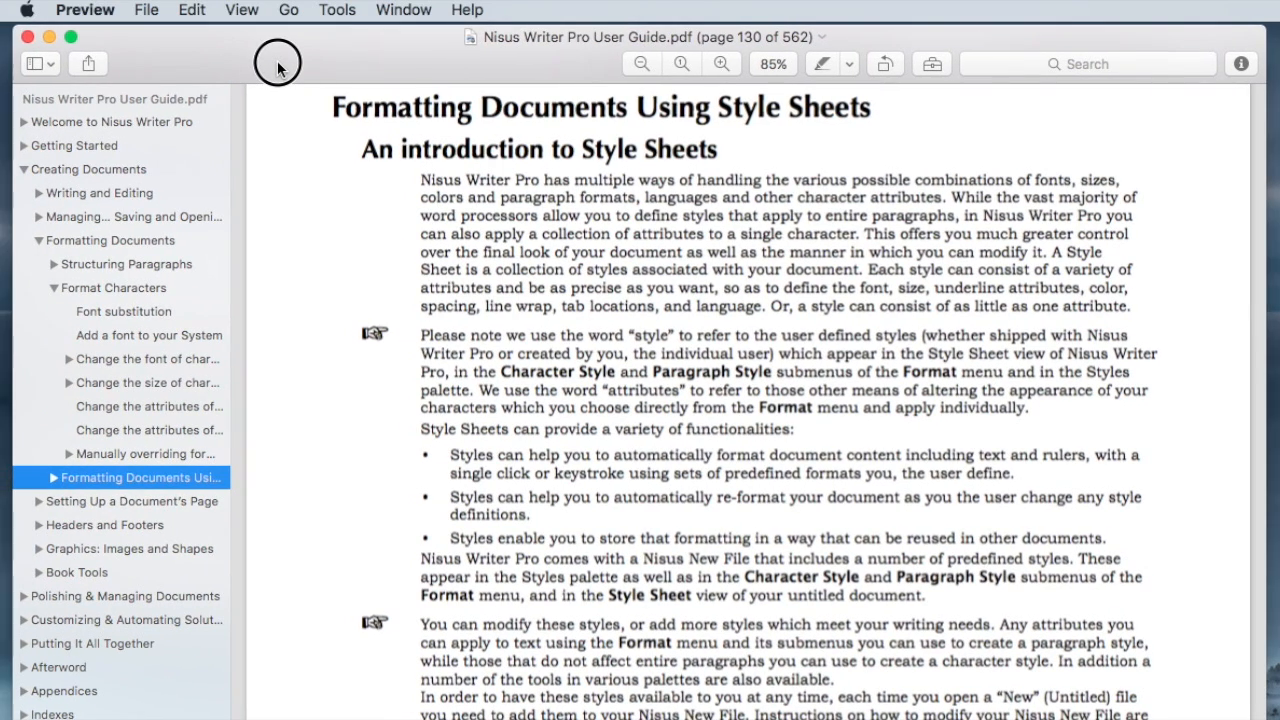
mouse_move(280, 68)
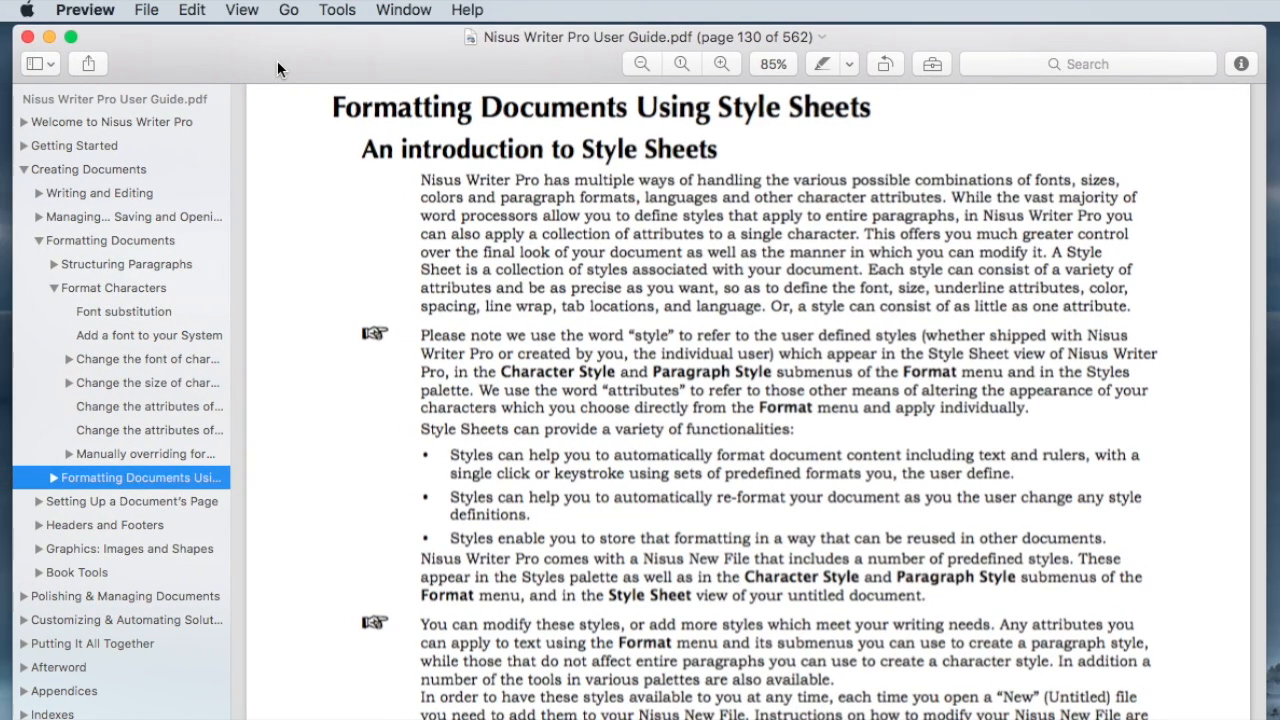